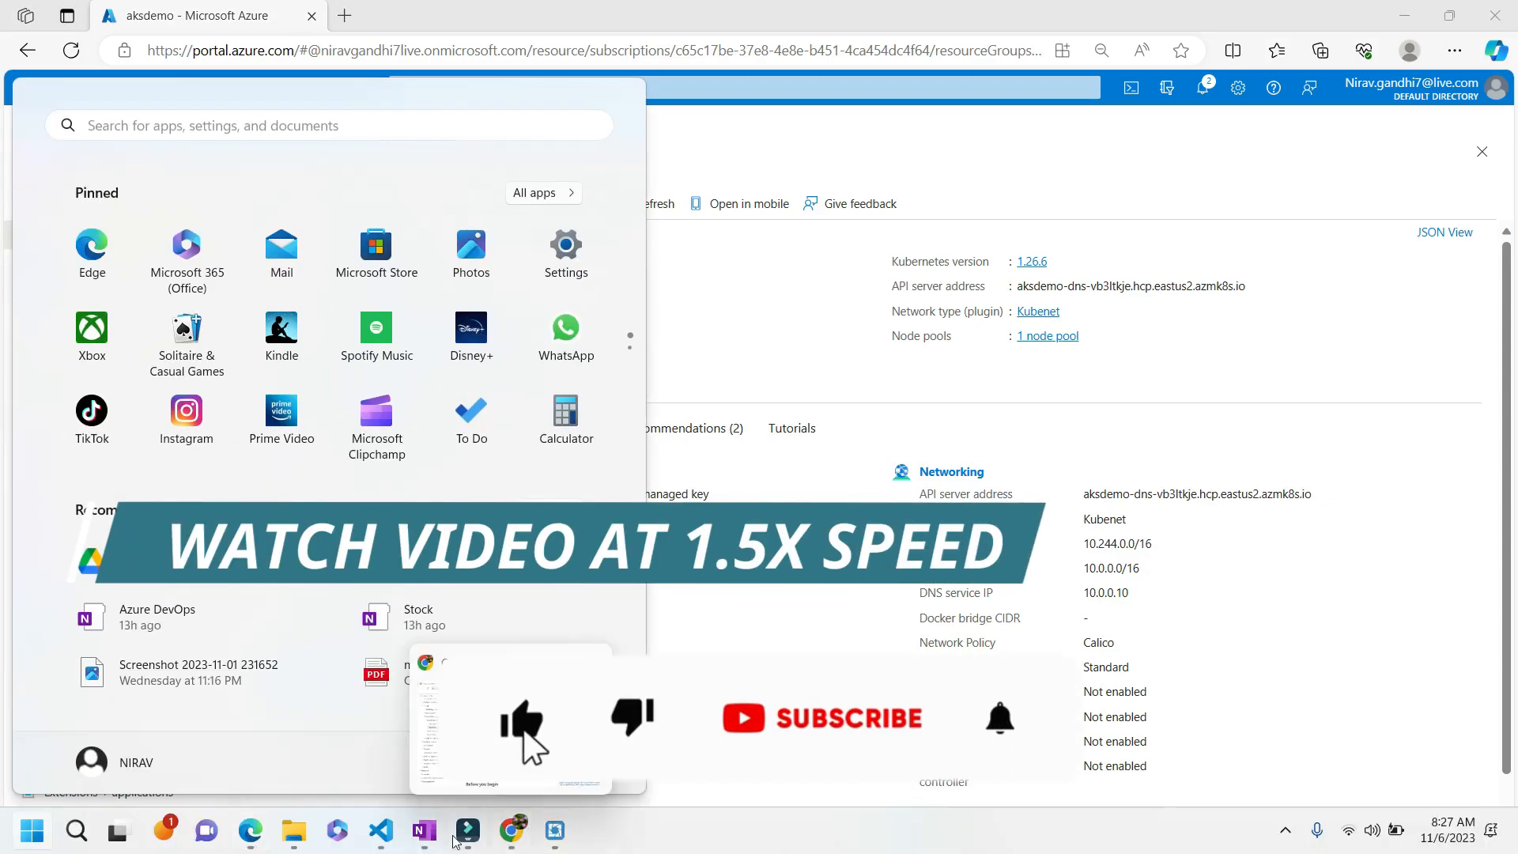
# Bring up OneNote's 'Take database backup + Cron Job + Store in File Share' four-step plan page
pyautogui.click(423, 831)
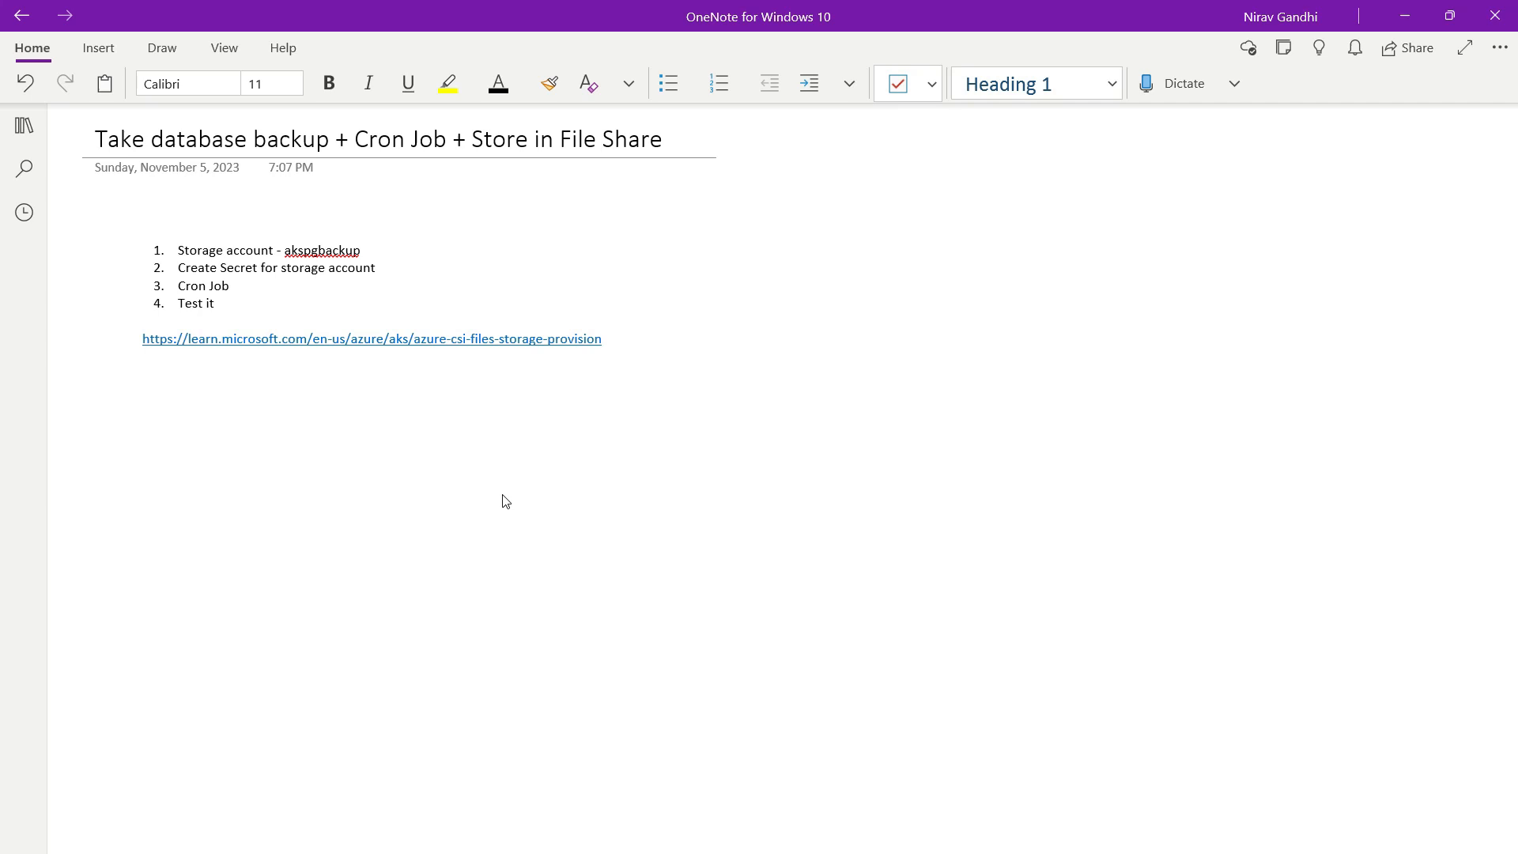
pyautogui.click(972, 487)
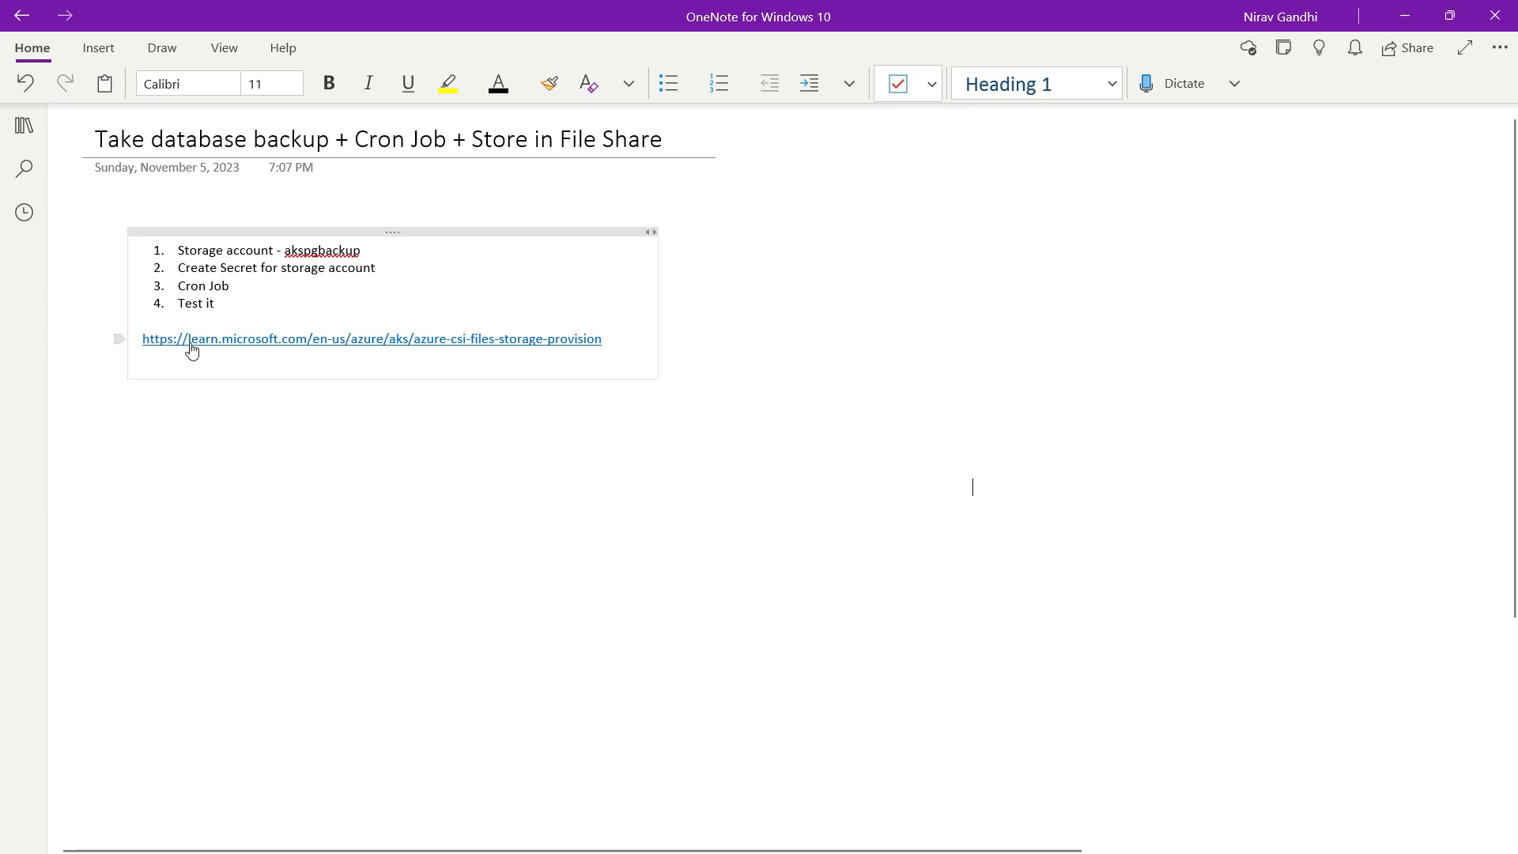
pyautogui.moveTo(344, 350)
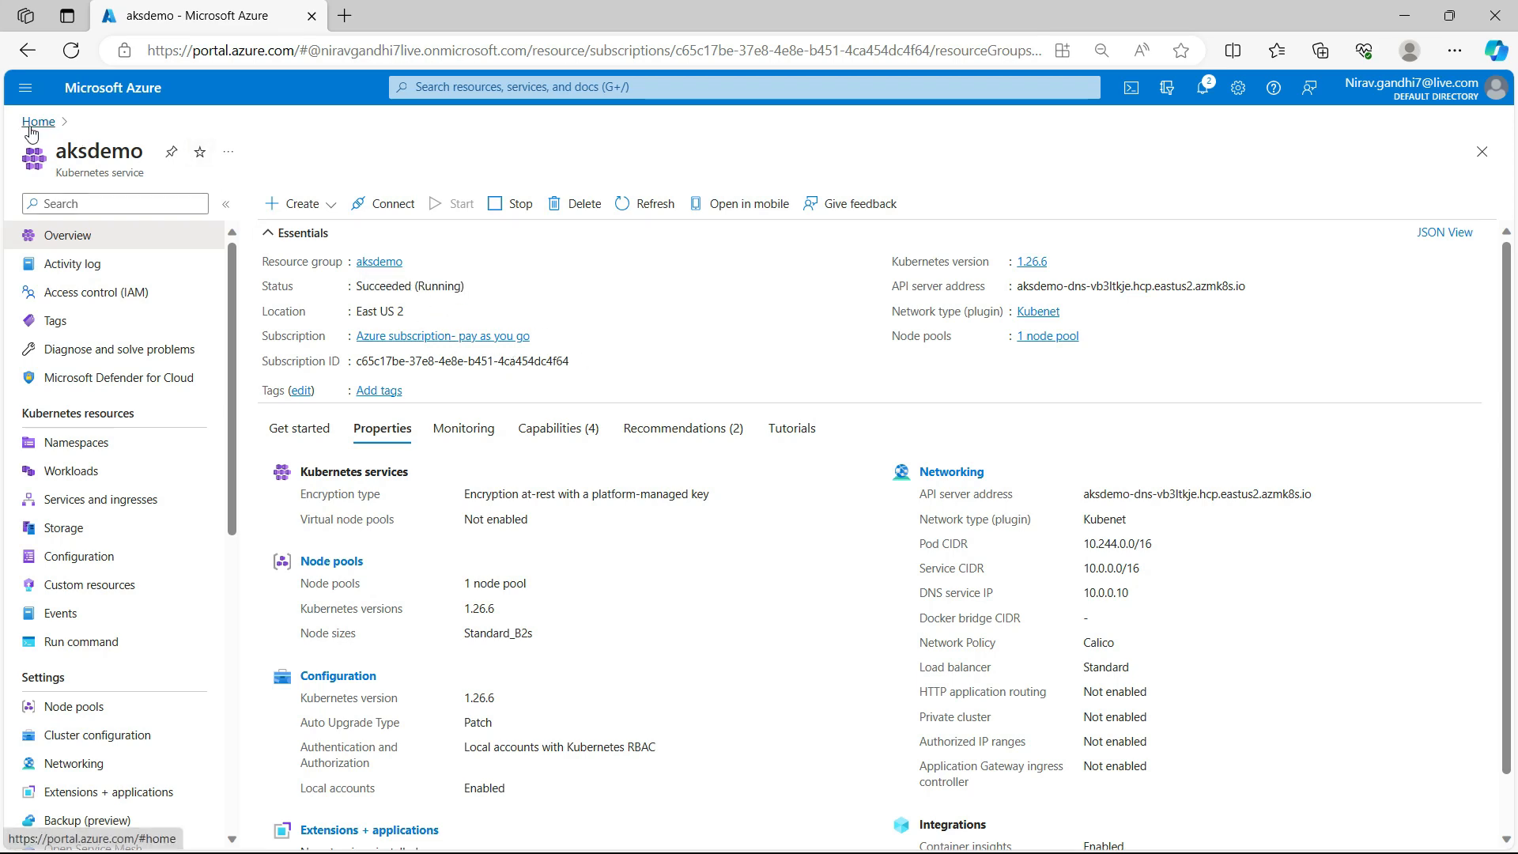
# Create storage account akspgbackup in East US 2 under resource group aksdemo
pyautogui.click(38, 121)
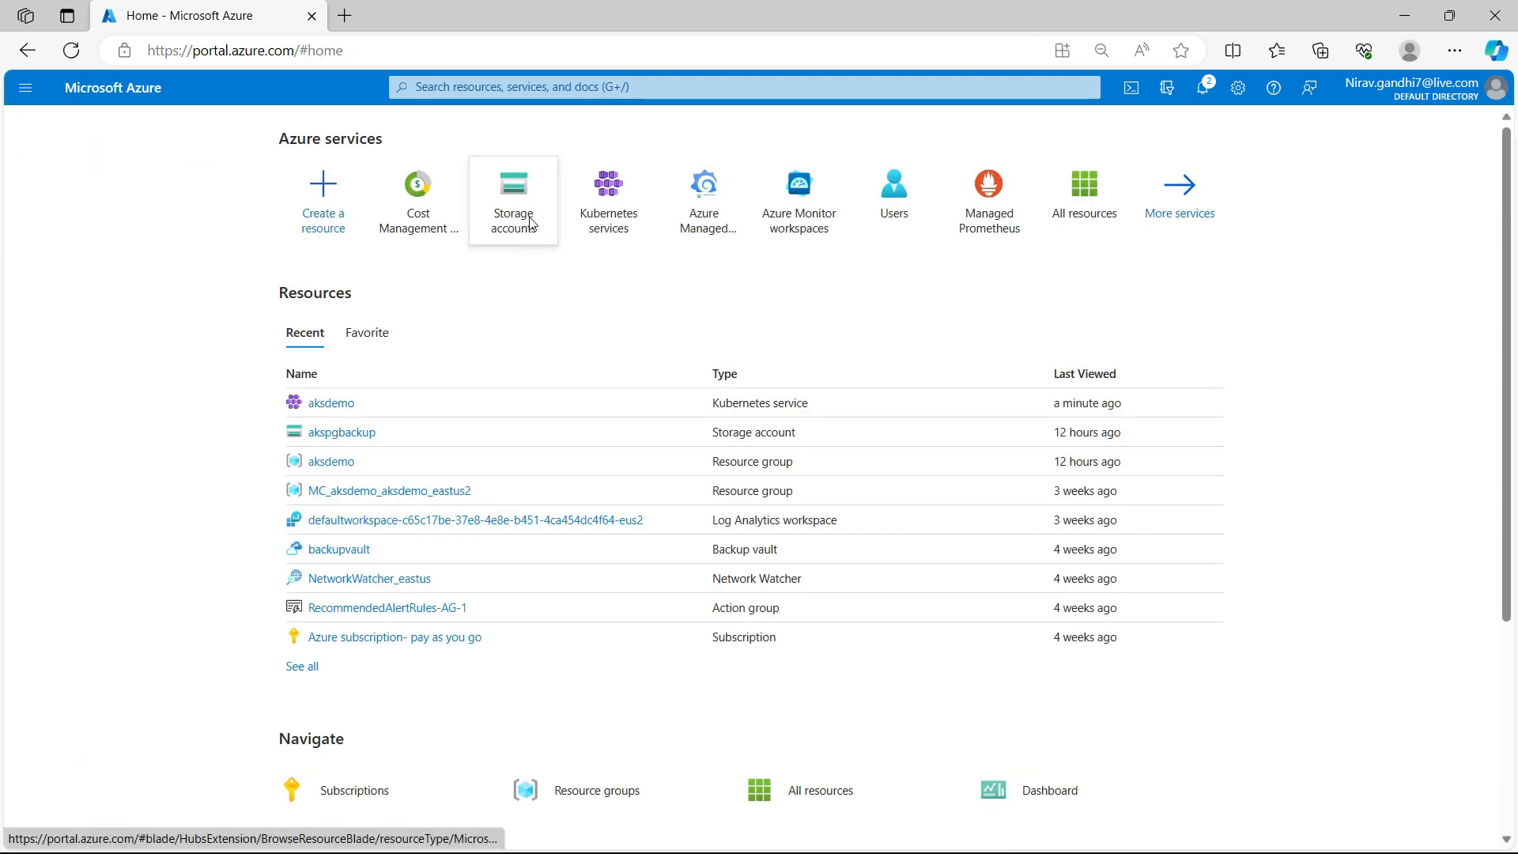
pyautogui.click(514, 193)
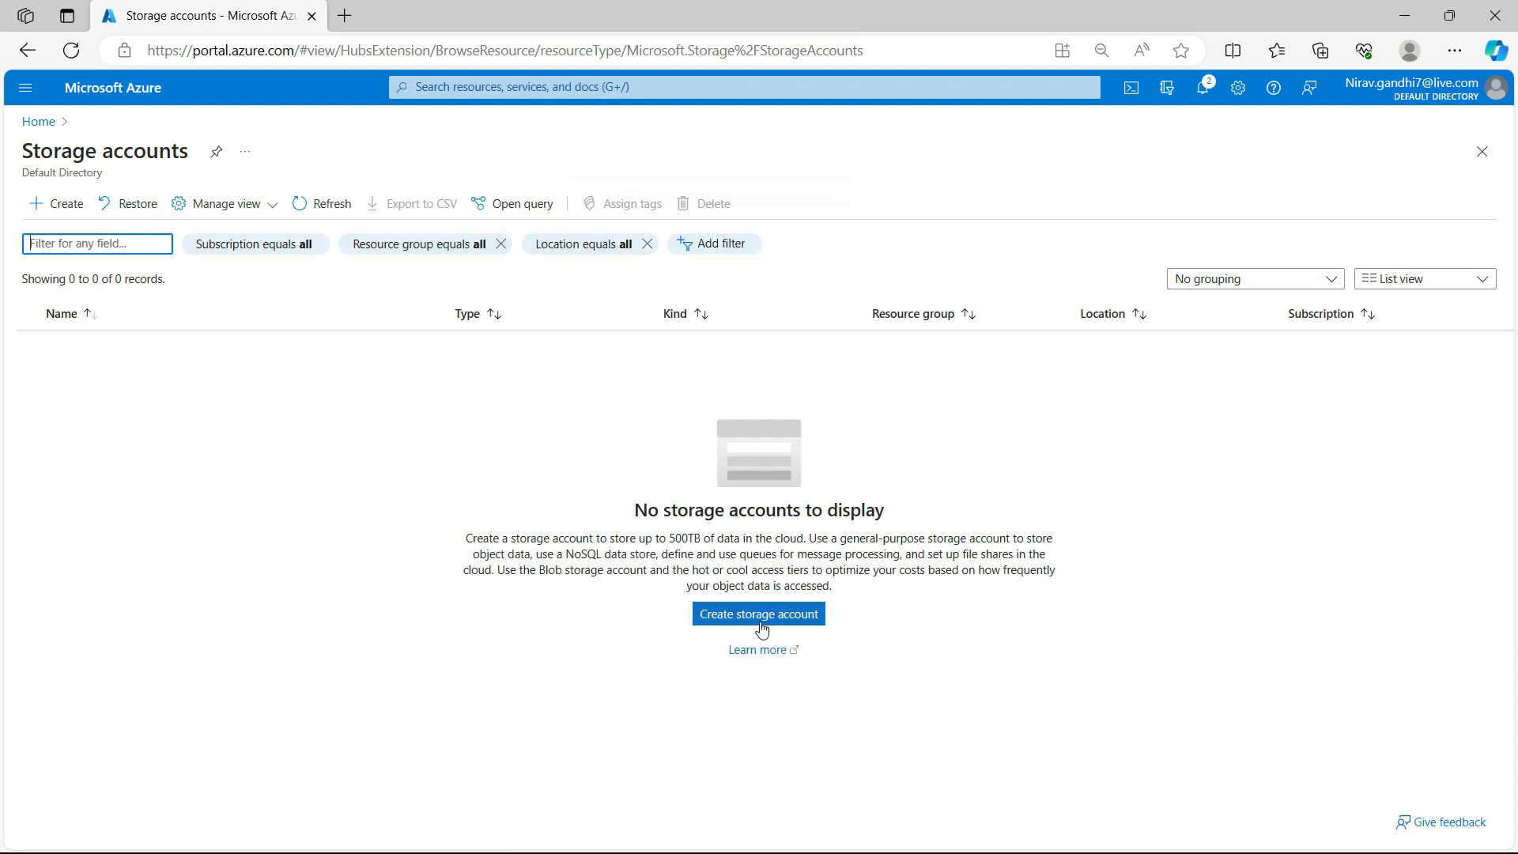
pyautogui.click(758, 614)
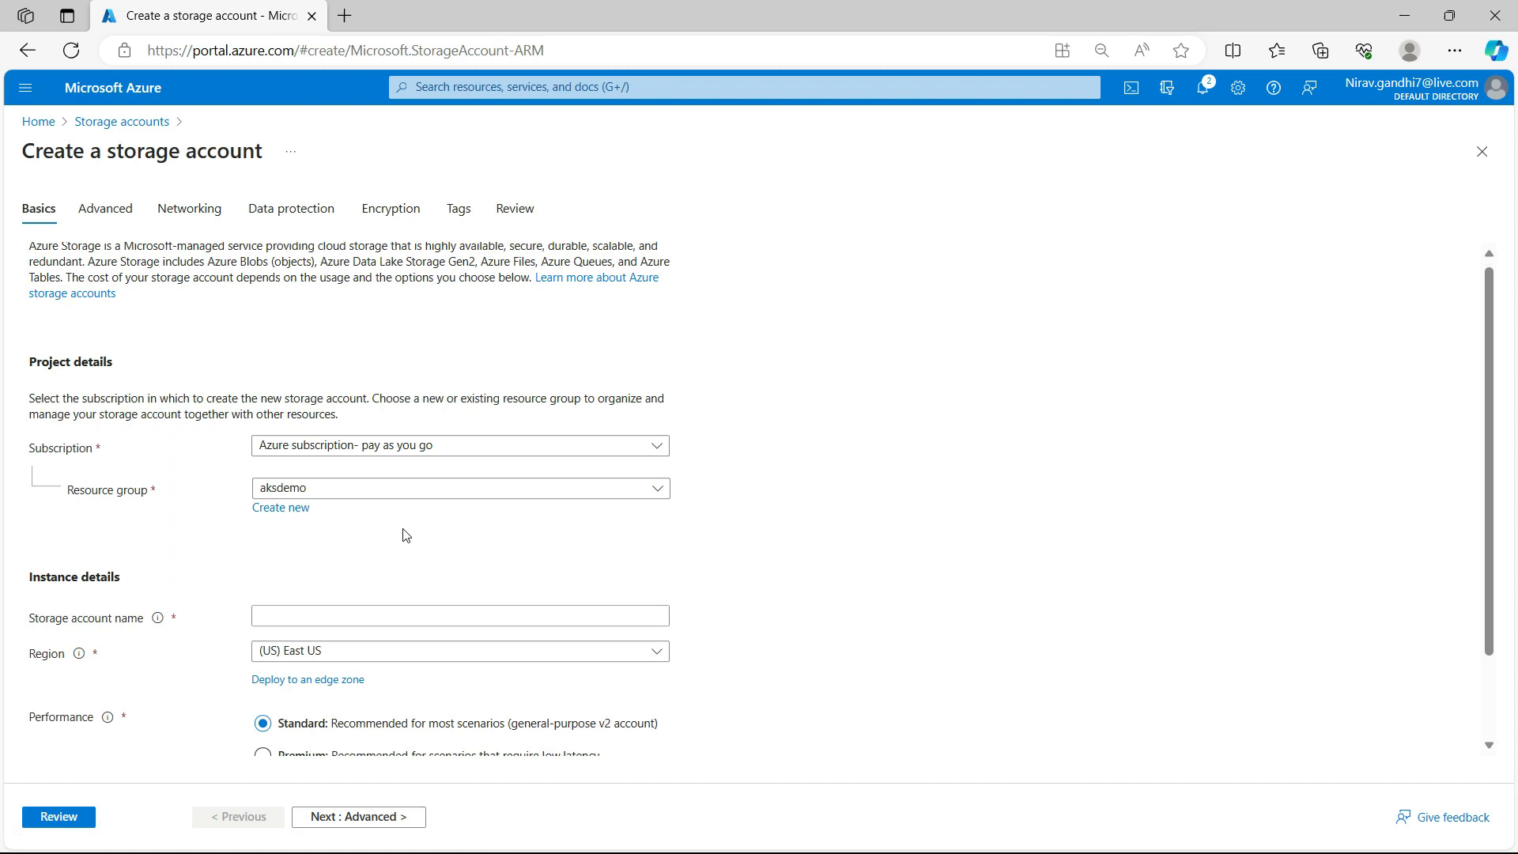
pyautogui.scroll(-3)
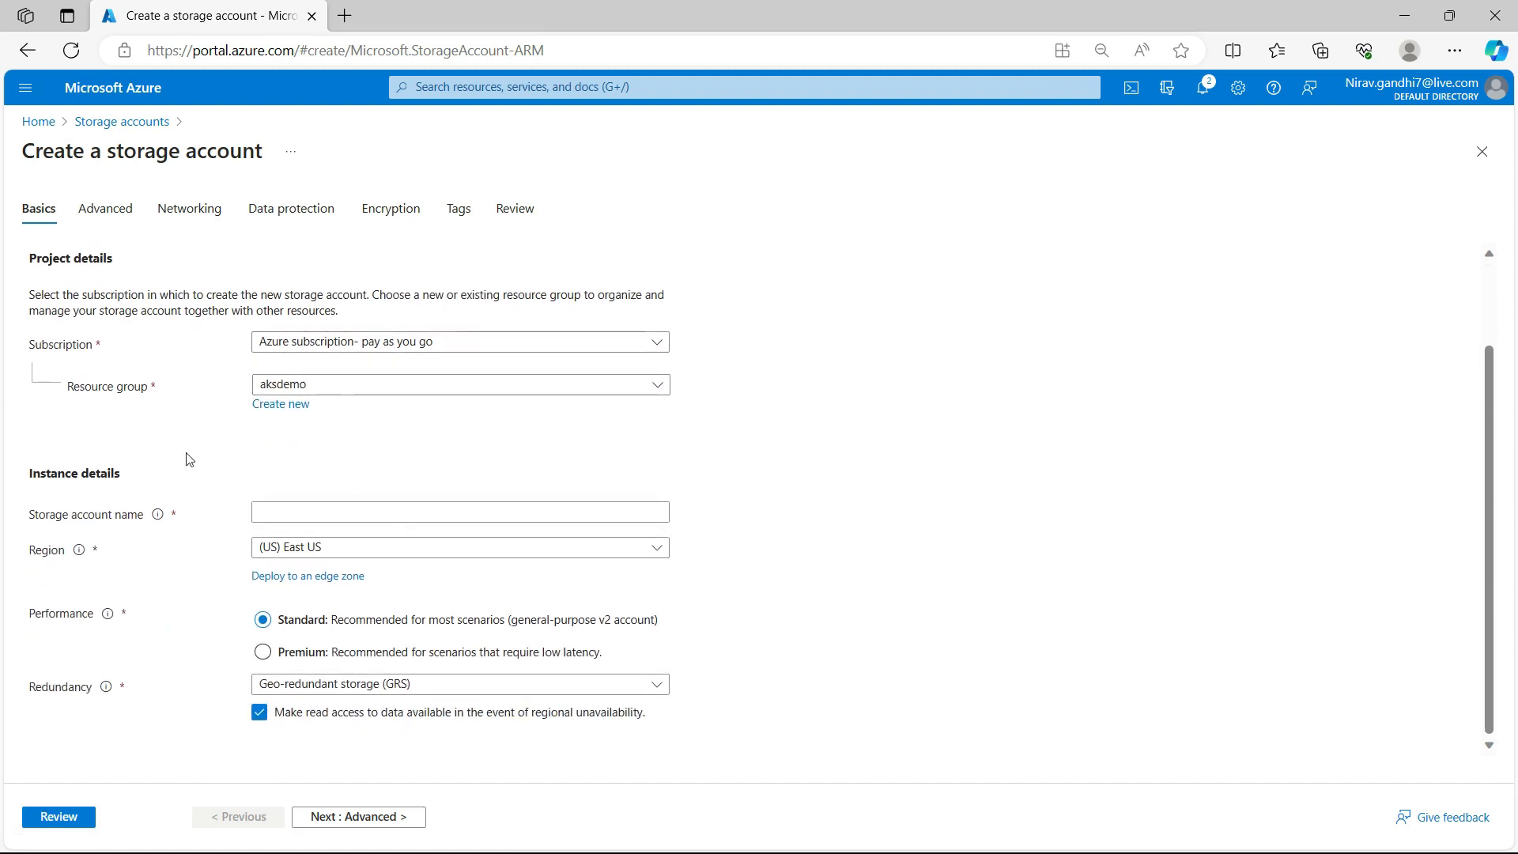
pyautogui.click(458, 548)
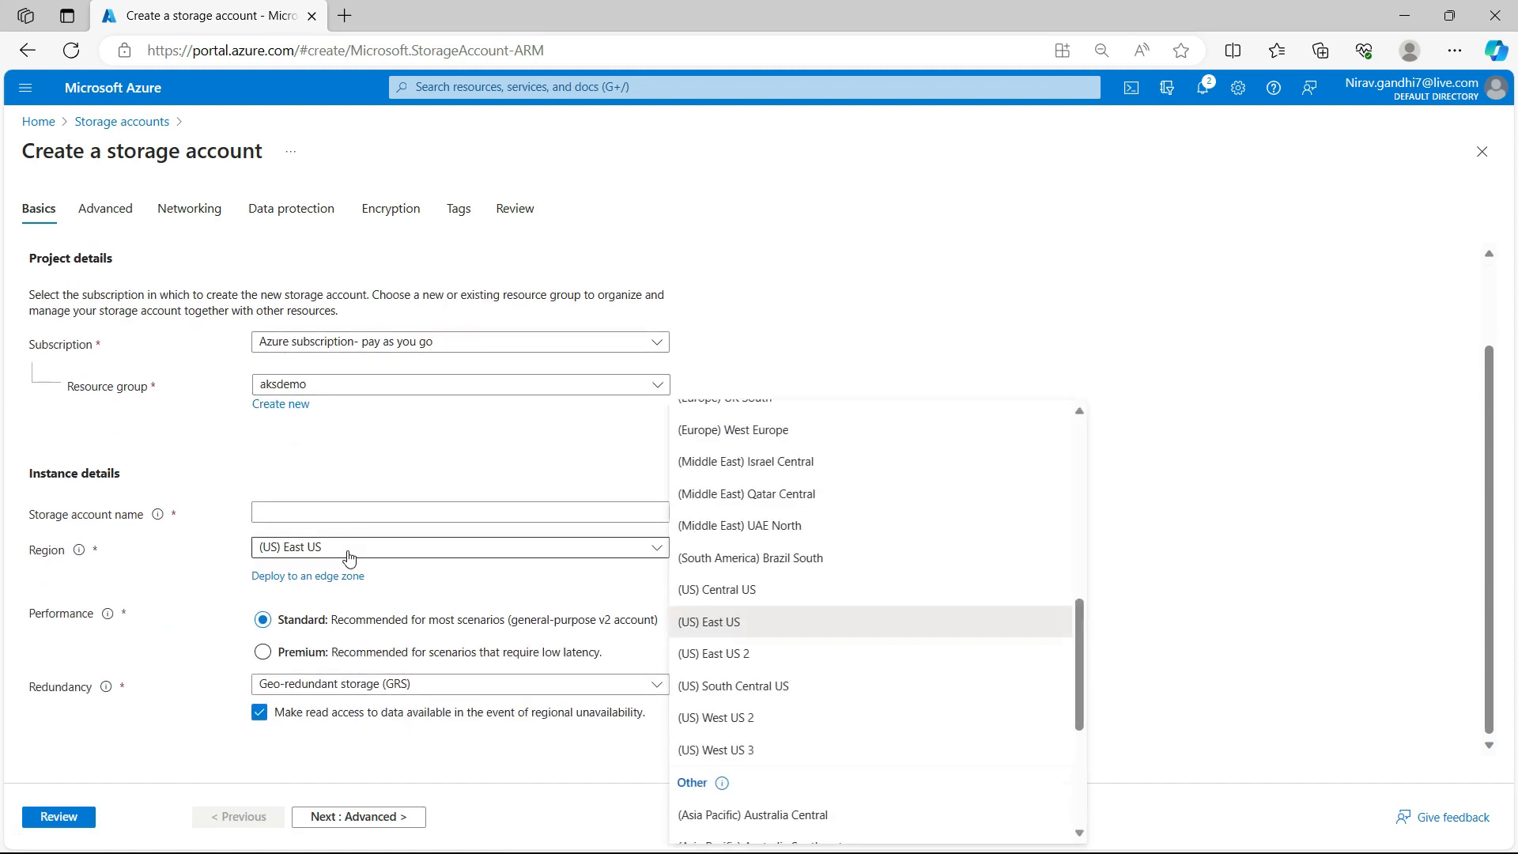
pyautogui.click(713, 652)
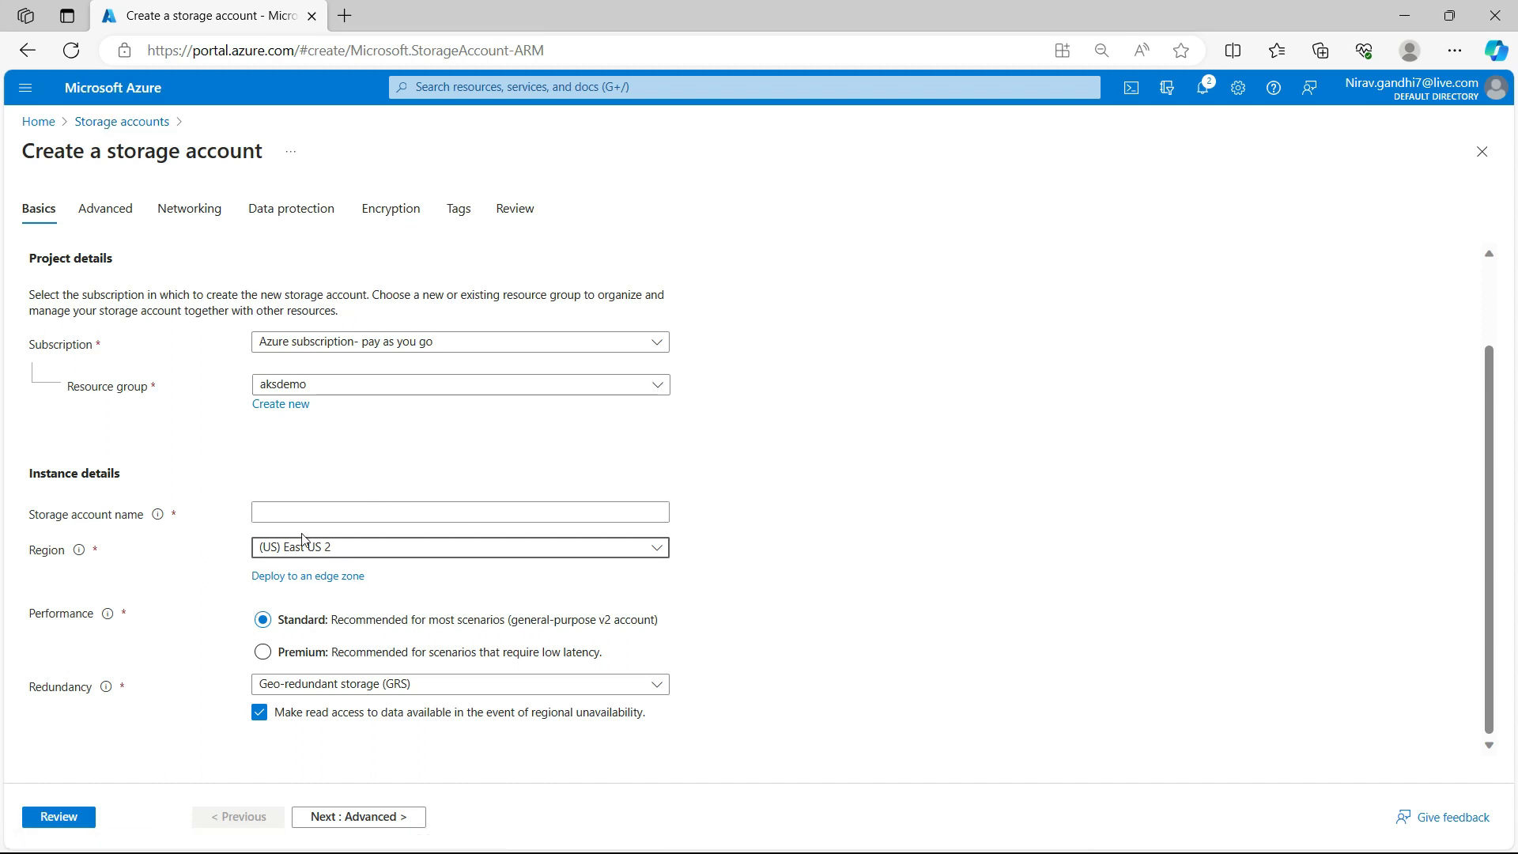
pyautogui.click(31, 830)
pyautogui.write('akspgbackup')
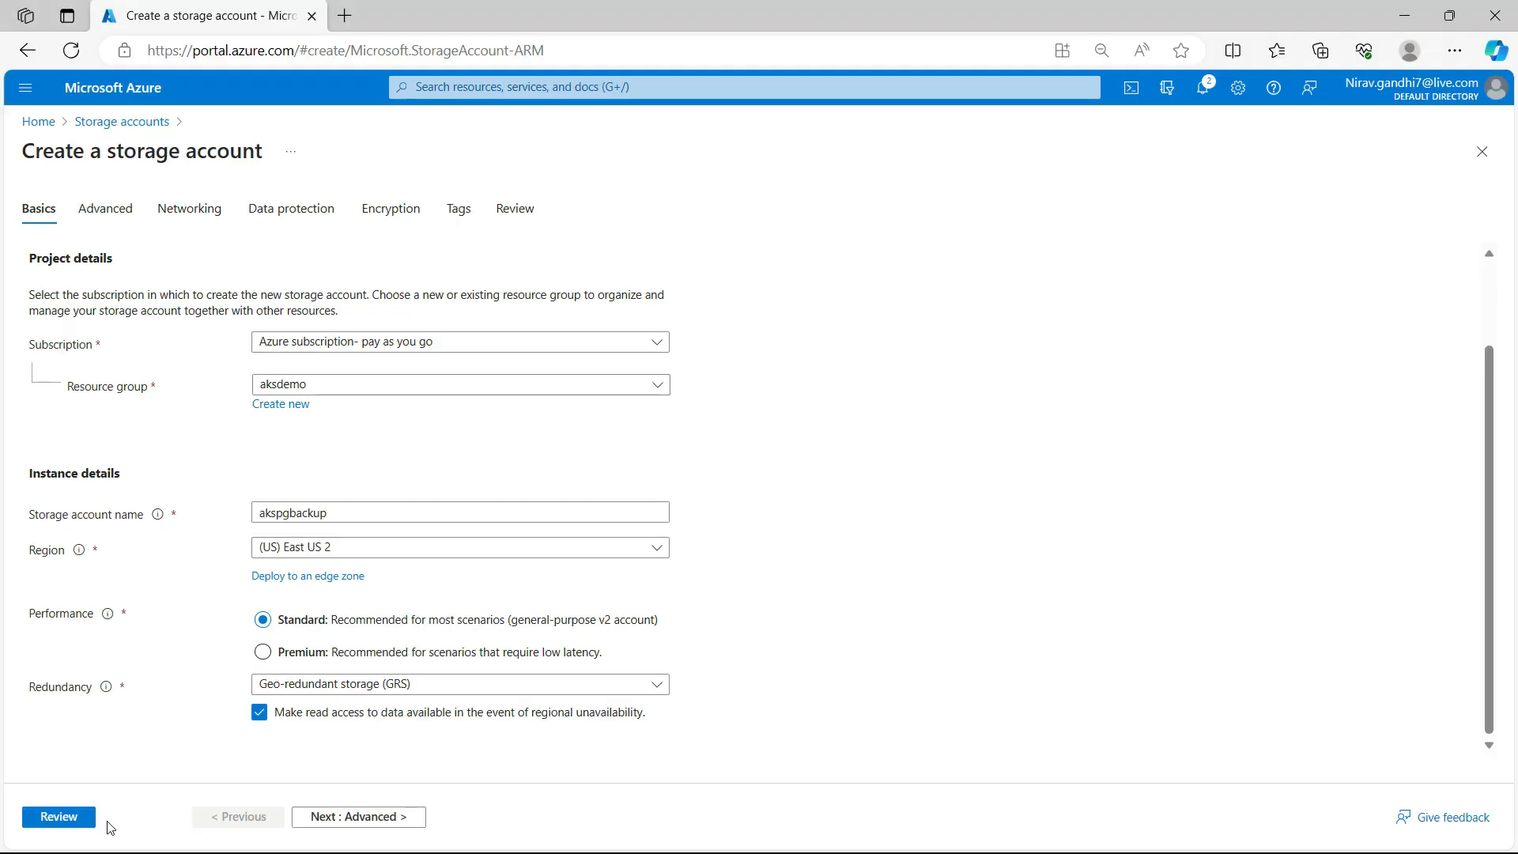
pyautogui.click(57, 816)
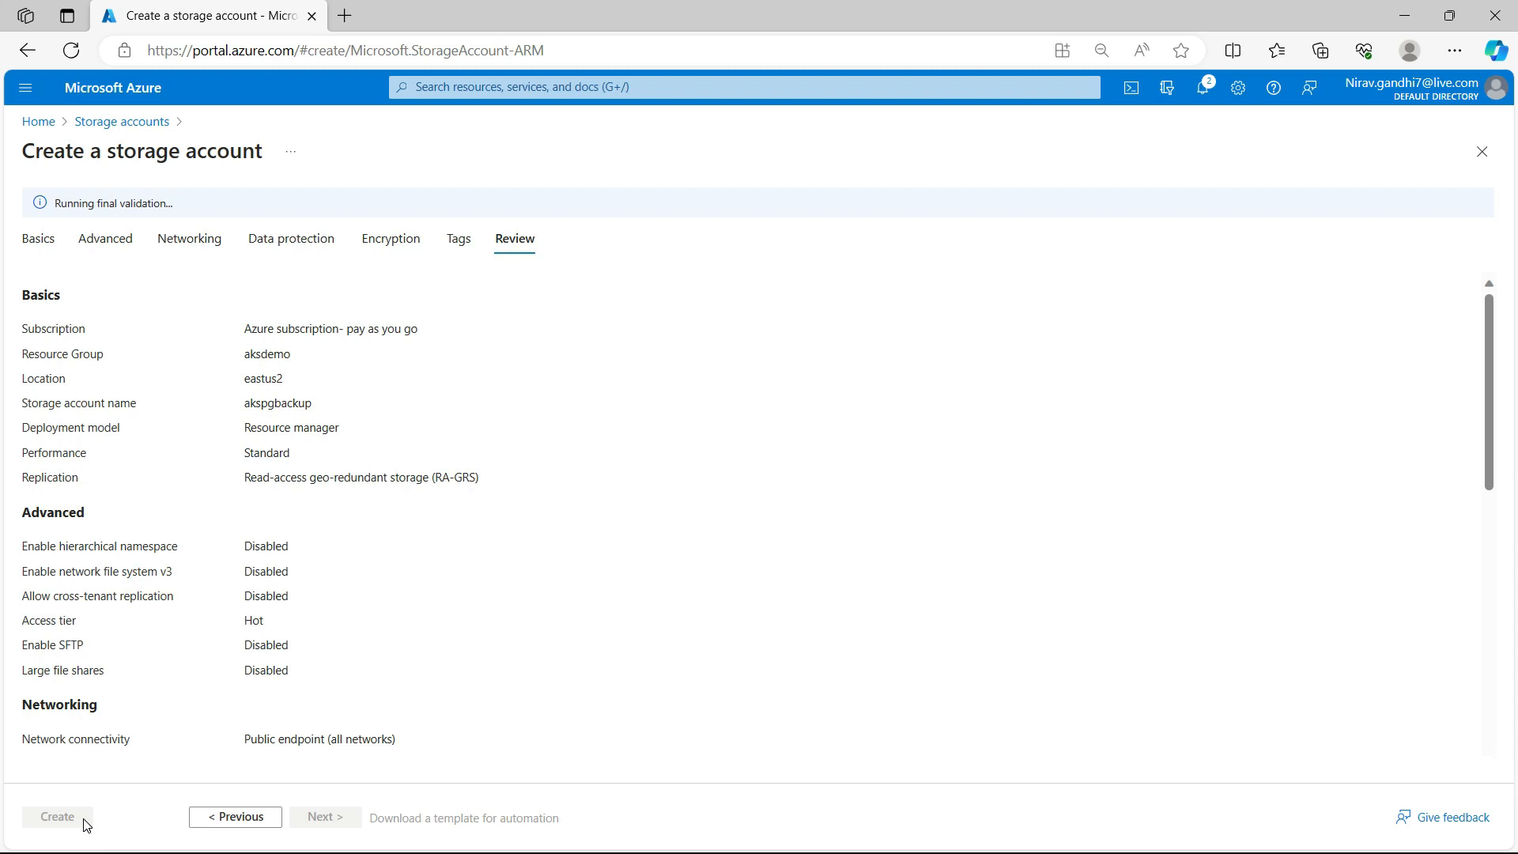
pyautogui.click(56, 816)
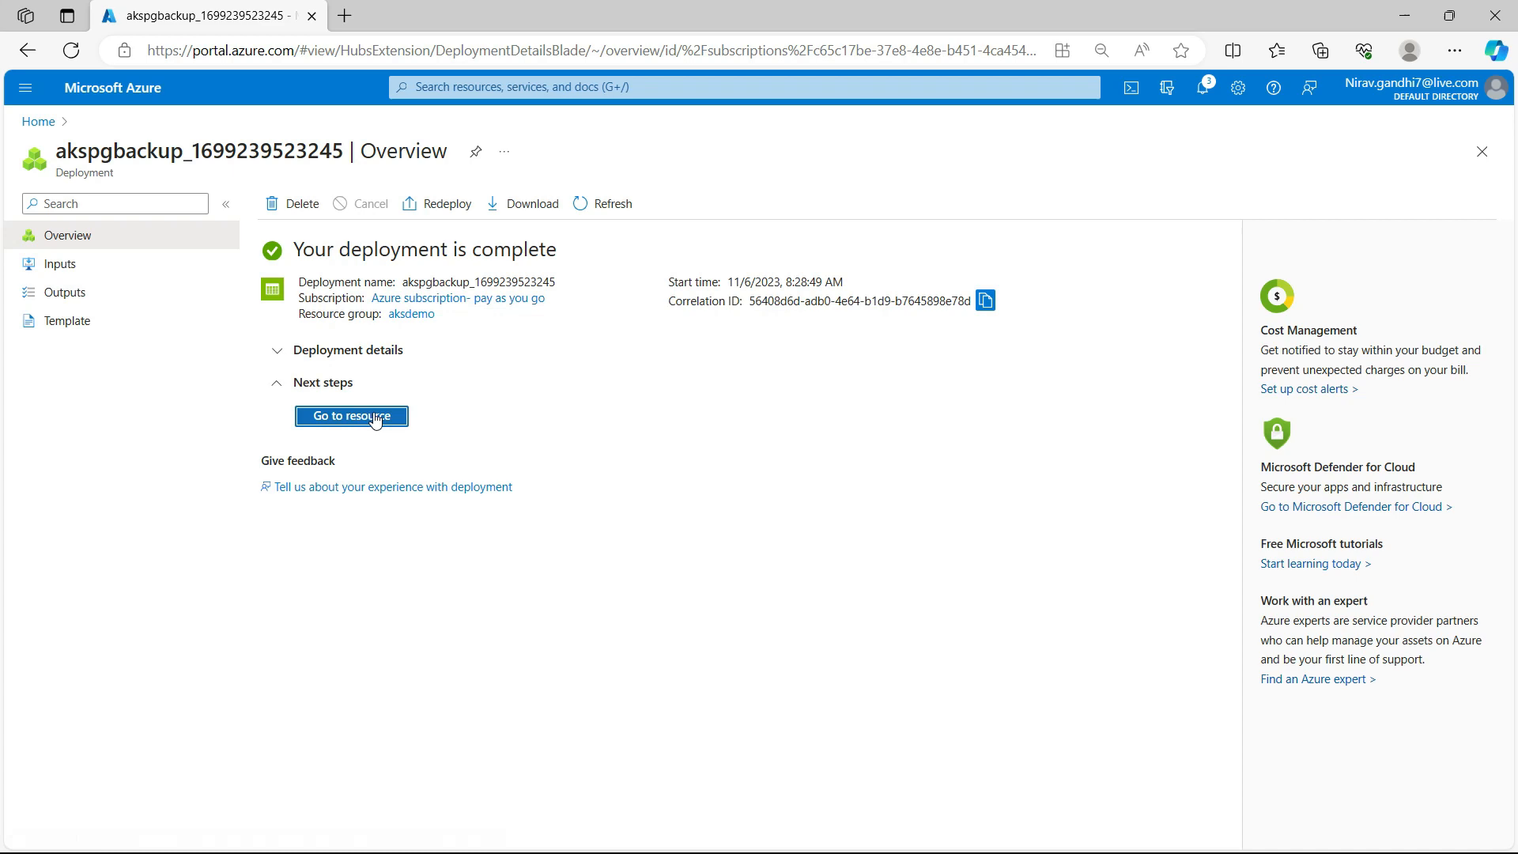
# Add a file share named pgbackup to the akspgbackup storage account and open it
pyautogui.click(351, 416)
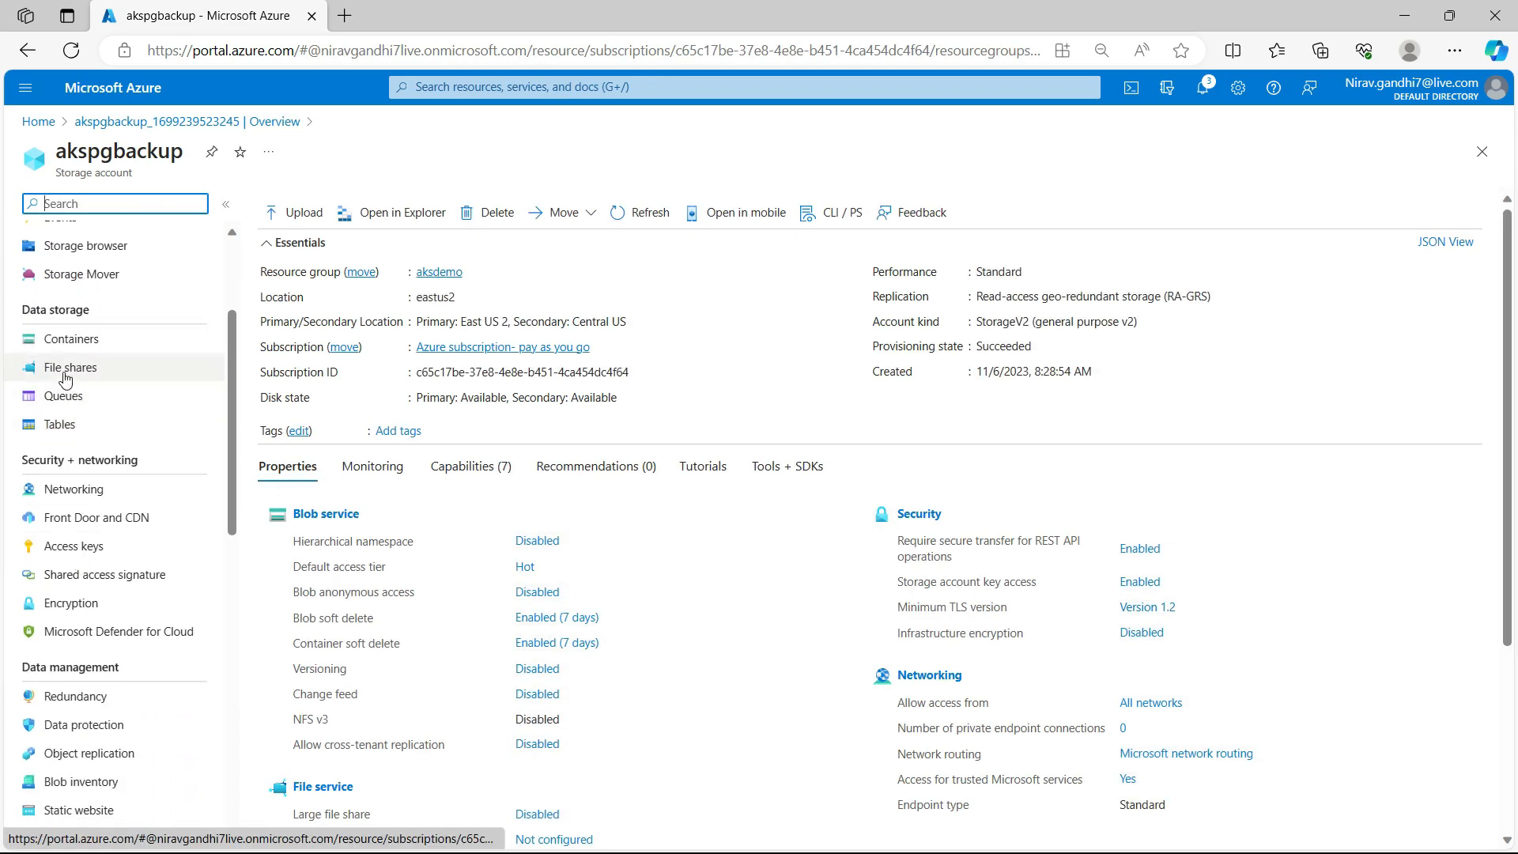
pyautogui.click(70, 366)
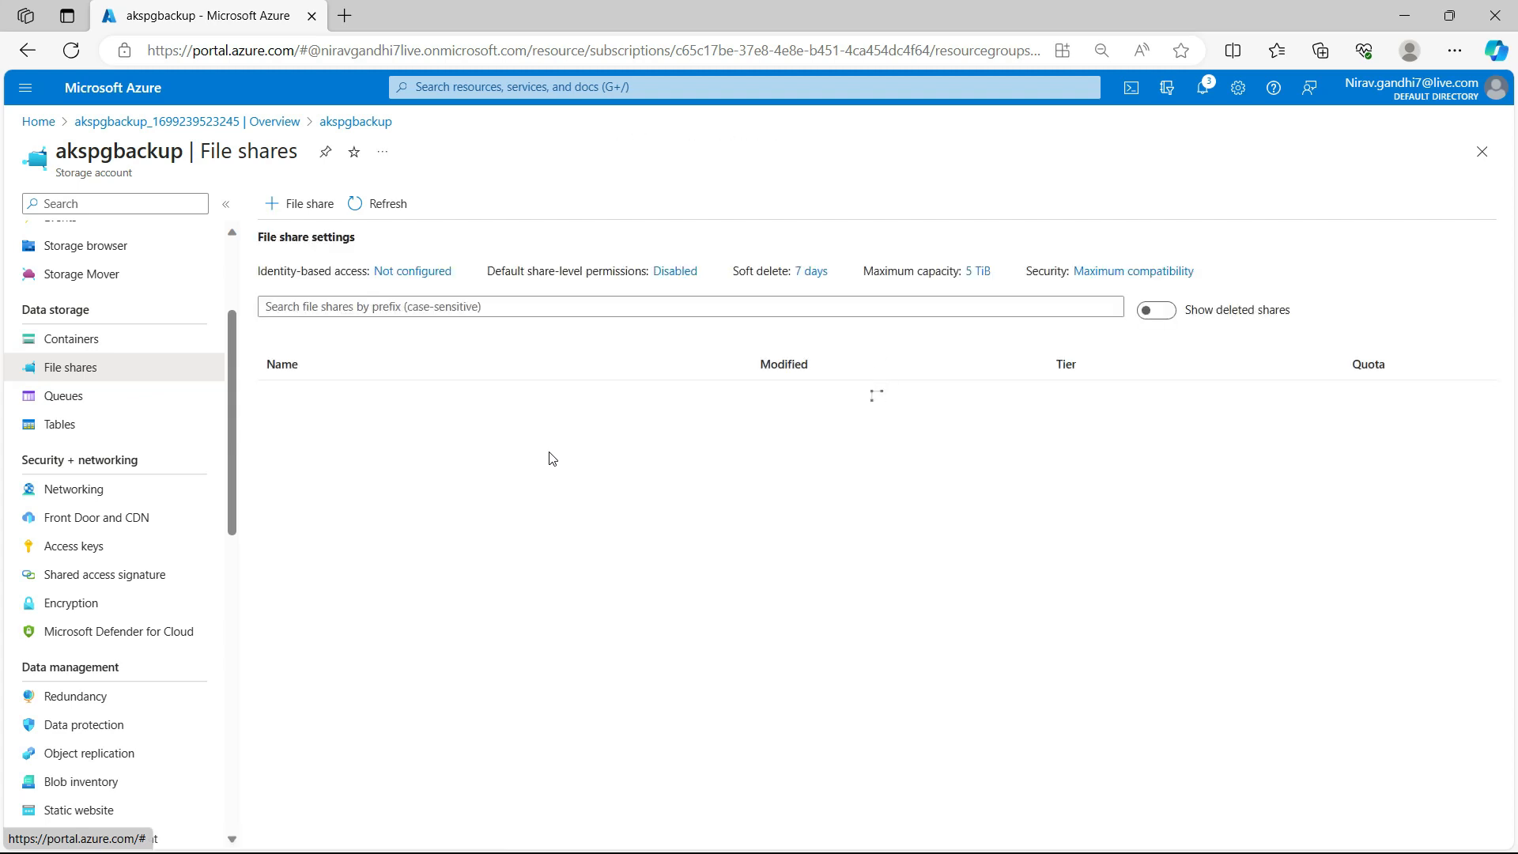
pyautogui.click(298, 203)
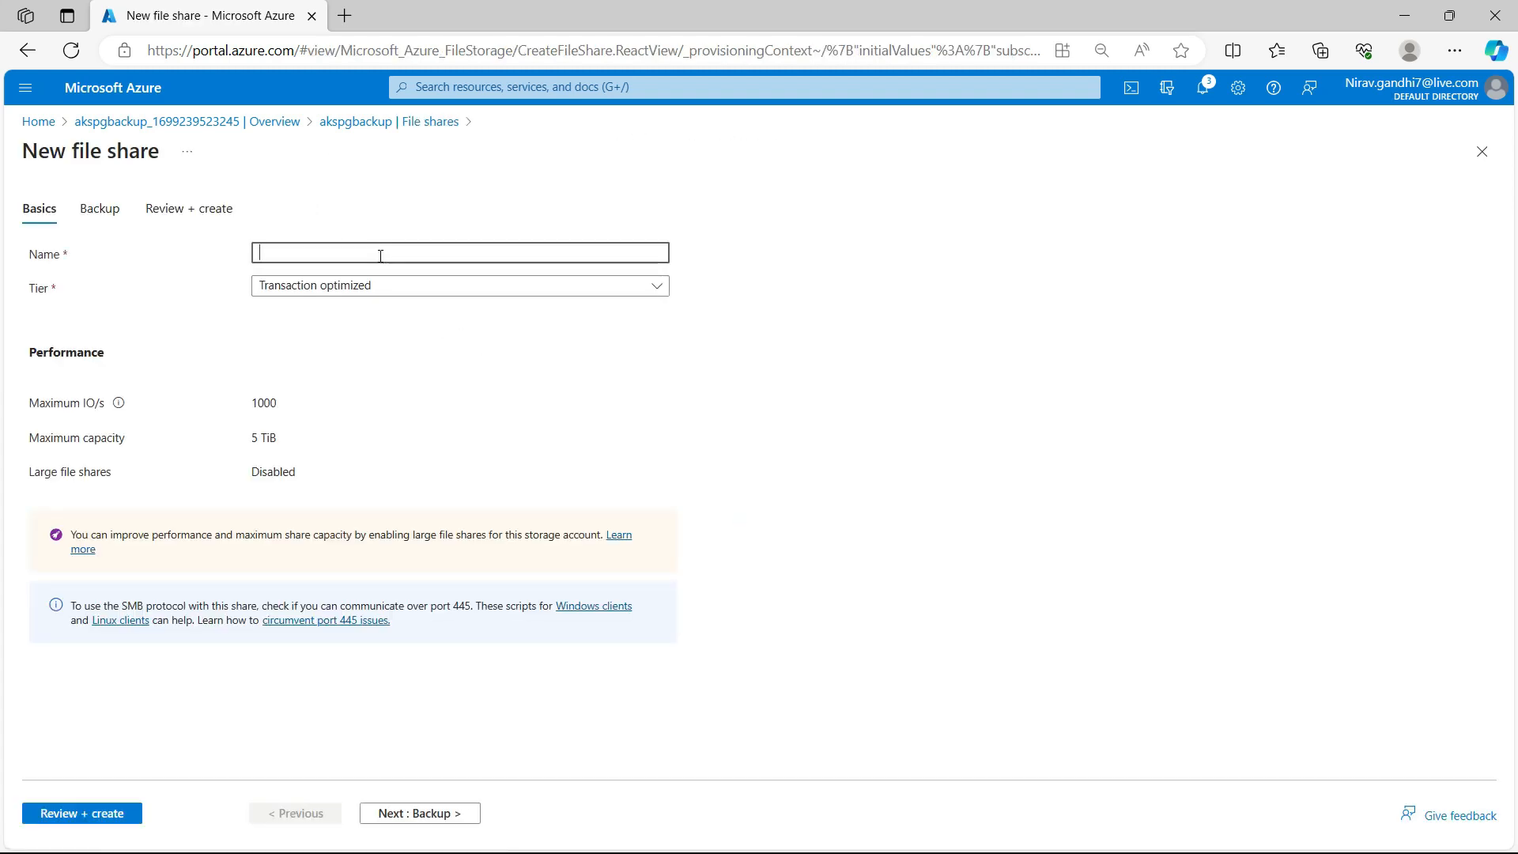
pyautogui.write('pgbackup')
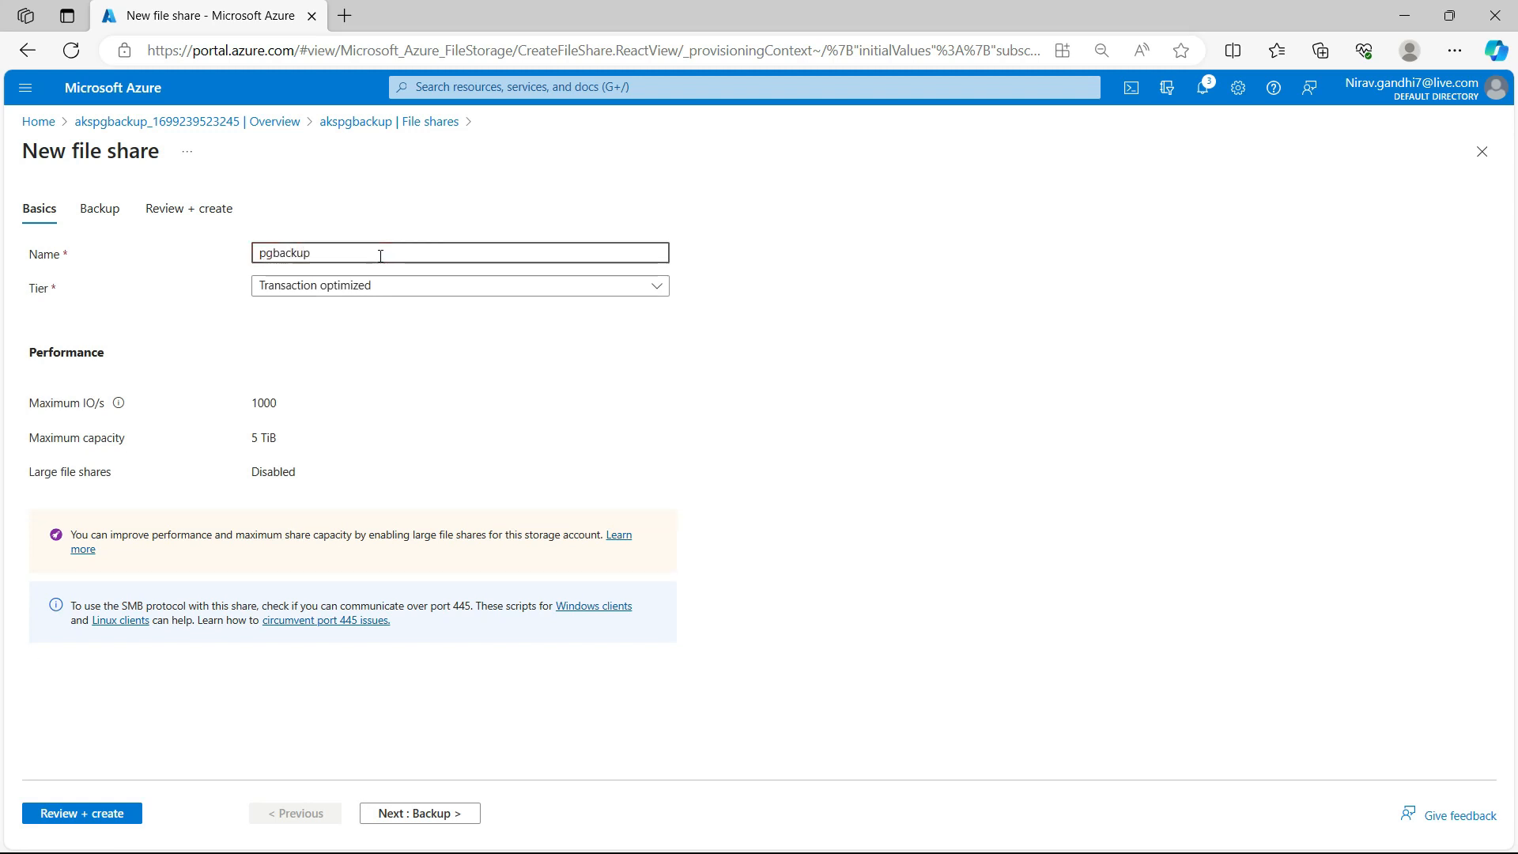
pyautogui.click(82, 813)
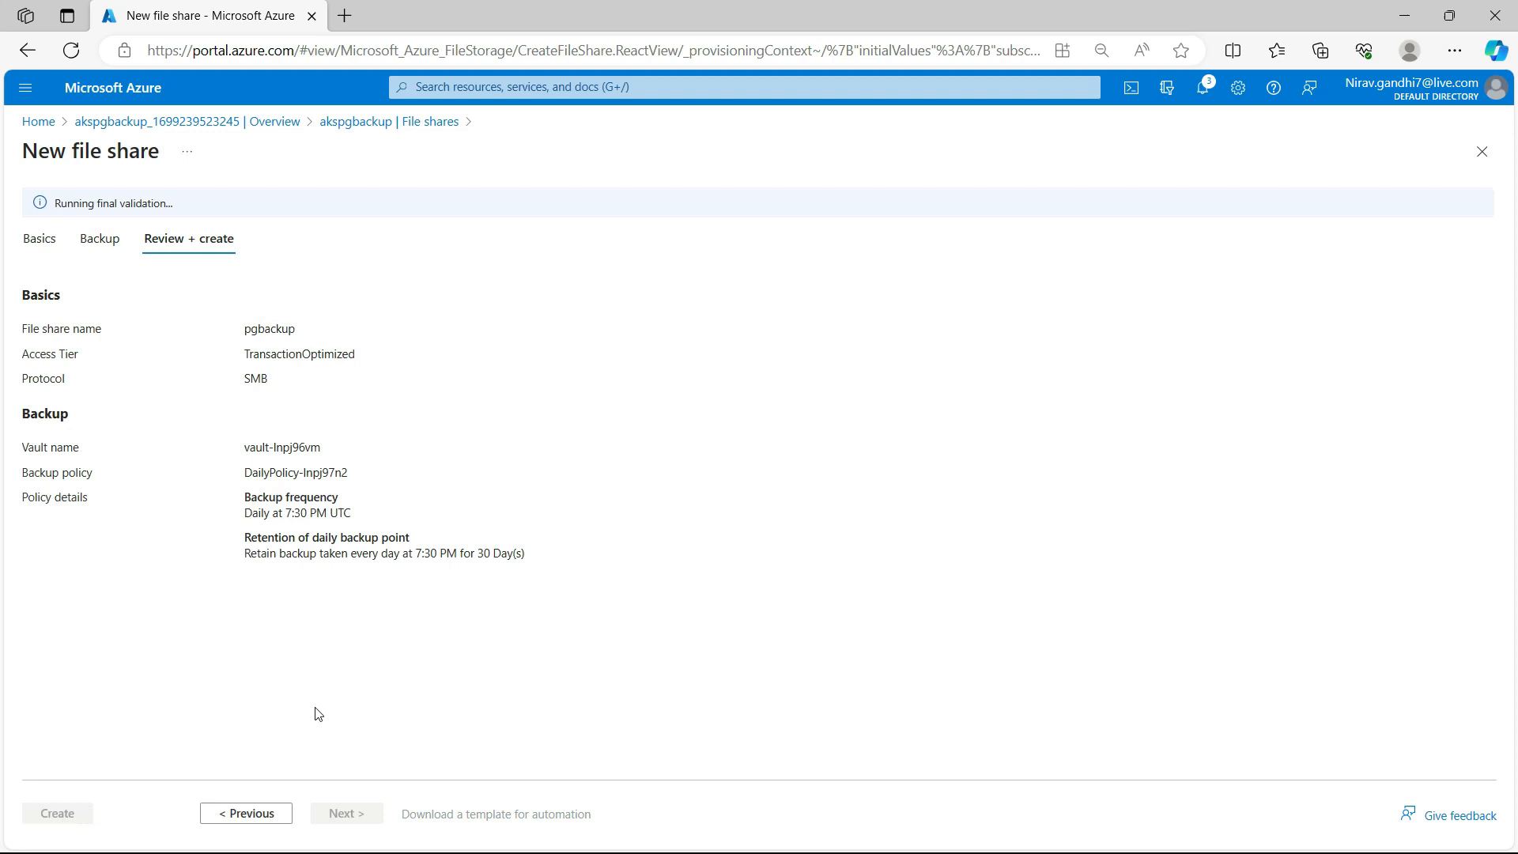
pyautogui.moveTo(75, 835)
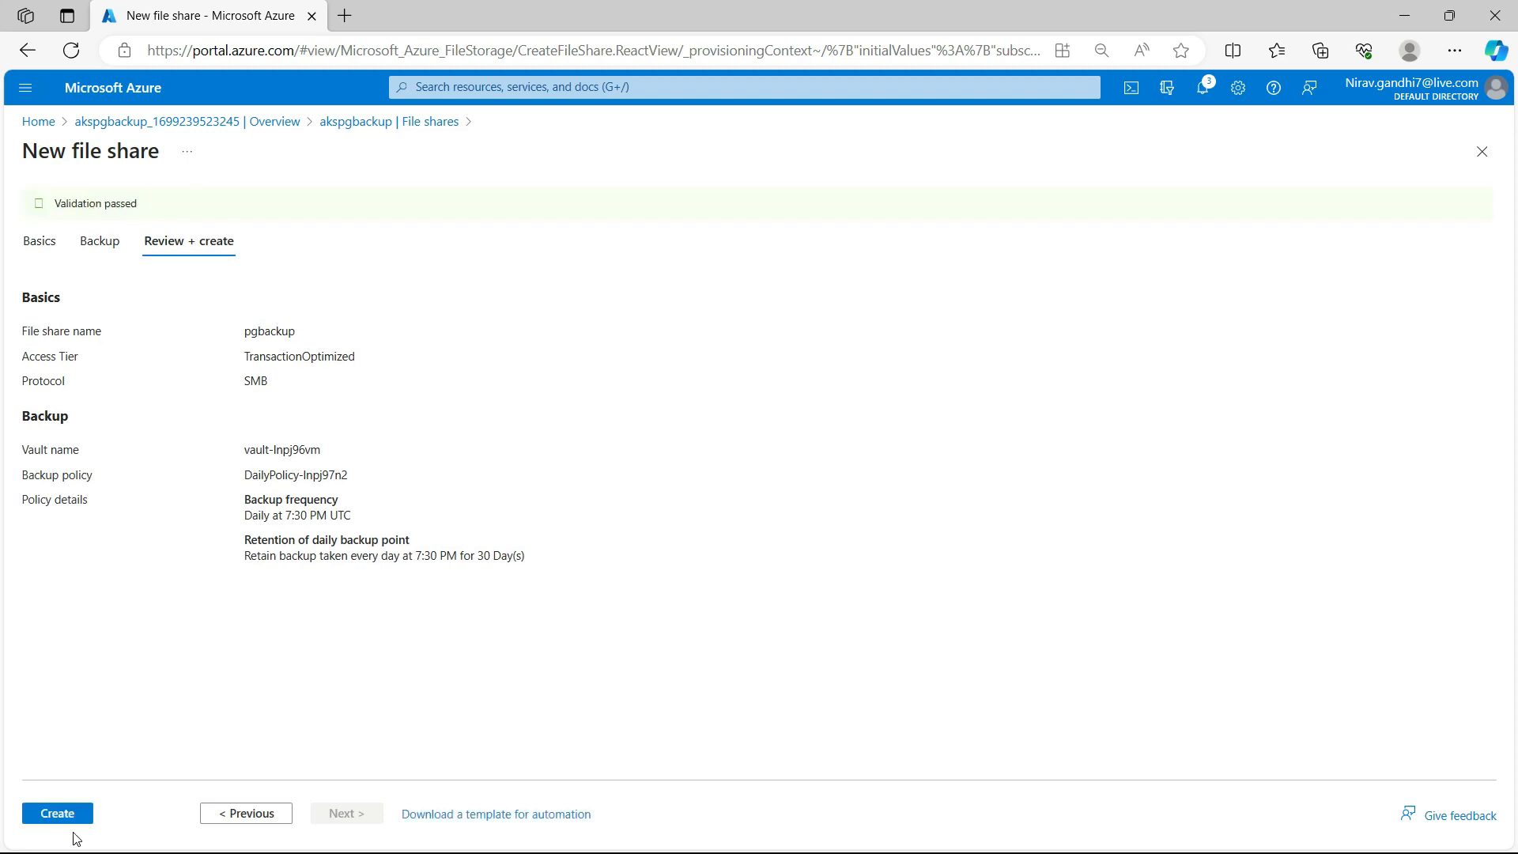
pyautogui.click(56, 814)
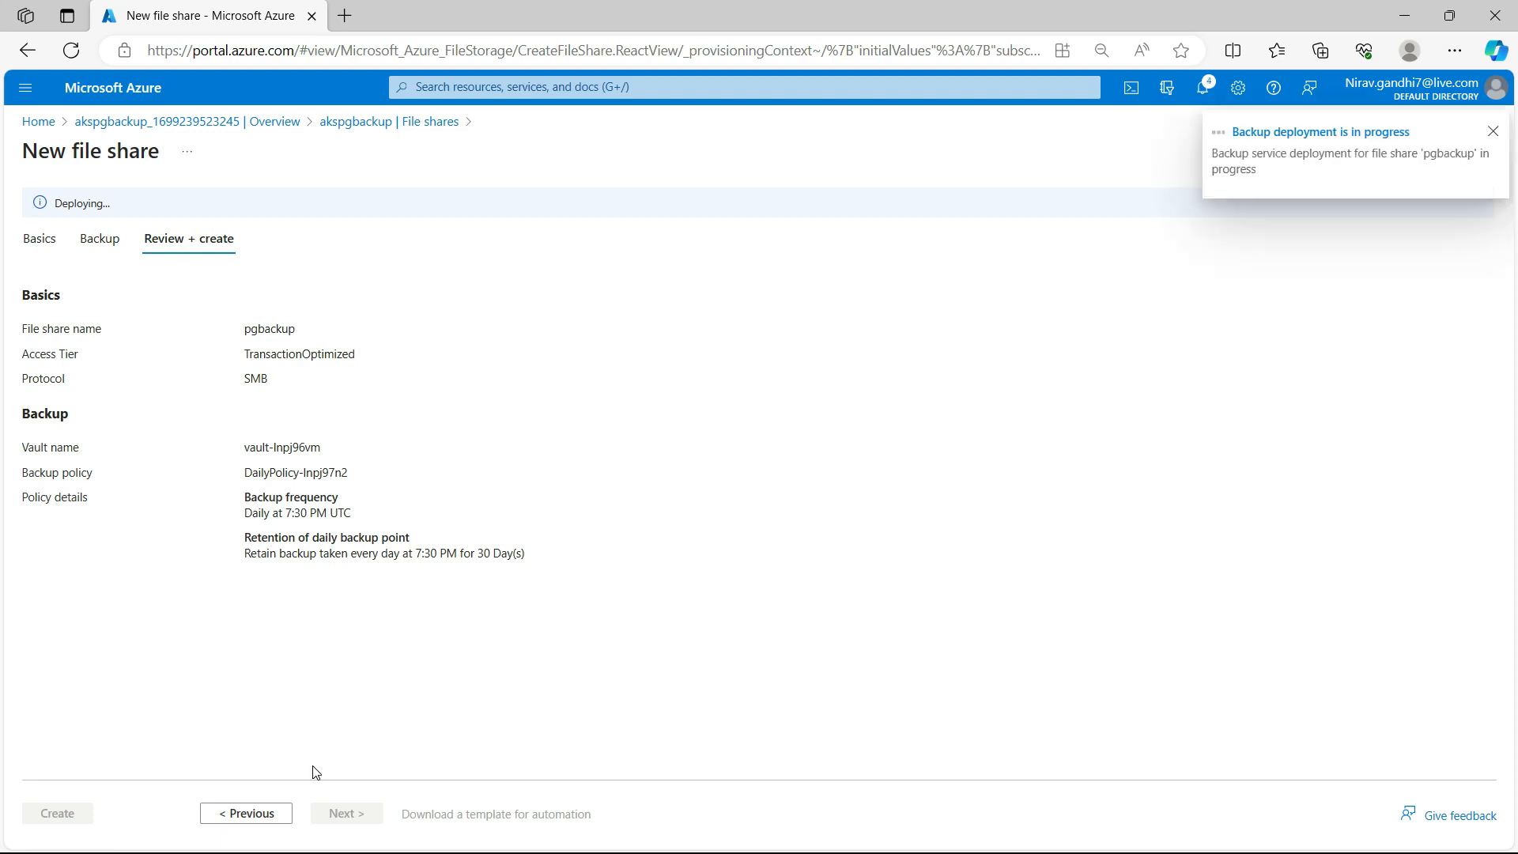
pyautogui.click(56, 813)
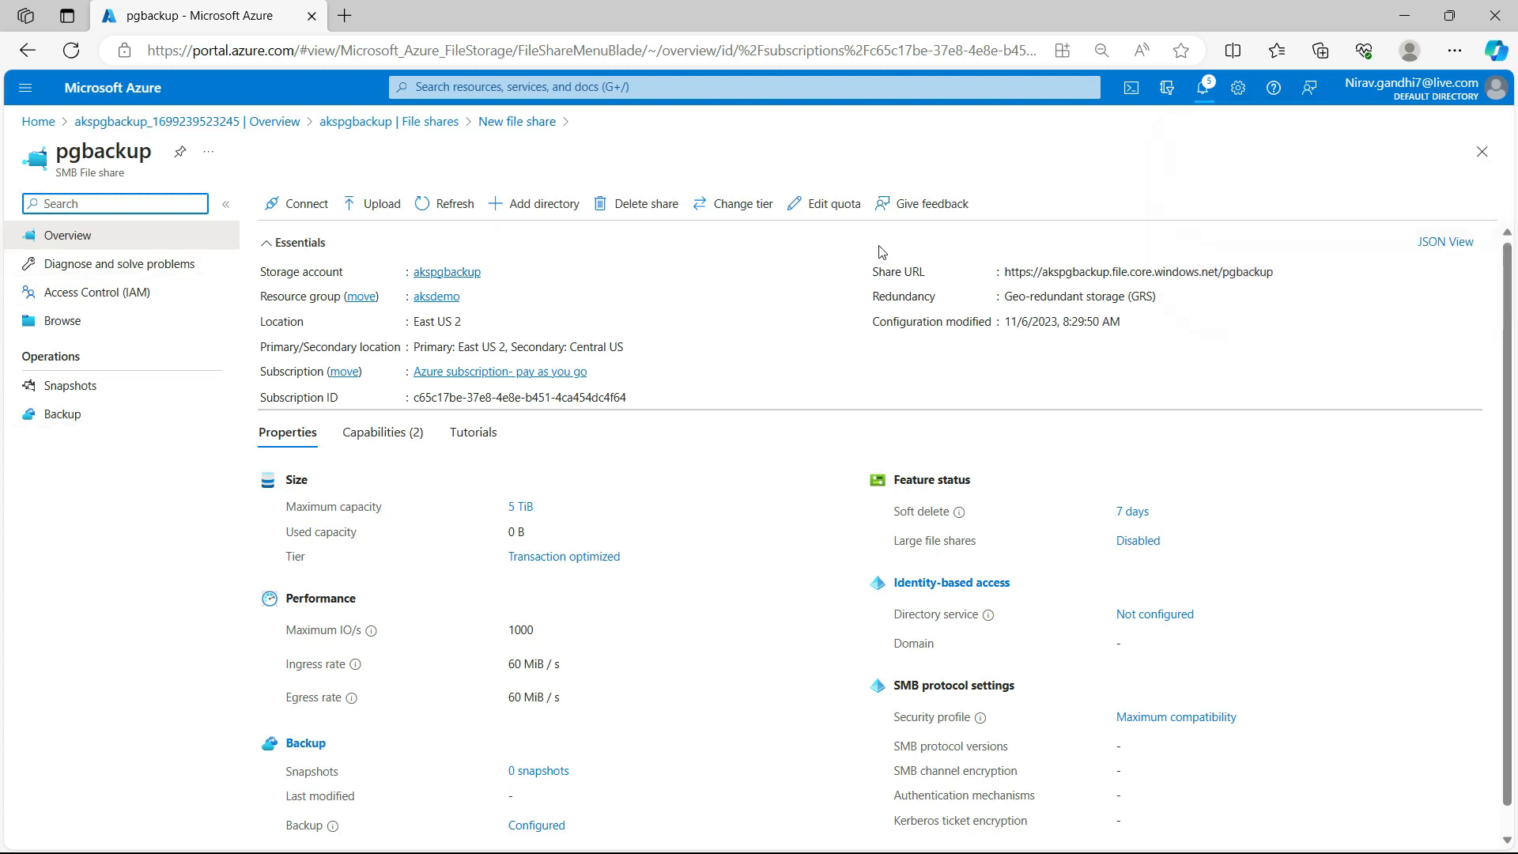
pyautogui.moveTo(463, 298)
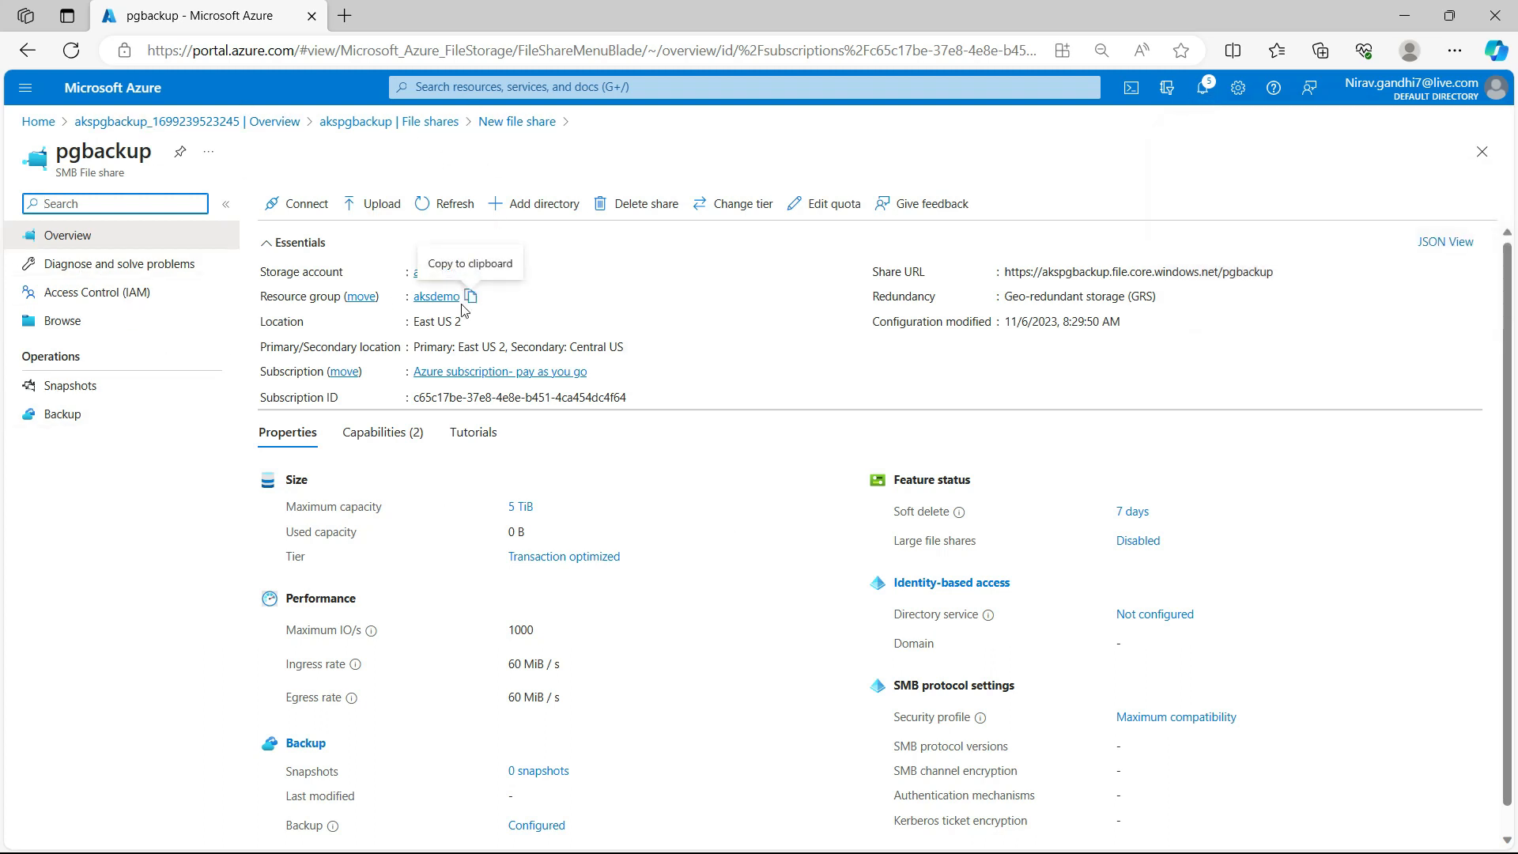
# Search Start for the terminal, then open akspgbackup's Access keys page
pyautogui.click(30, 829)
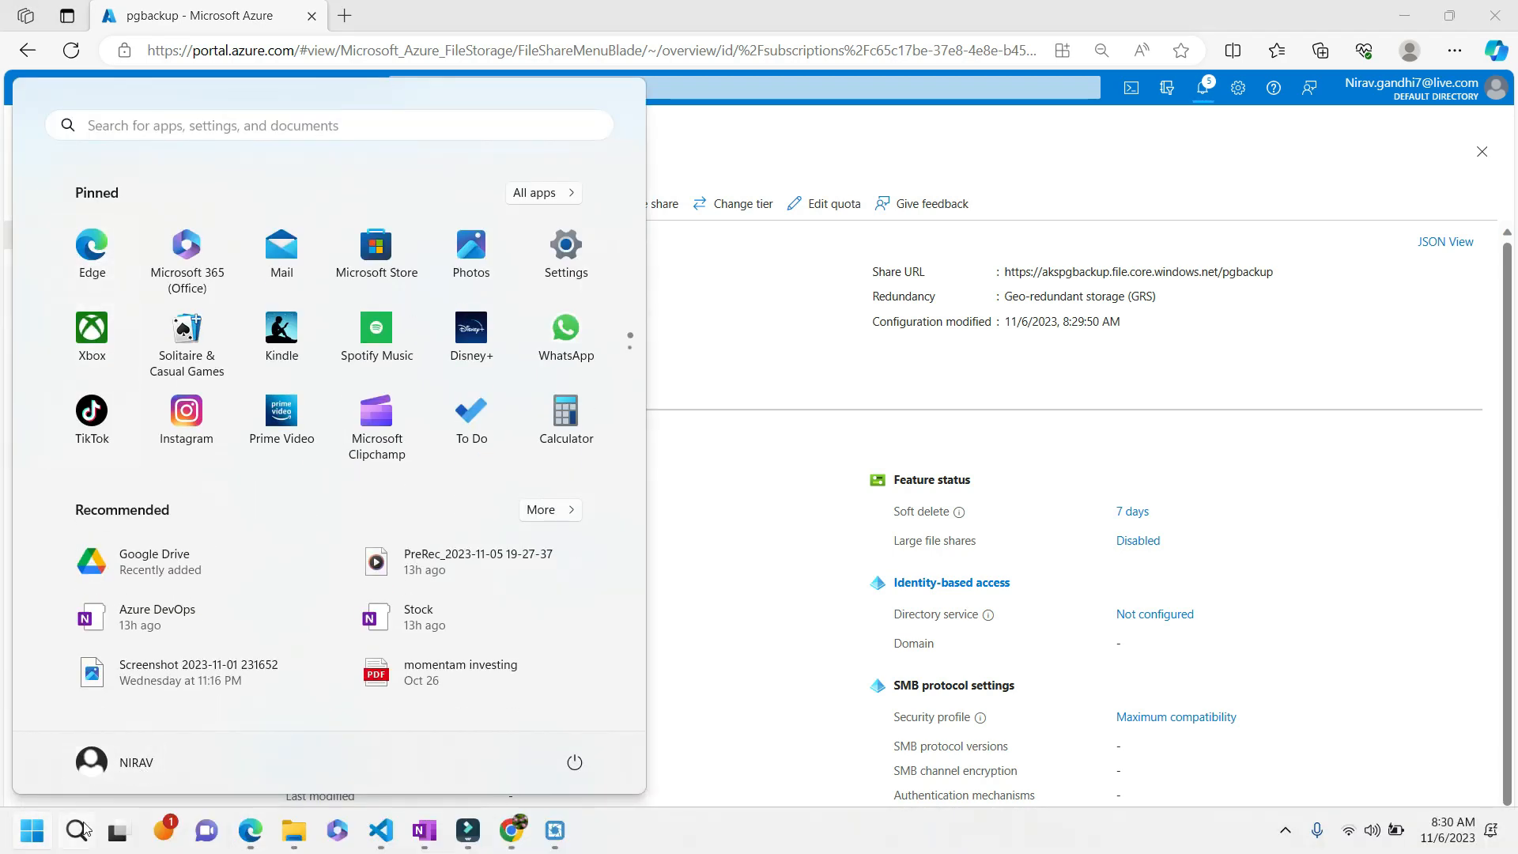
pyautogui.write('terminal')
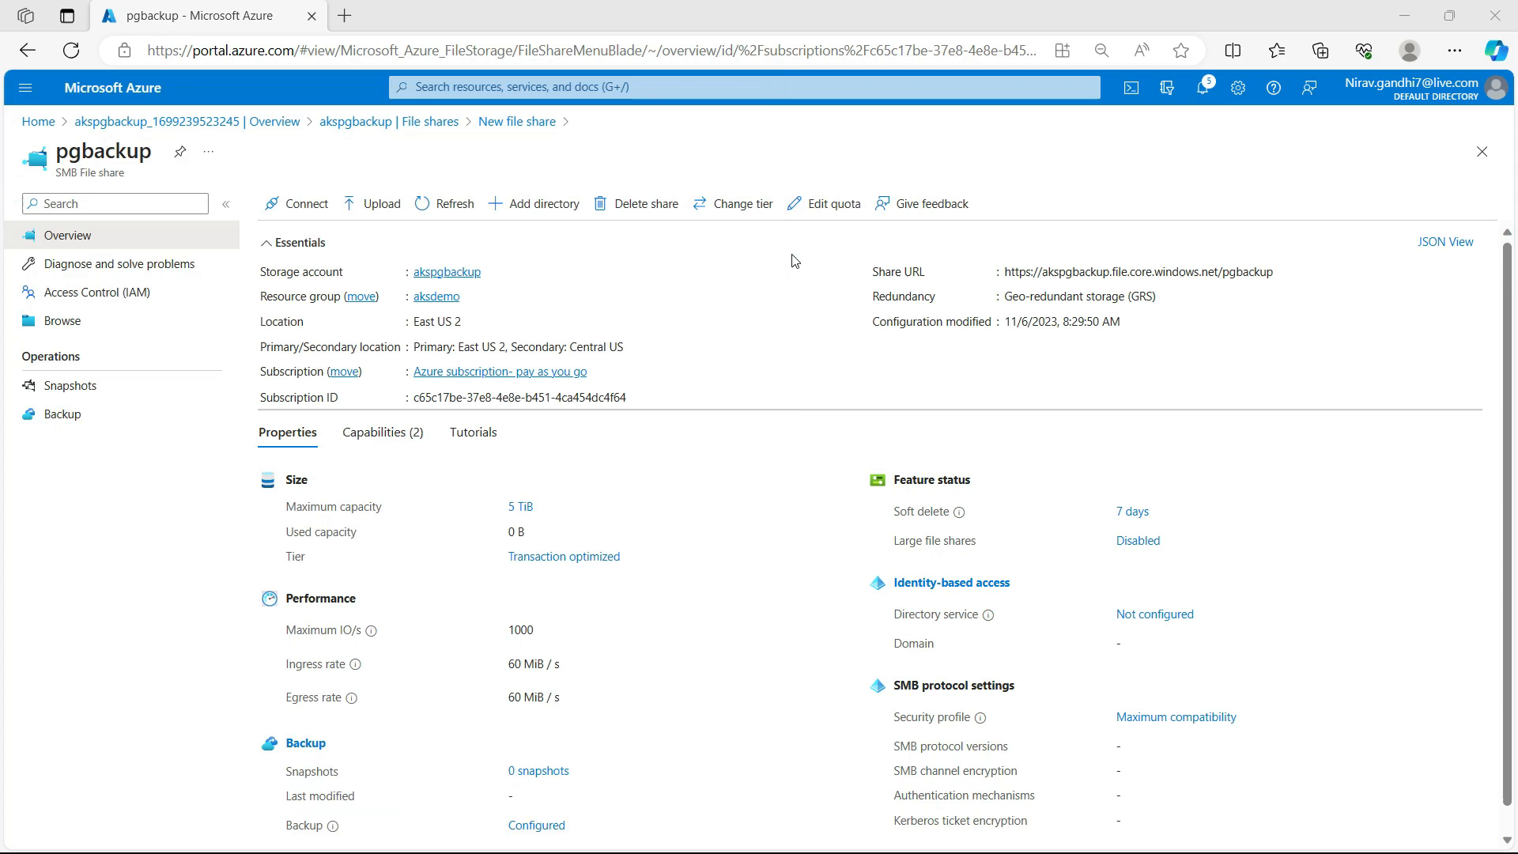
pyautogui.moveTo(1315, 201)
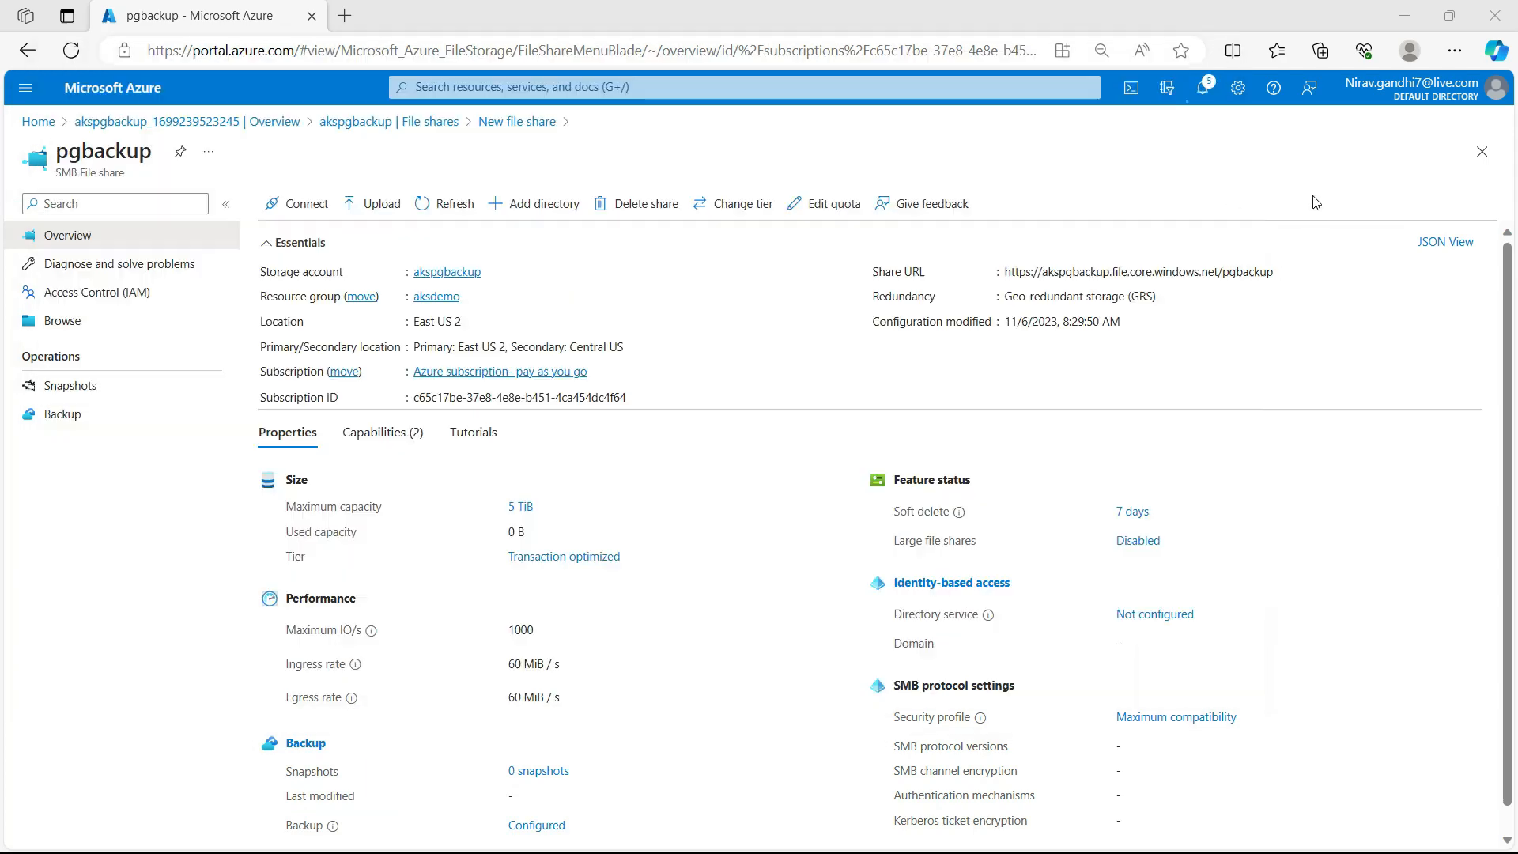
pyautogui.click(388, 121)
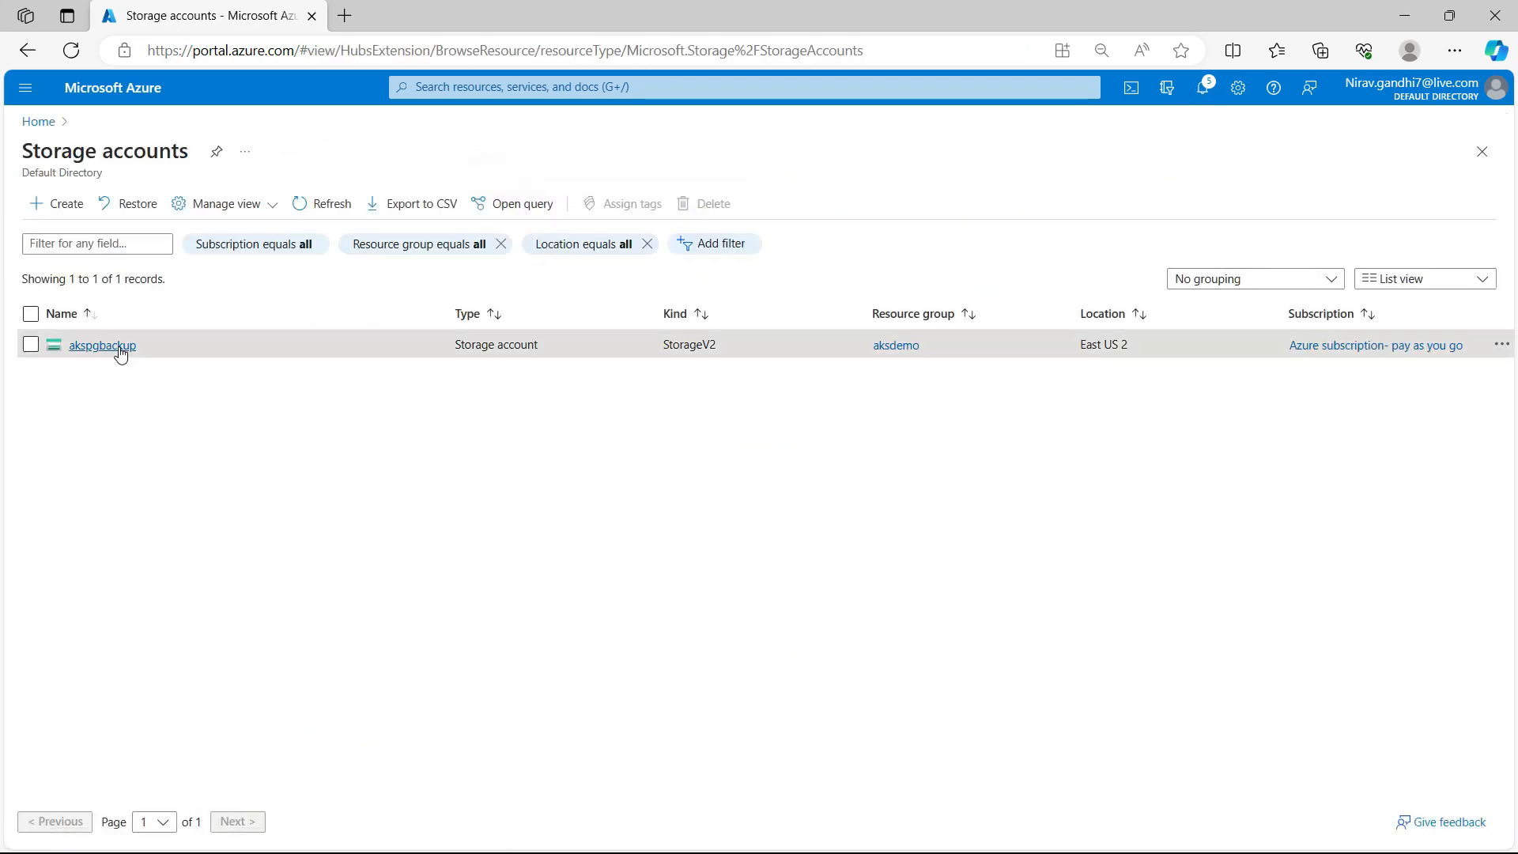
pyautogui.click(100, 345)
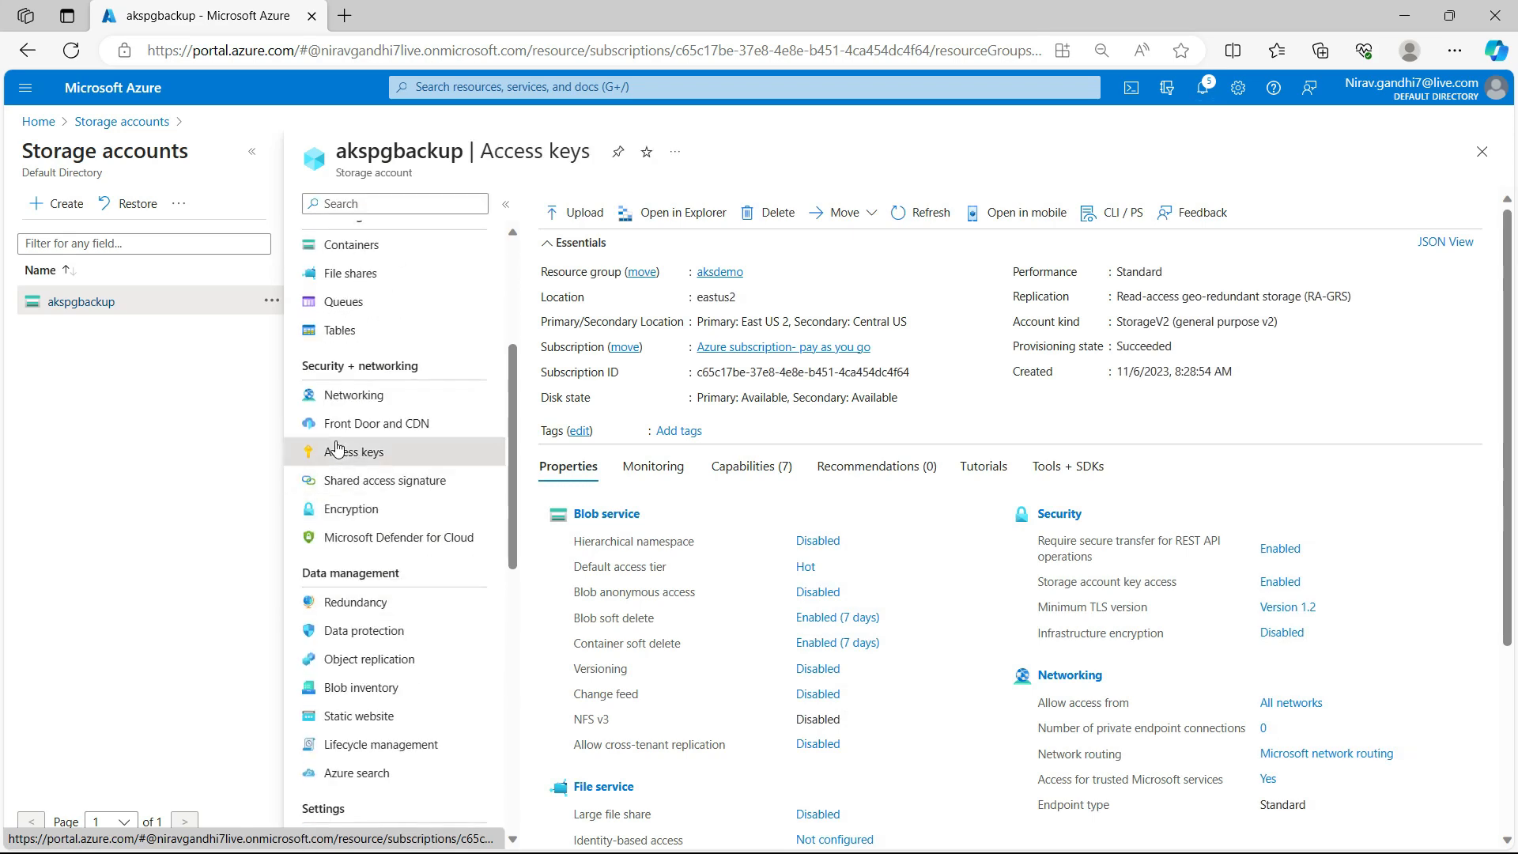
pyautogui.click(30, 829)
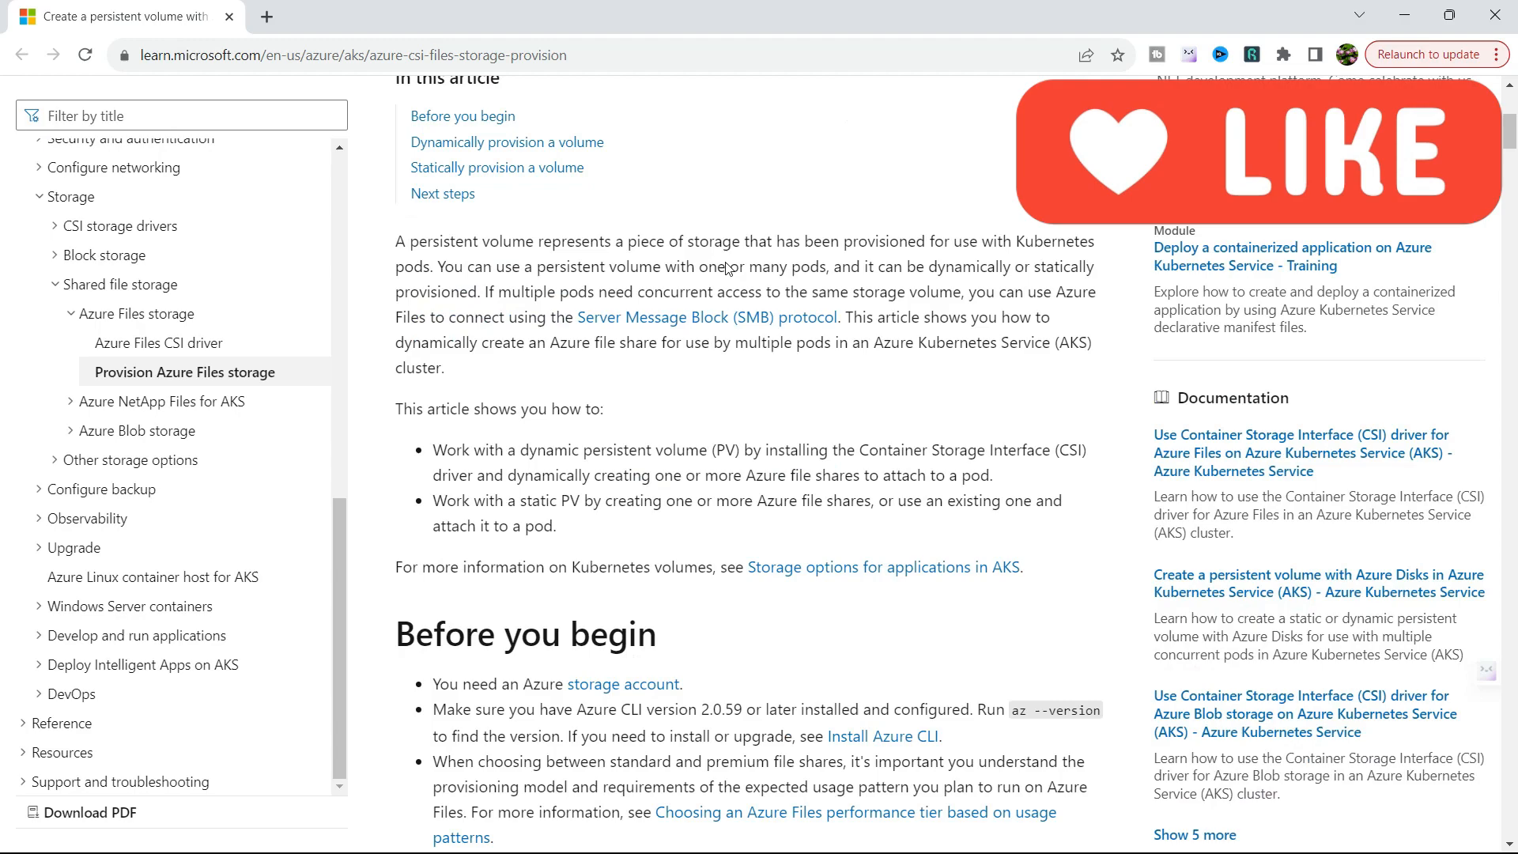
# Scroll the Learn article to 'Create a Kubernetes secret' and copy the STORAGE_KEY command
pyautogui.scroll(-3)
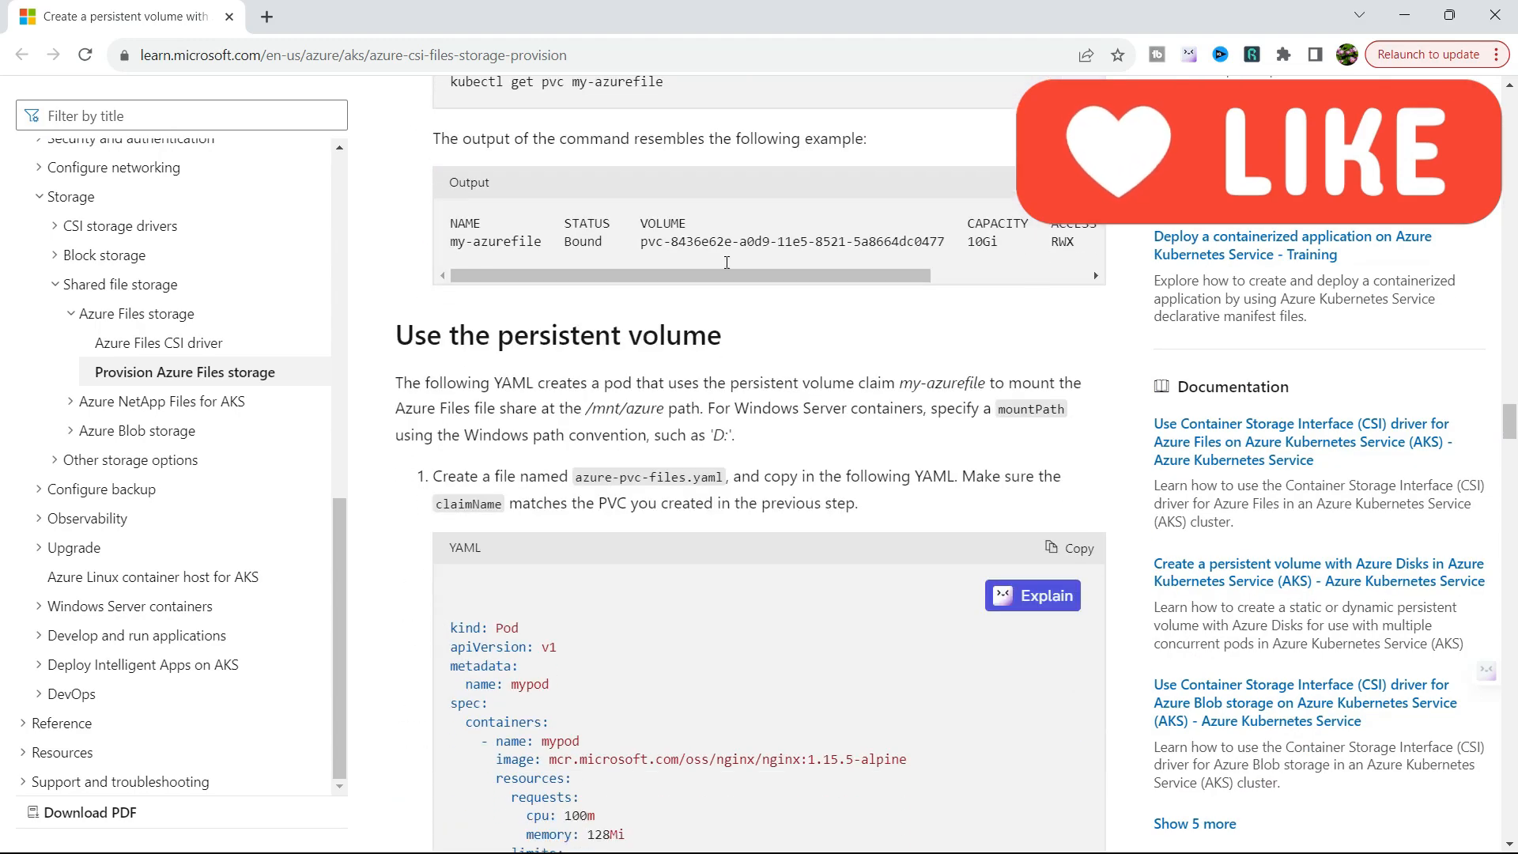
pyautogui.scroll(-3)
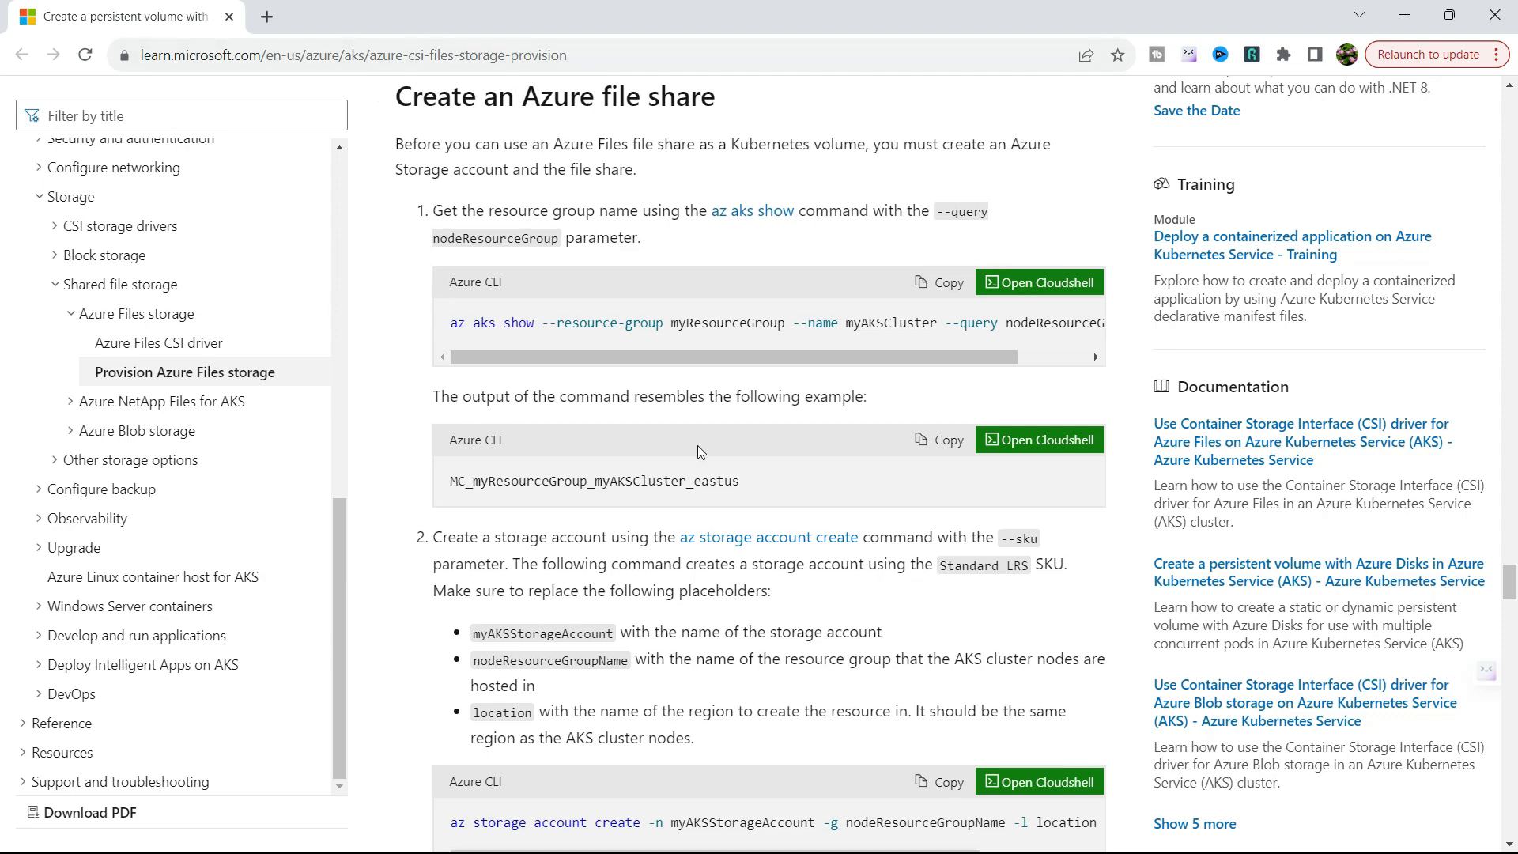
pyautogui.scroll(-3)
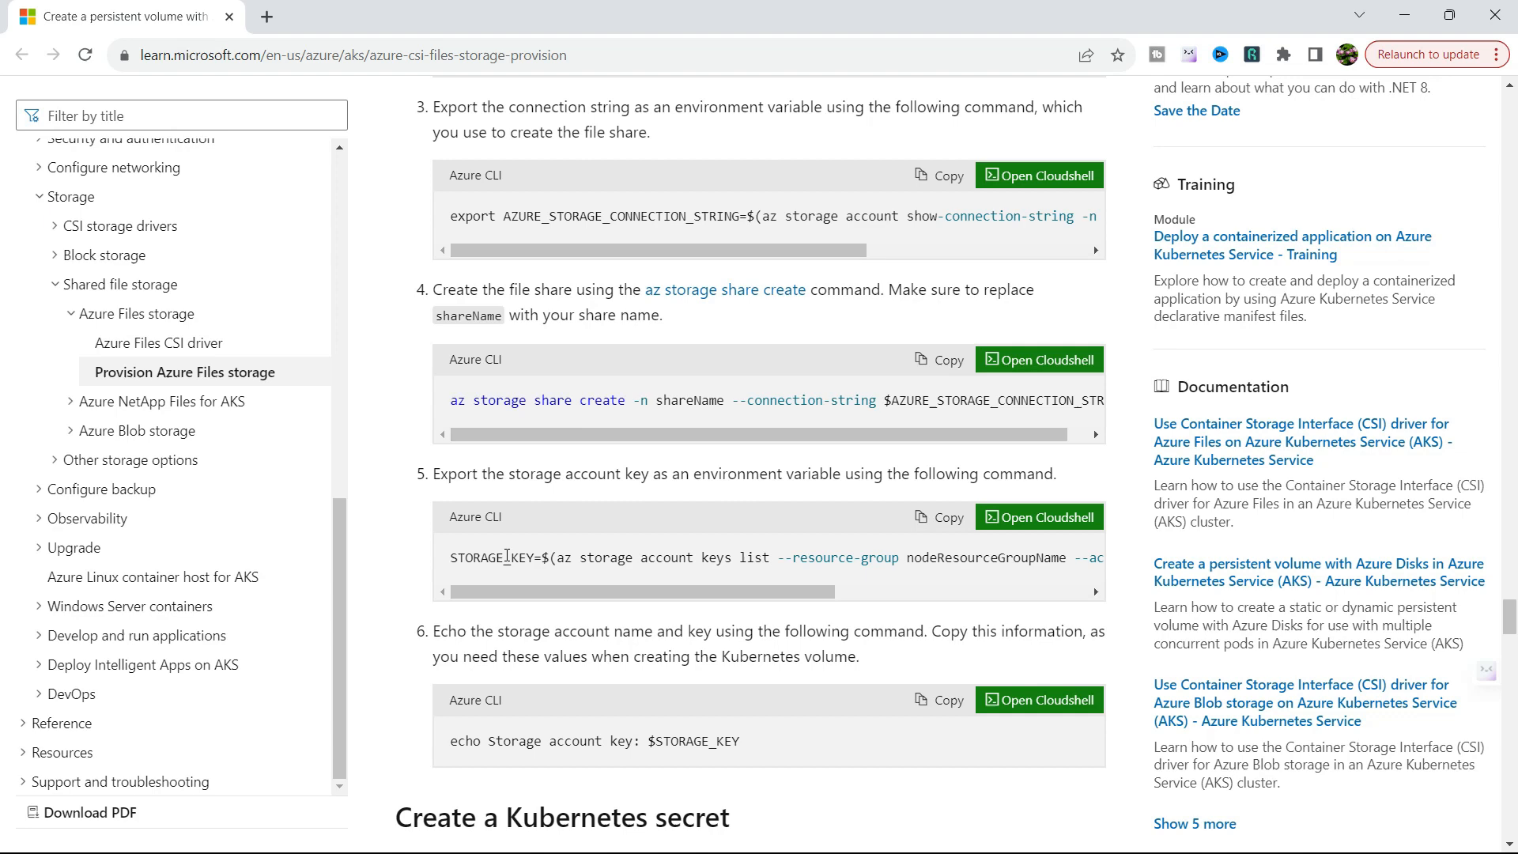
pyautogui.scroll(-3)
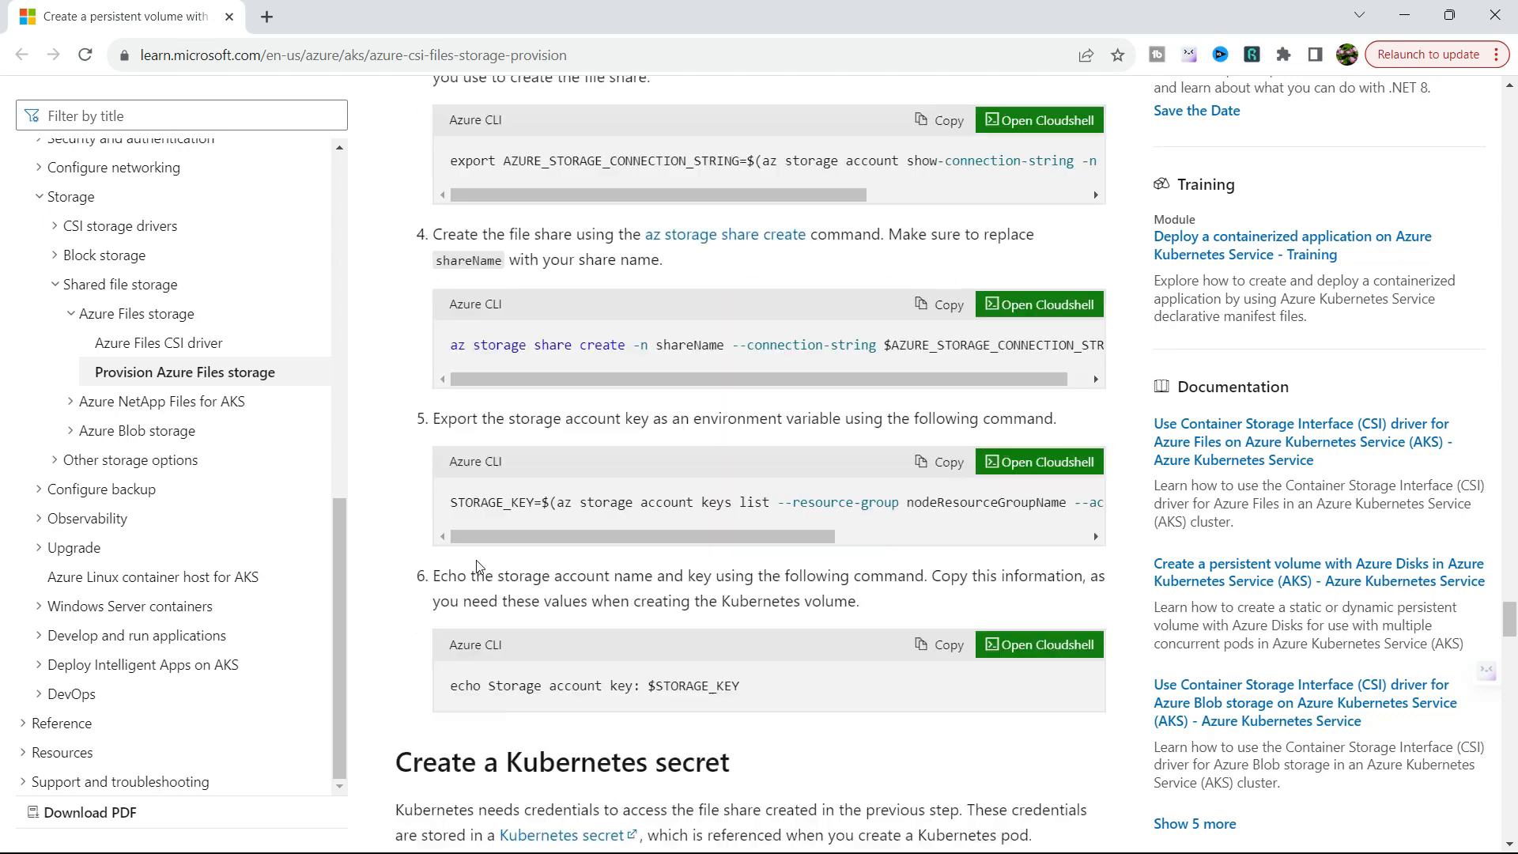
pyautogui.scroll(-3)
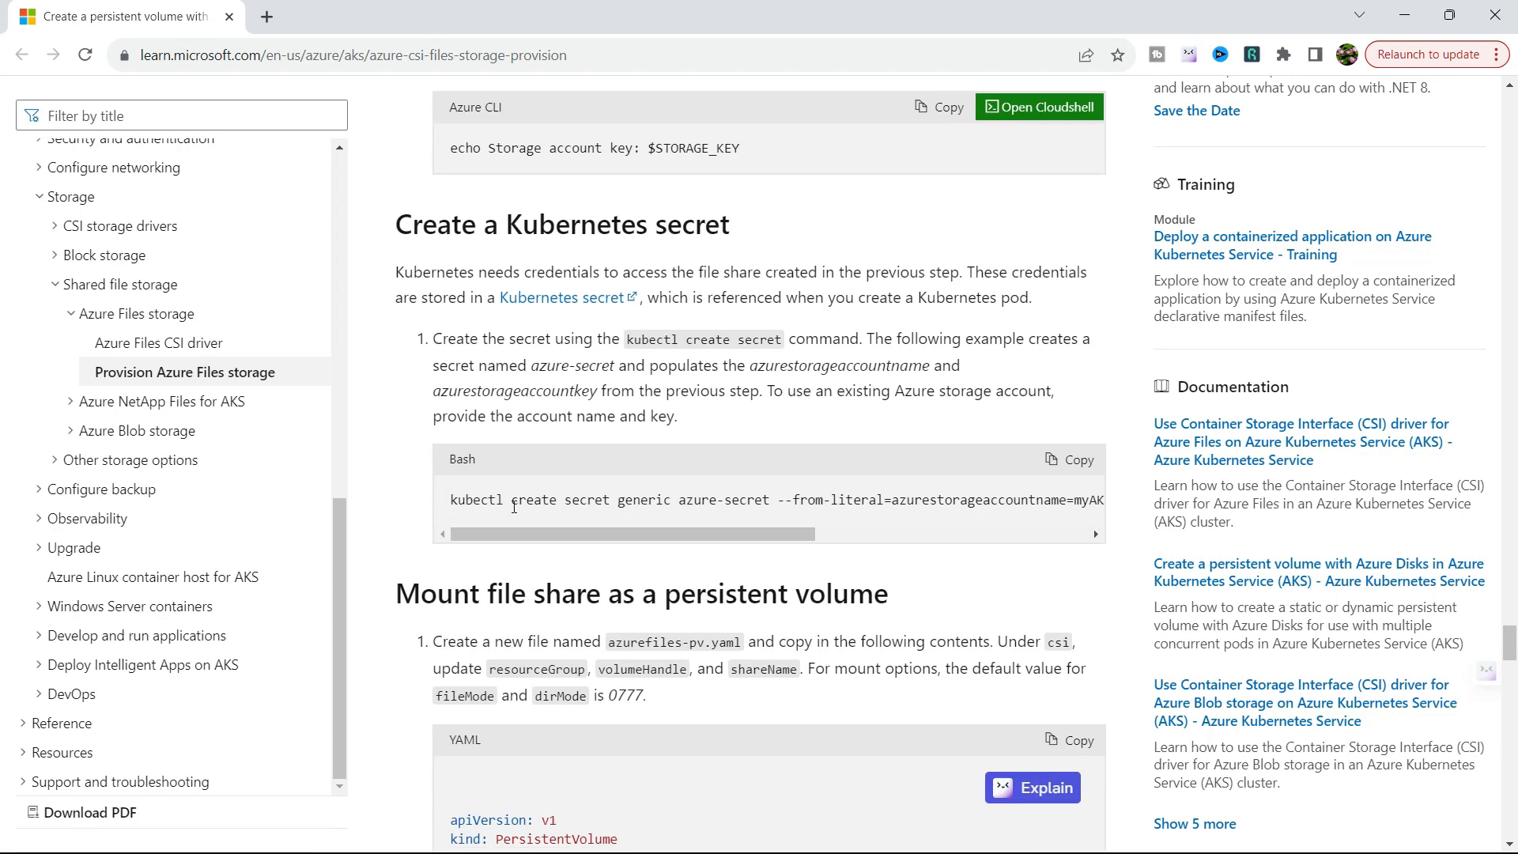
pyautogui.moveTo(854, 503)
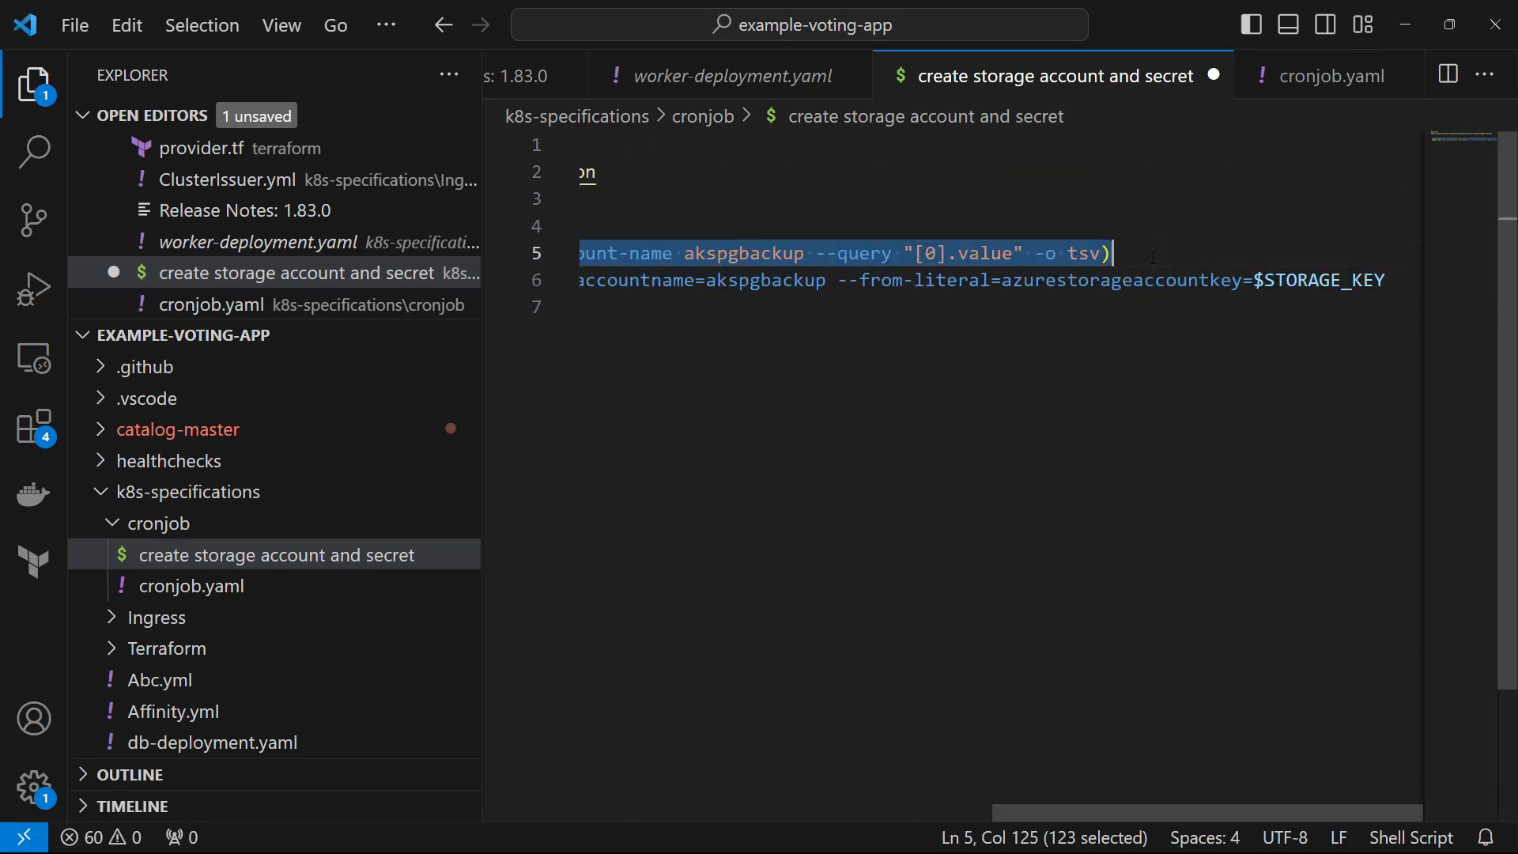
pyautogui.press('alt+tab')
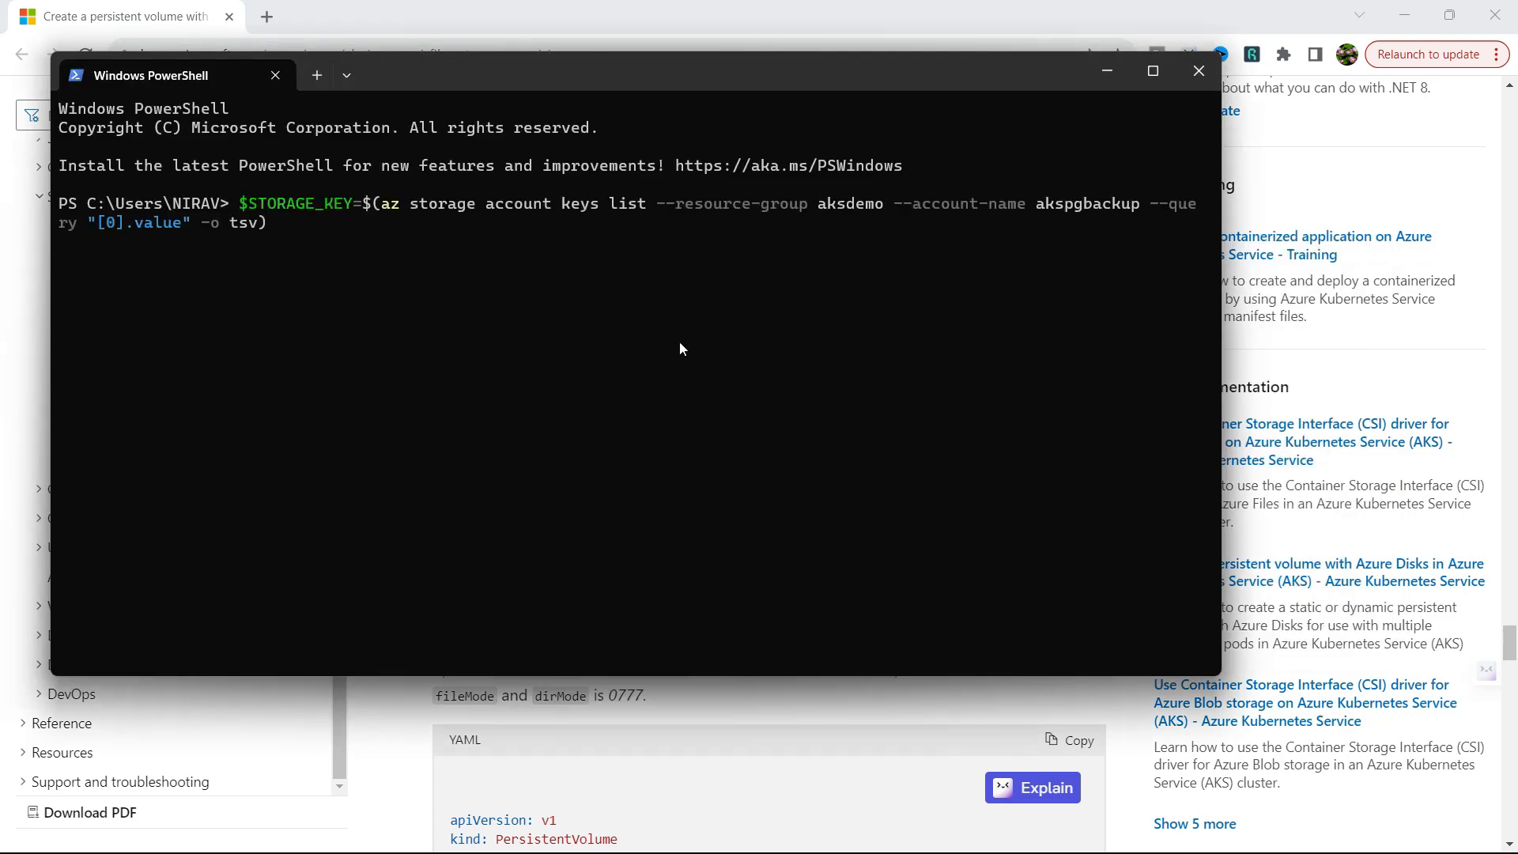
pyautogui.moveTo(602, 221)
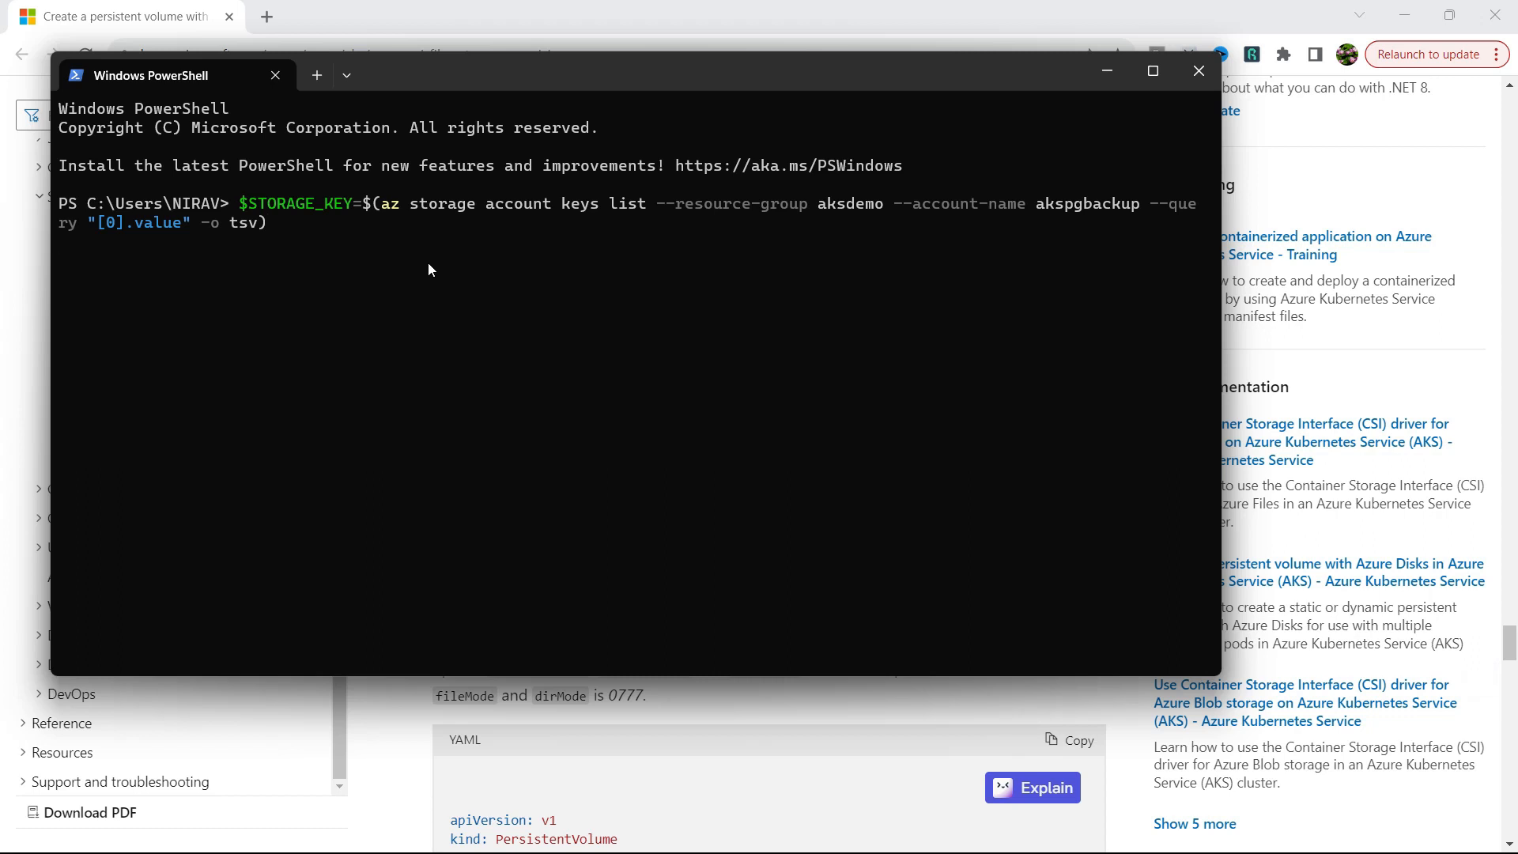
# Confirm the akspgbackup key is stored in STORAGE_KEY using echo $STORAGE_KEY
pyautogui.write('echo $S')
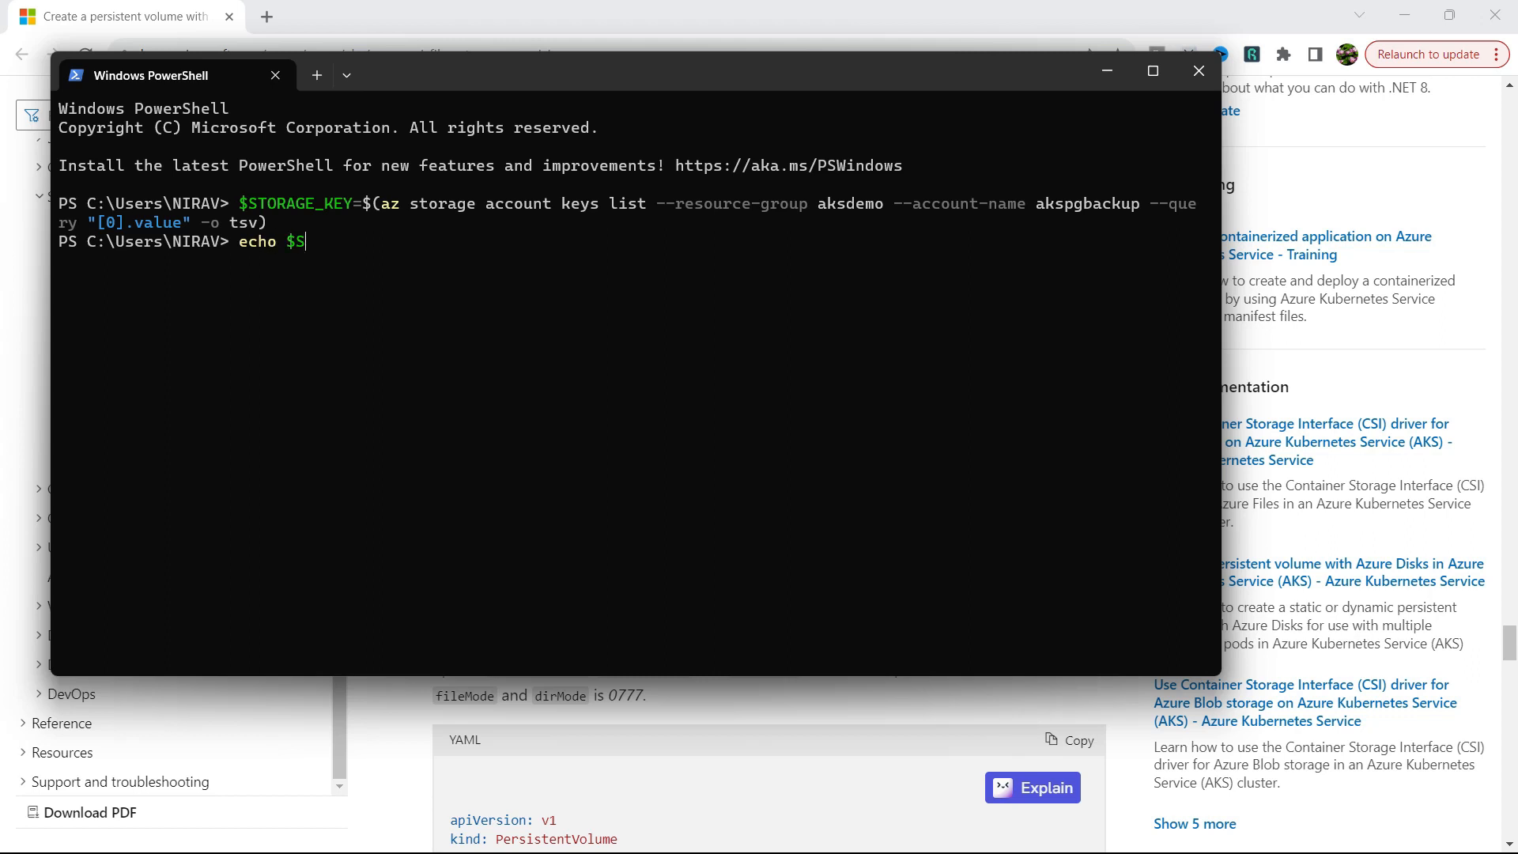
pyautogui.write('TORAGE_KEY')
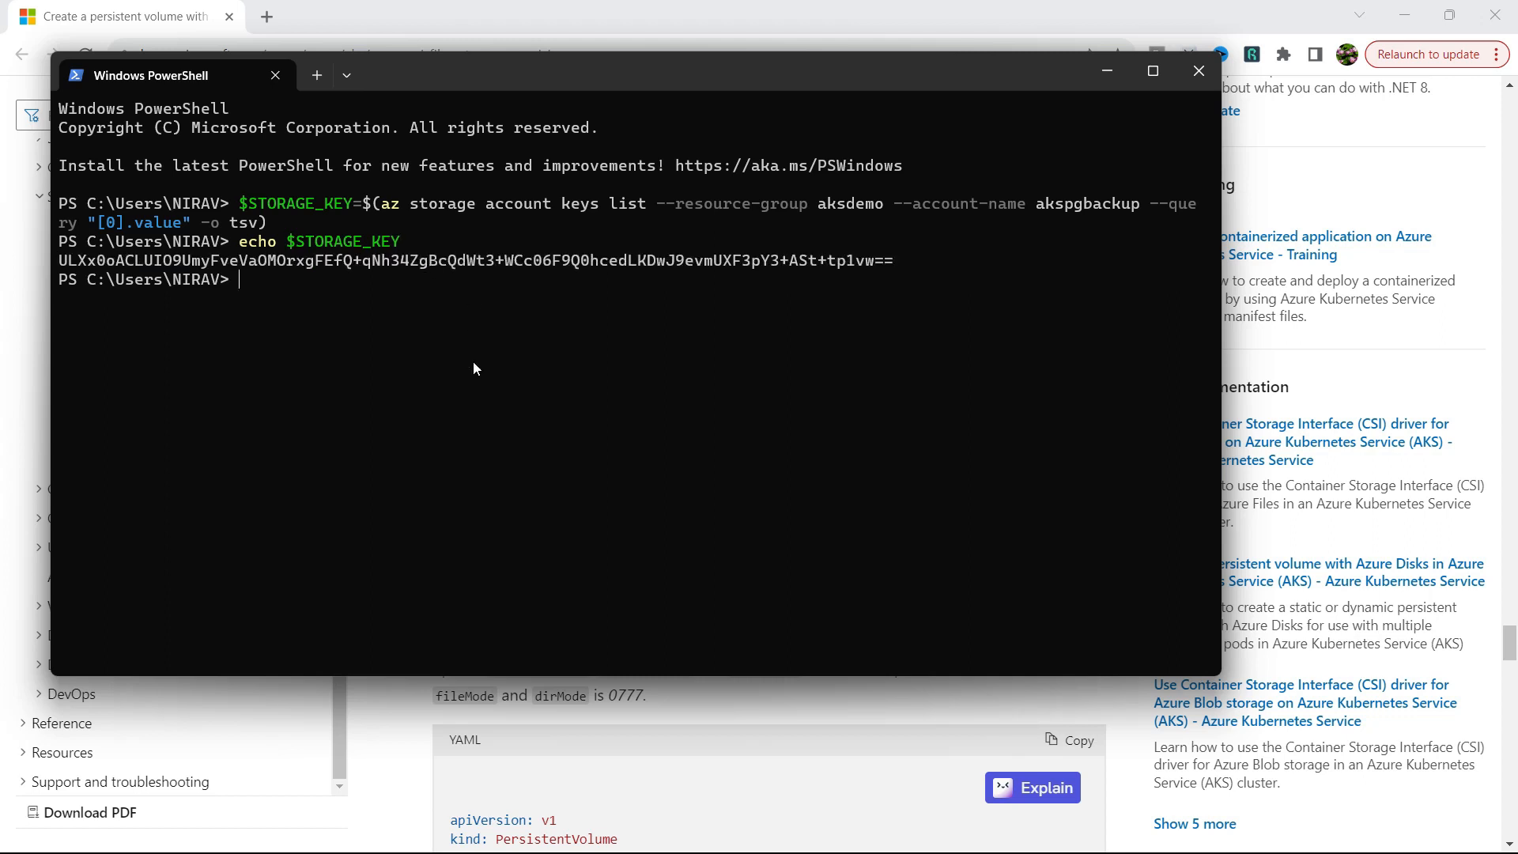
pyautogui.moveTo(484, 417)
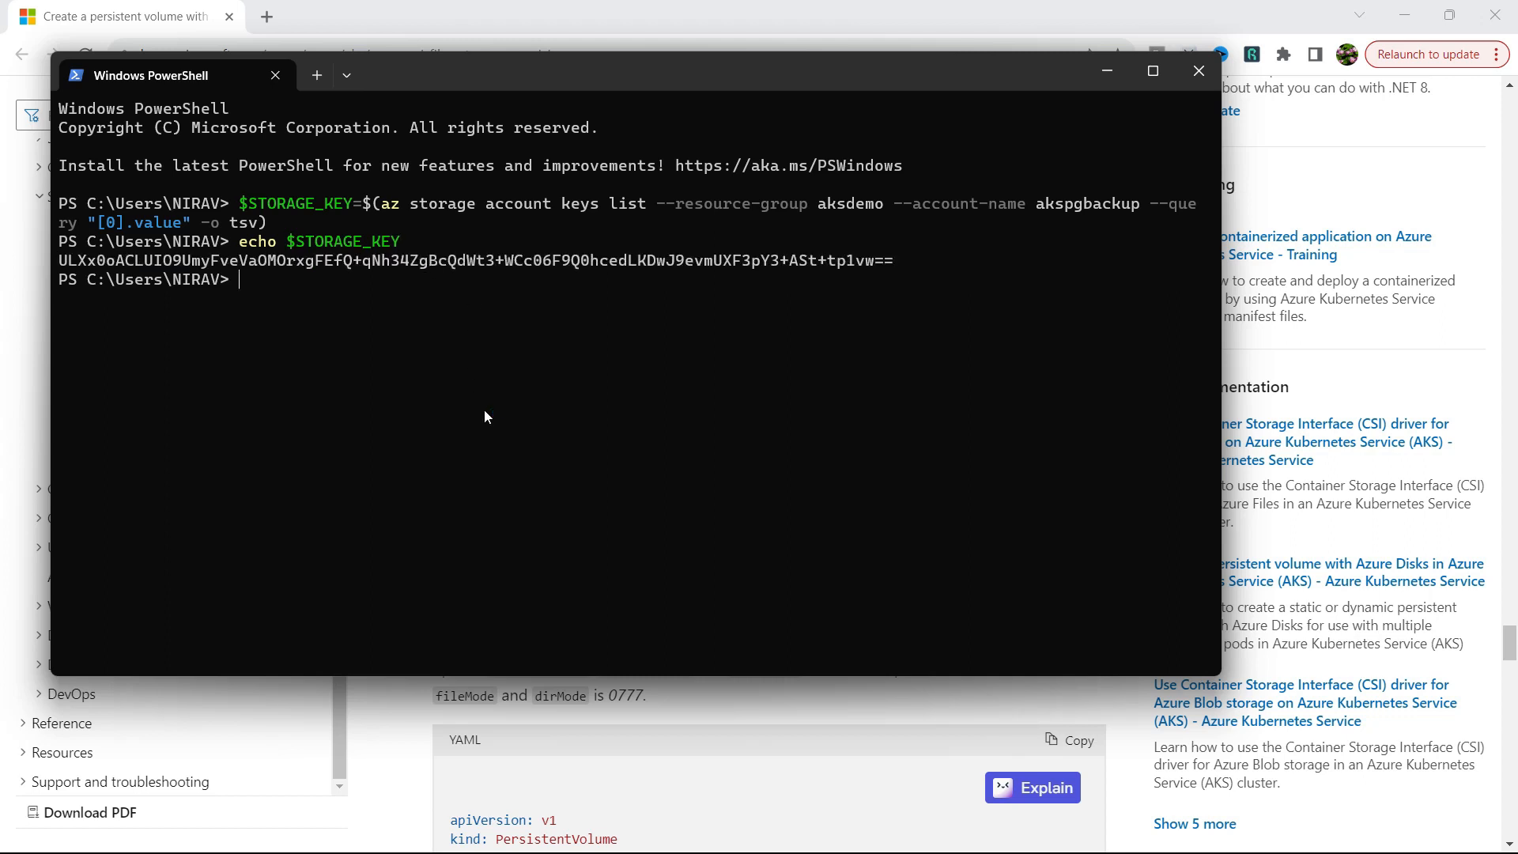
pyautogui.click(1198, 70)
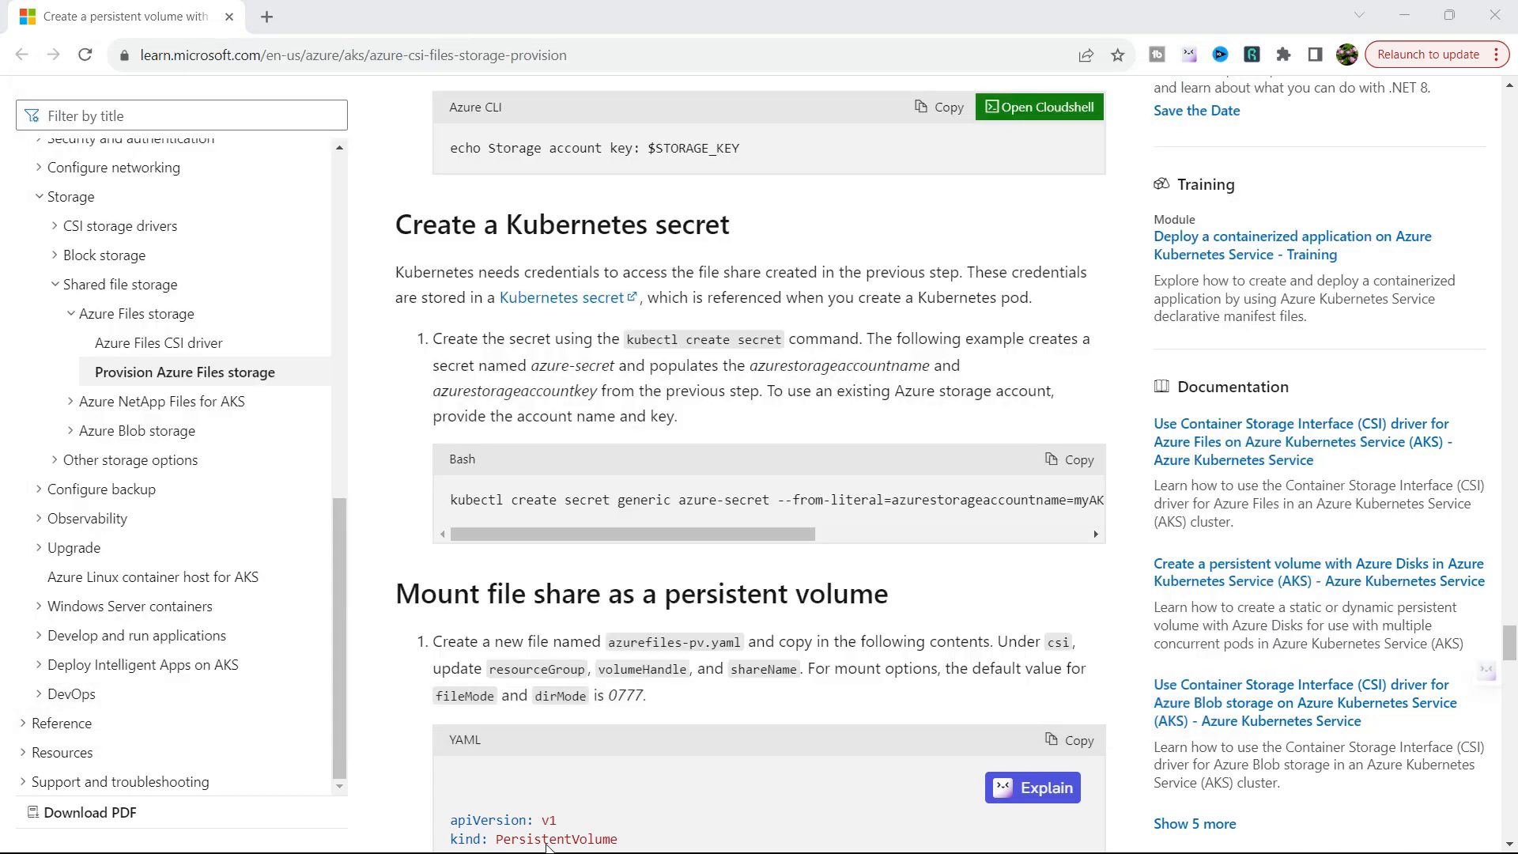
pyautogui.click(31, 830)
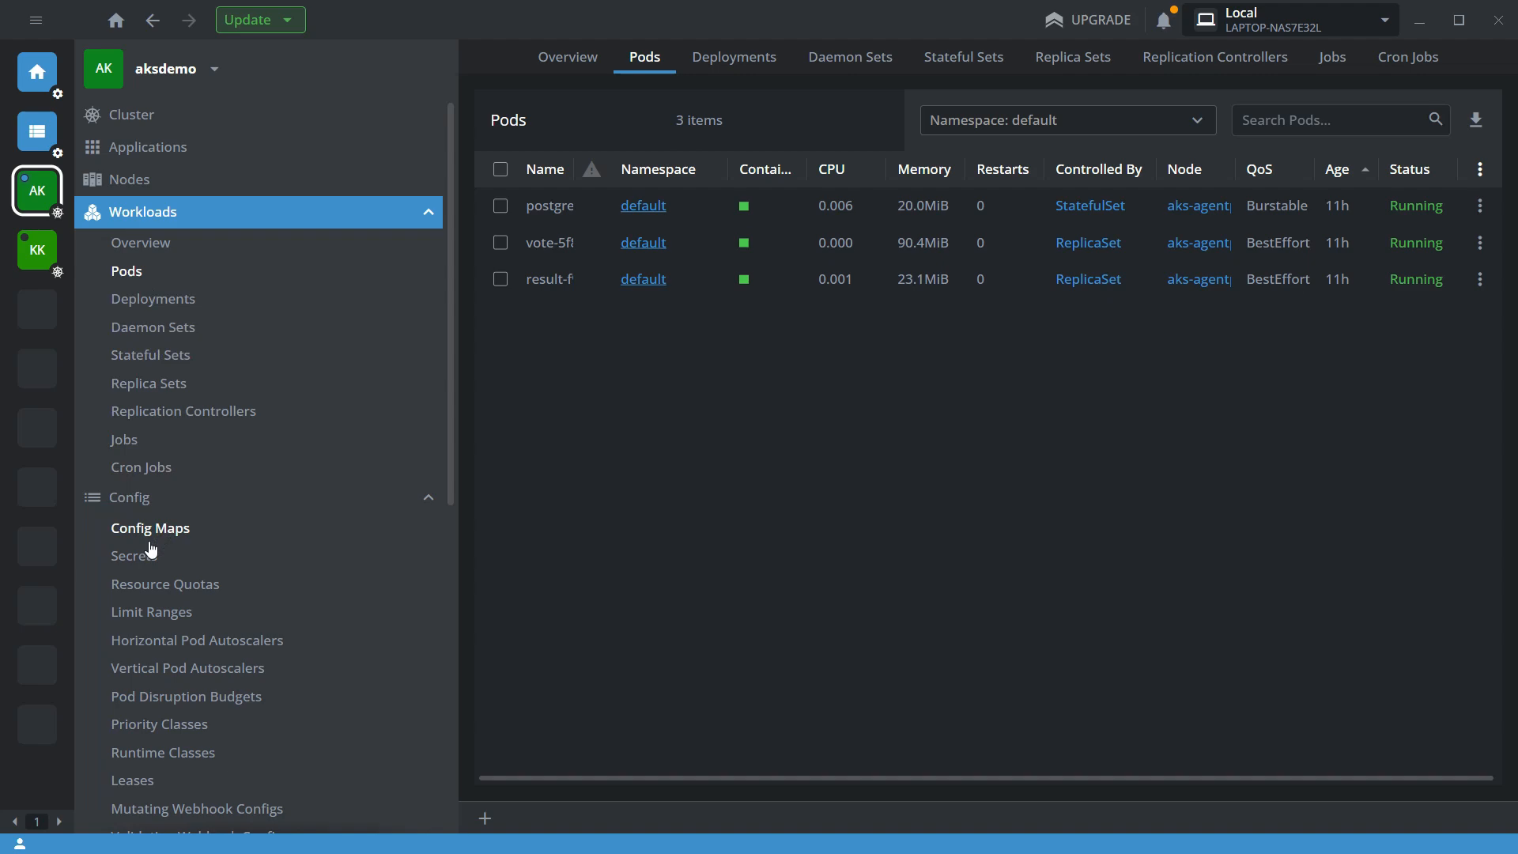
# Create Kubernetes secret azure-secret from akspgbackup's account name and key, then check Lens Secrets
pyautogui.click(134, 555)
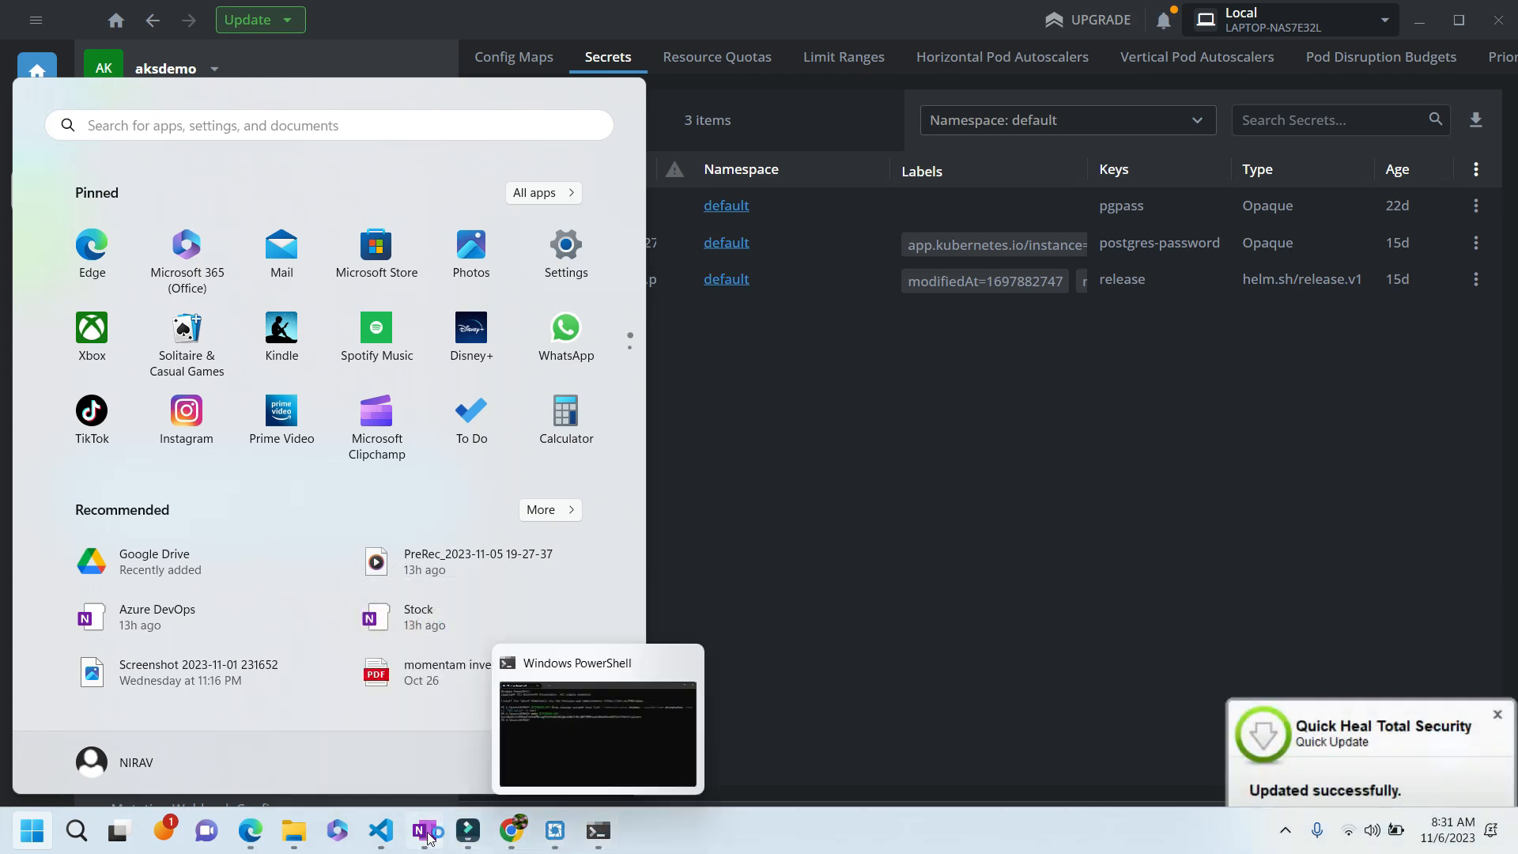
pyautogui.click(380, 838)
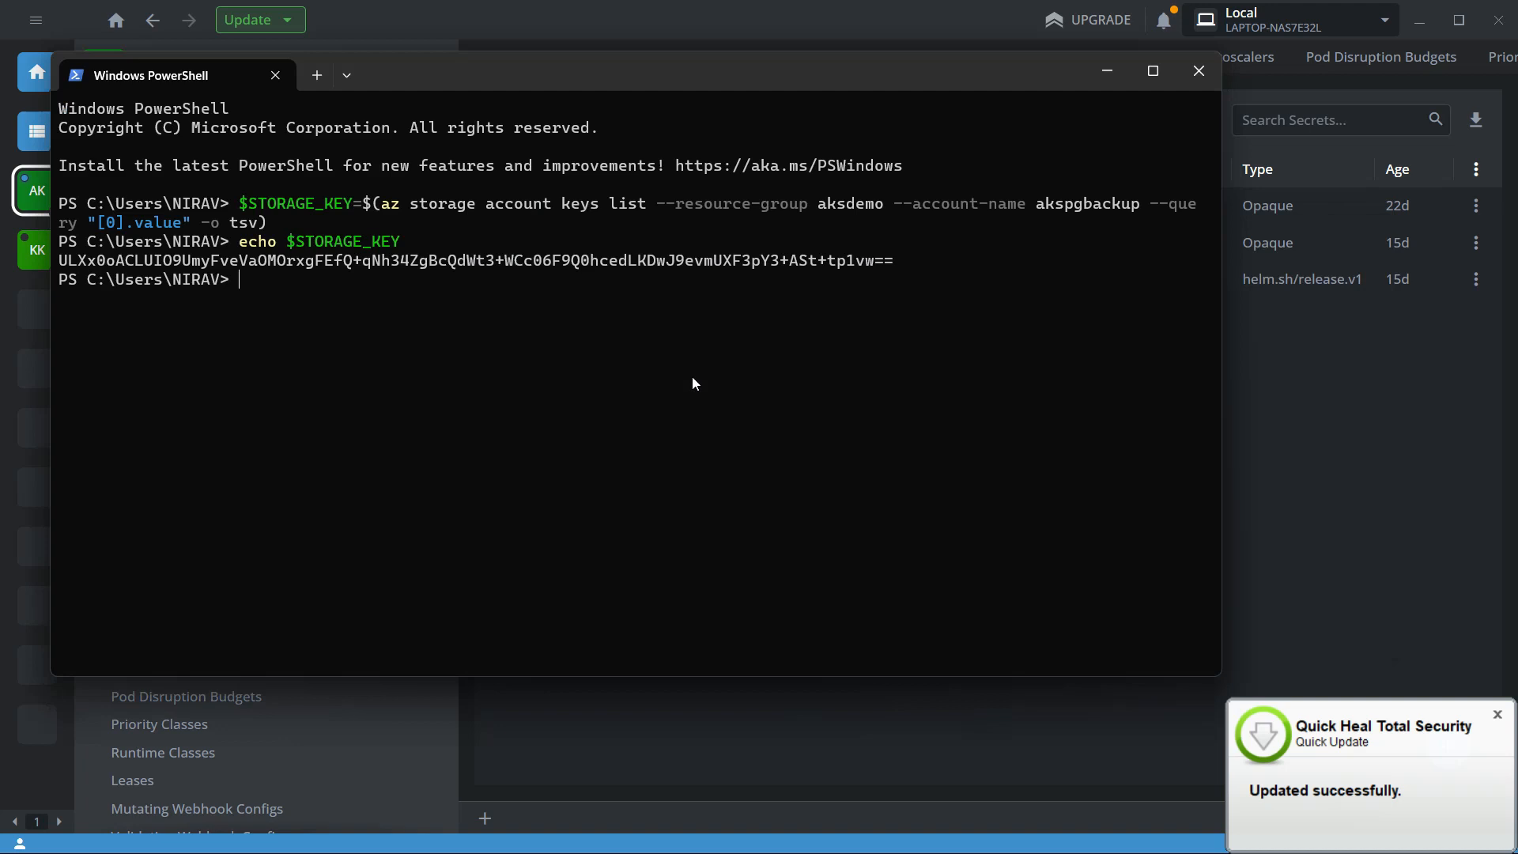
pyautogui.write('kubectl.exe create secret generic azure-secret --from-literal=azurestorageaccountname=akspgbackup --from-literal=azurestorageaccountkey=$STORAGE_KEY')
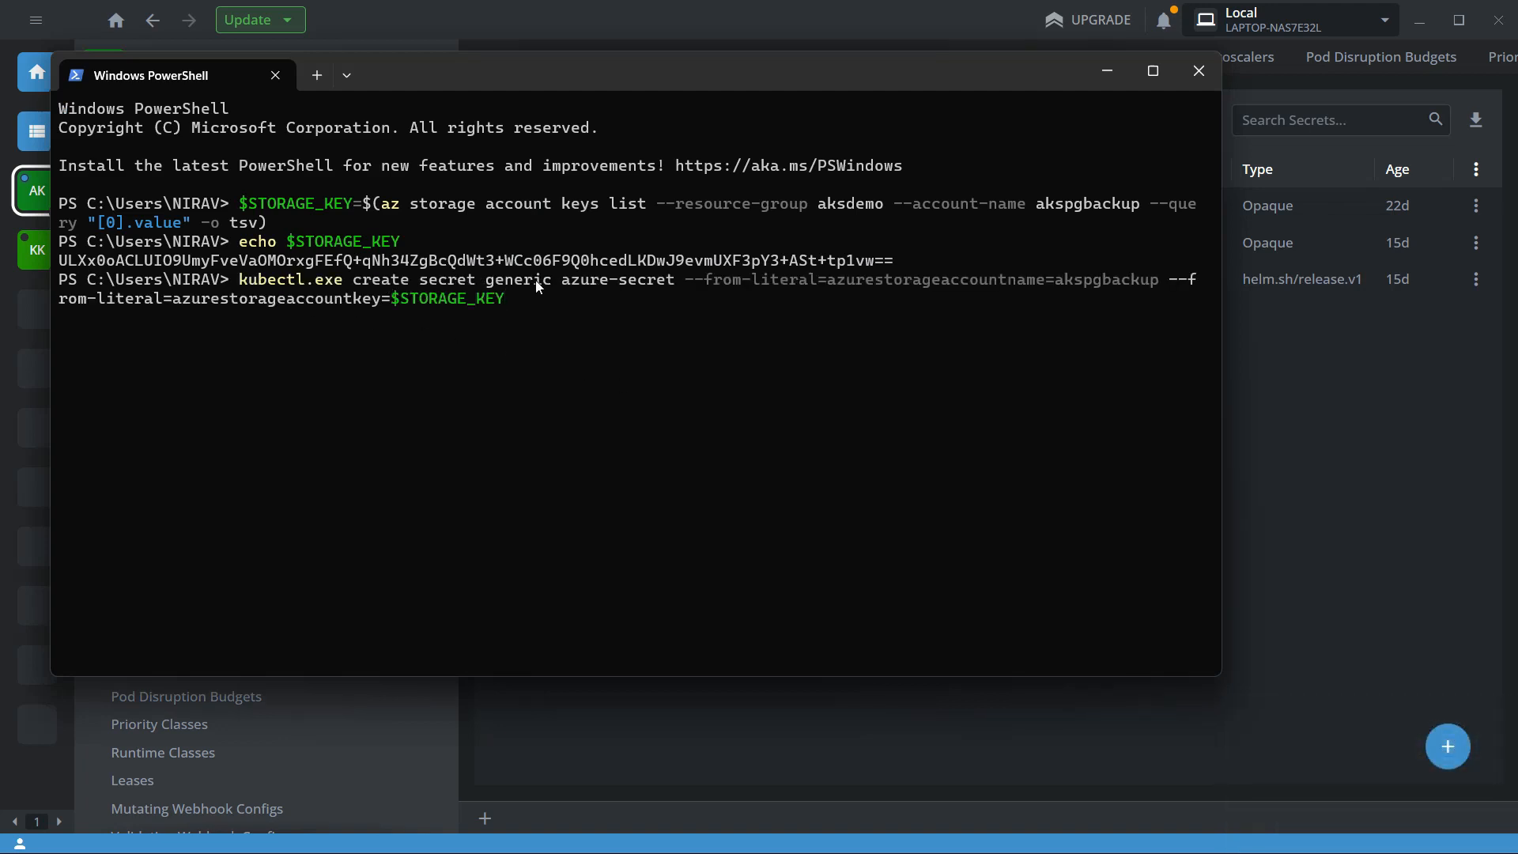
pyautogui.moveTo(946, 336)
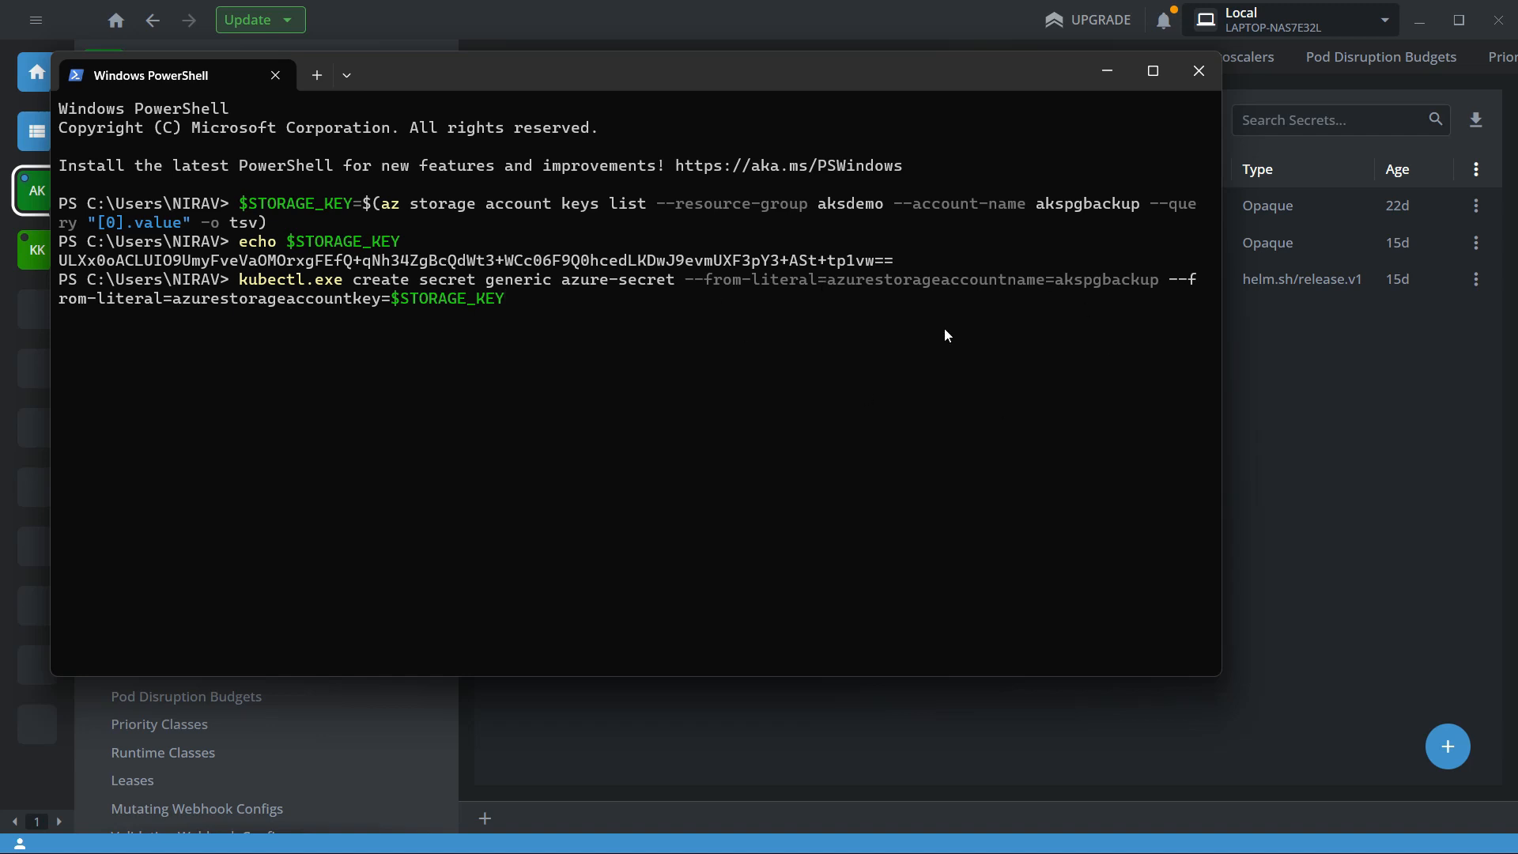
pyautogui.moveTo(1126, 298)
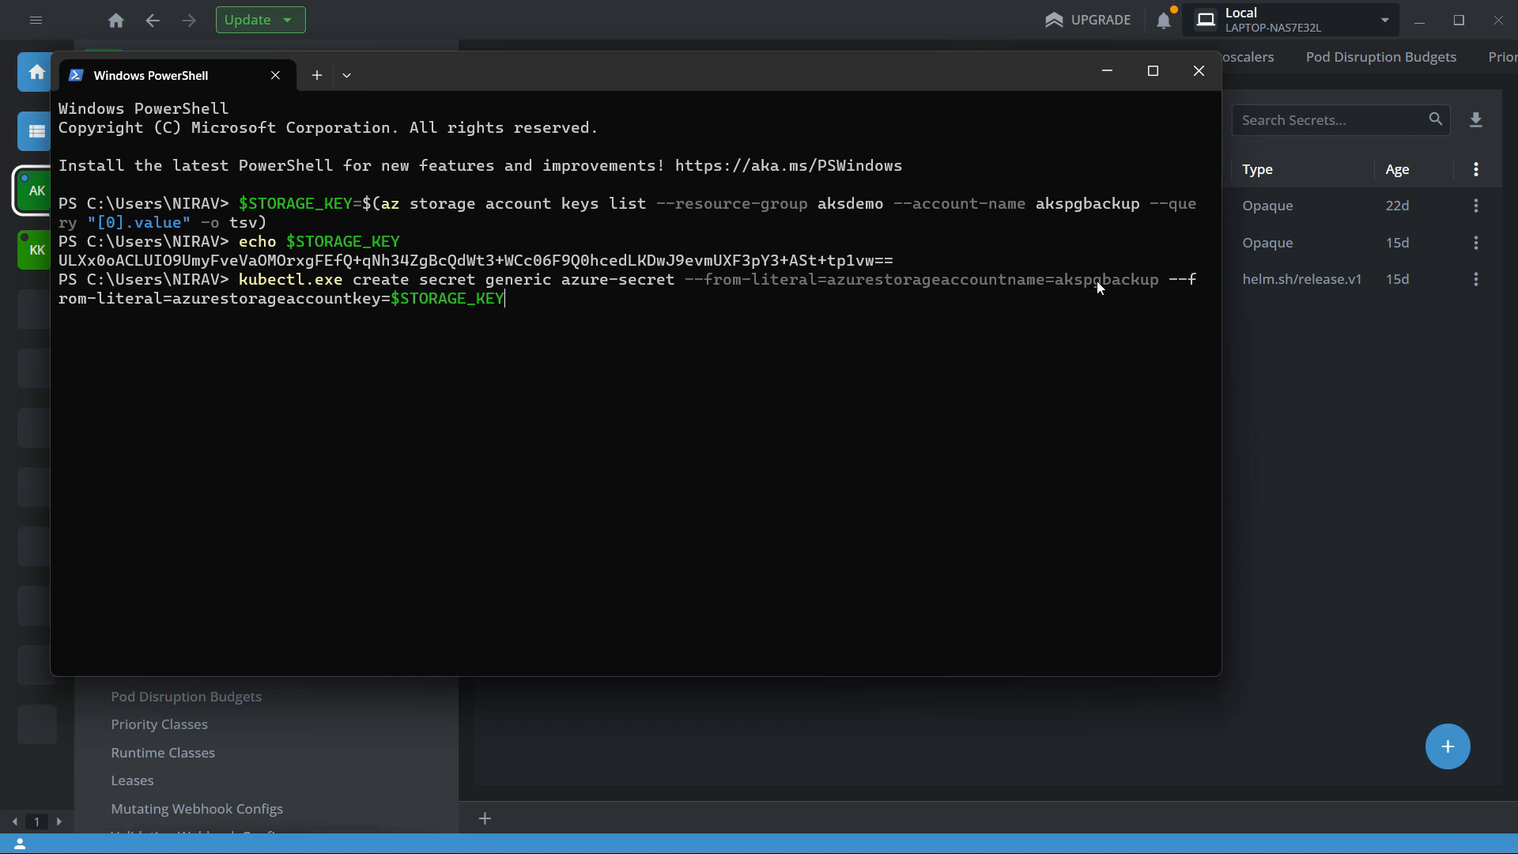
pyautogui.moveTo(319, 334)
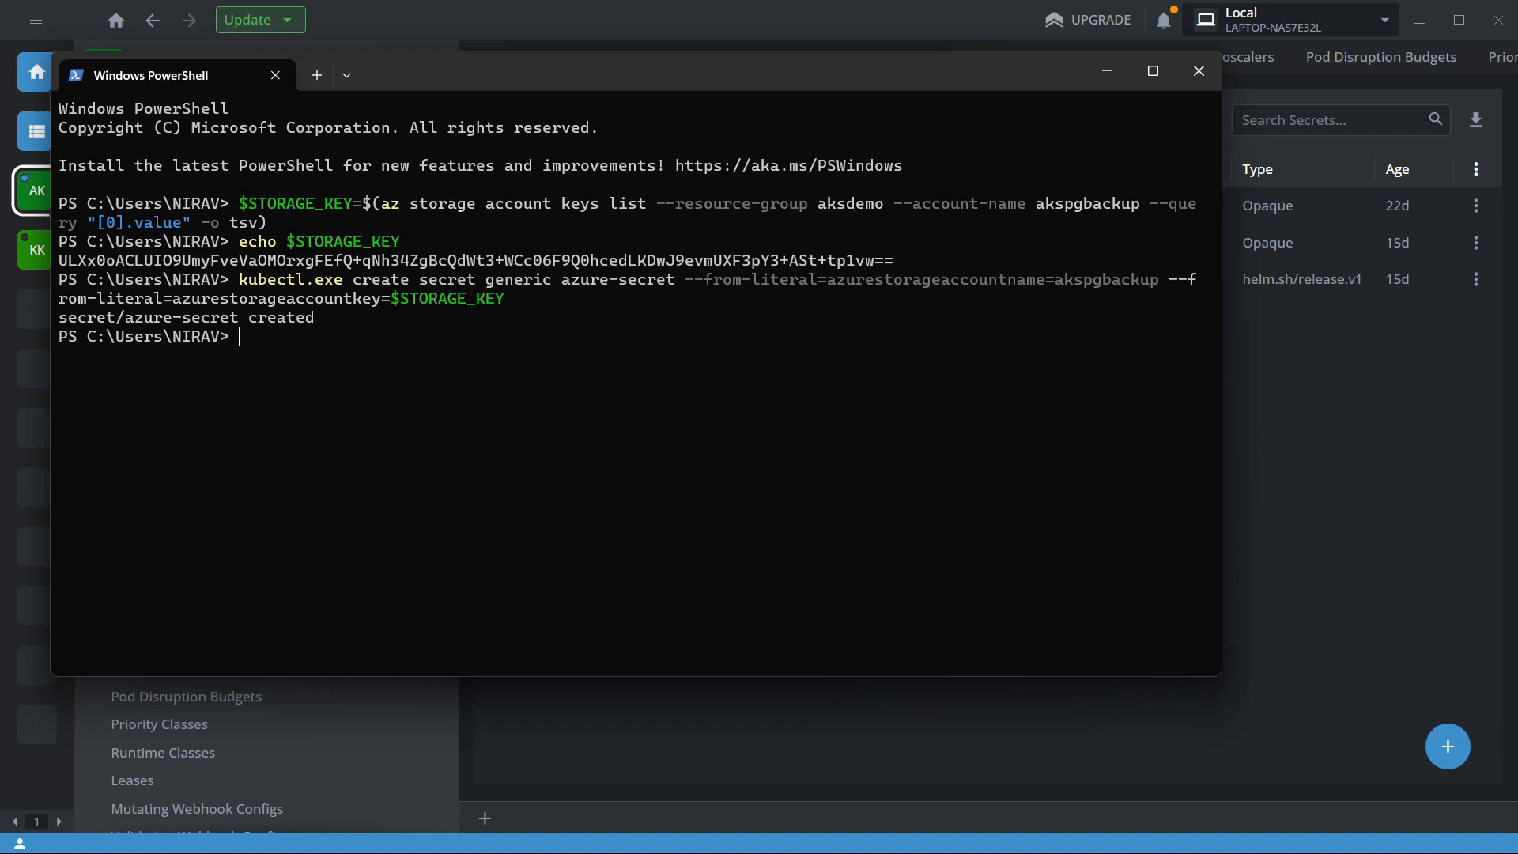
pyautogui.click(1199, 71)
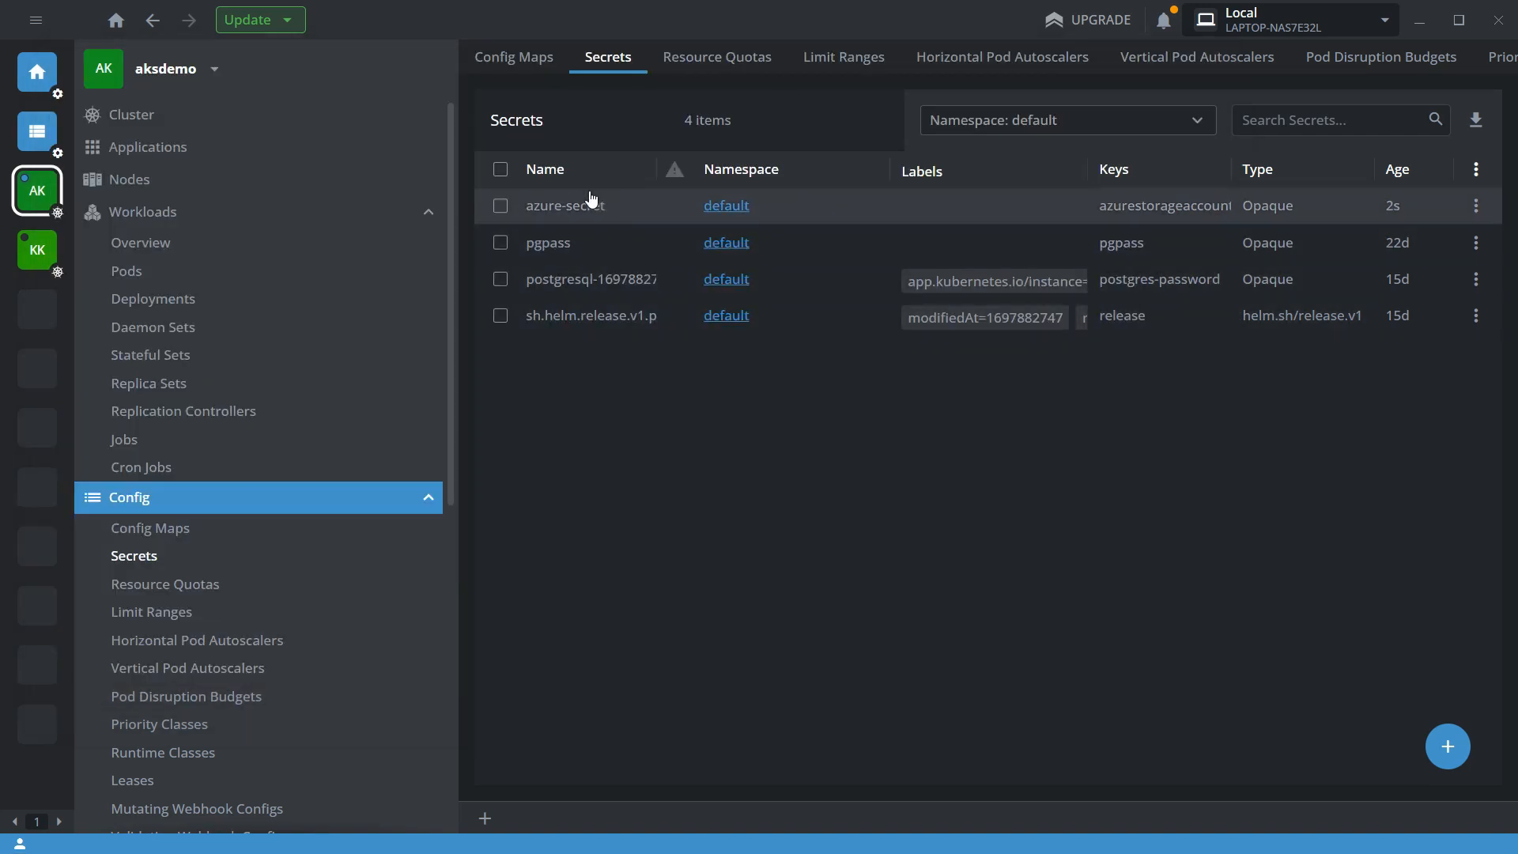
pyautogui.click(565, 204)
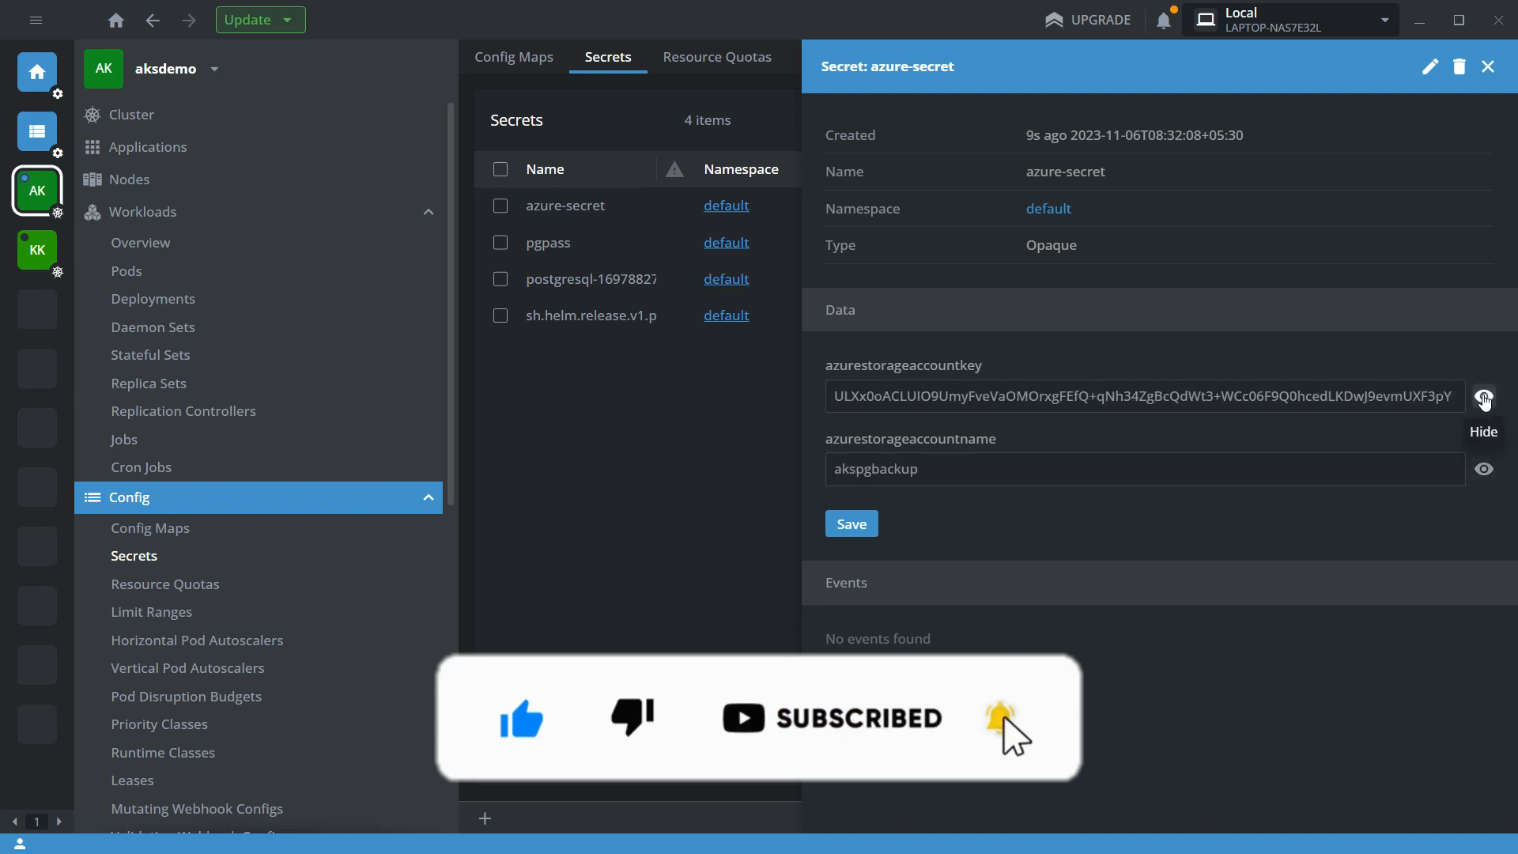
pyautogui.click(1488, 66)
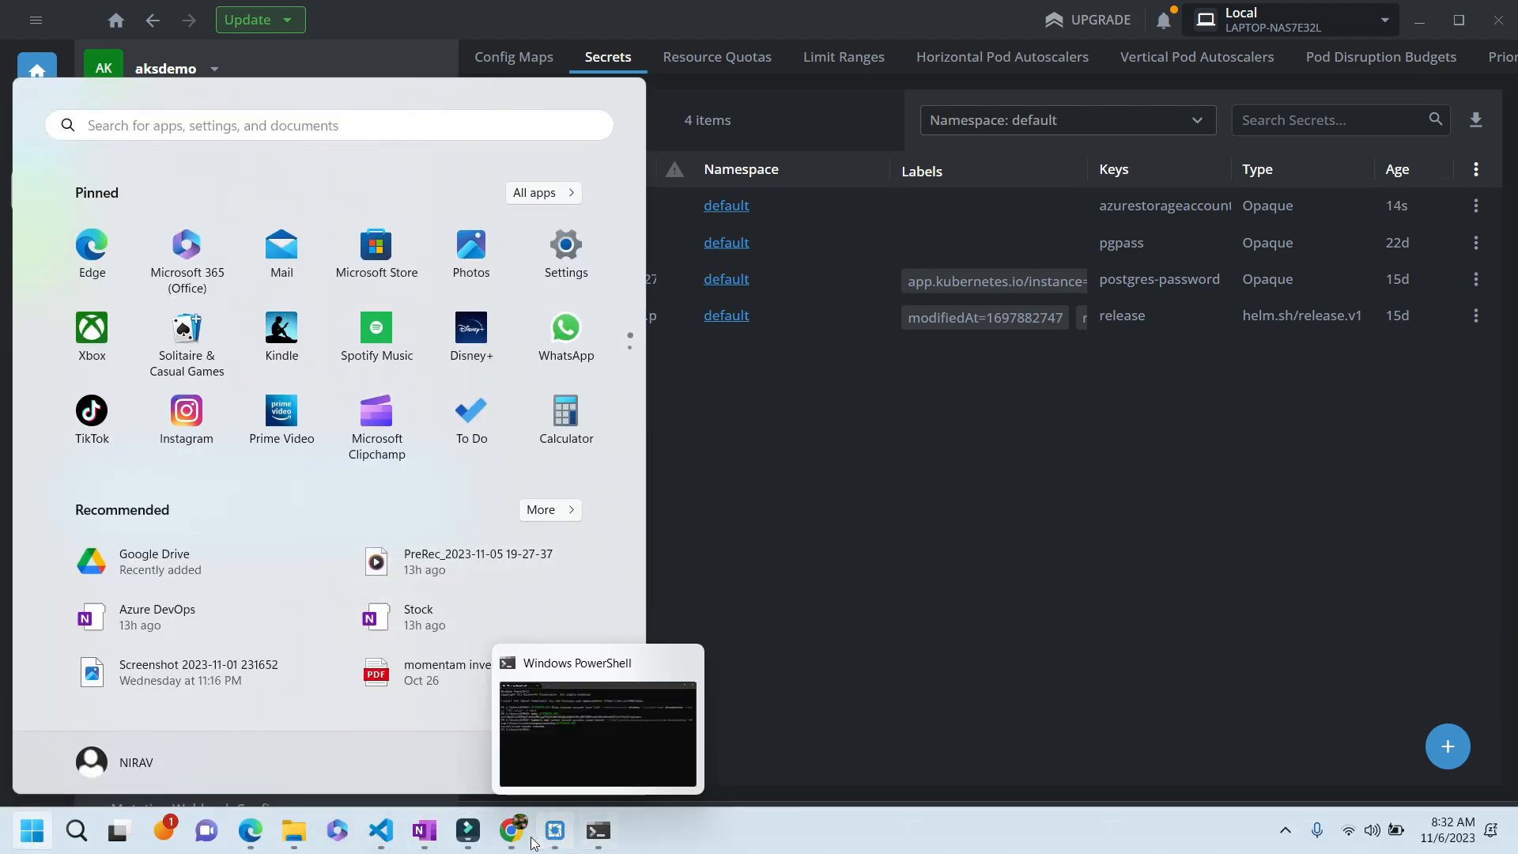
# Copy the entire cronjob.yaml backup CronJob manifest from VS Code
pyautogui.click(379, 839)
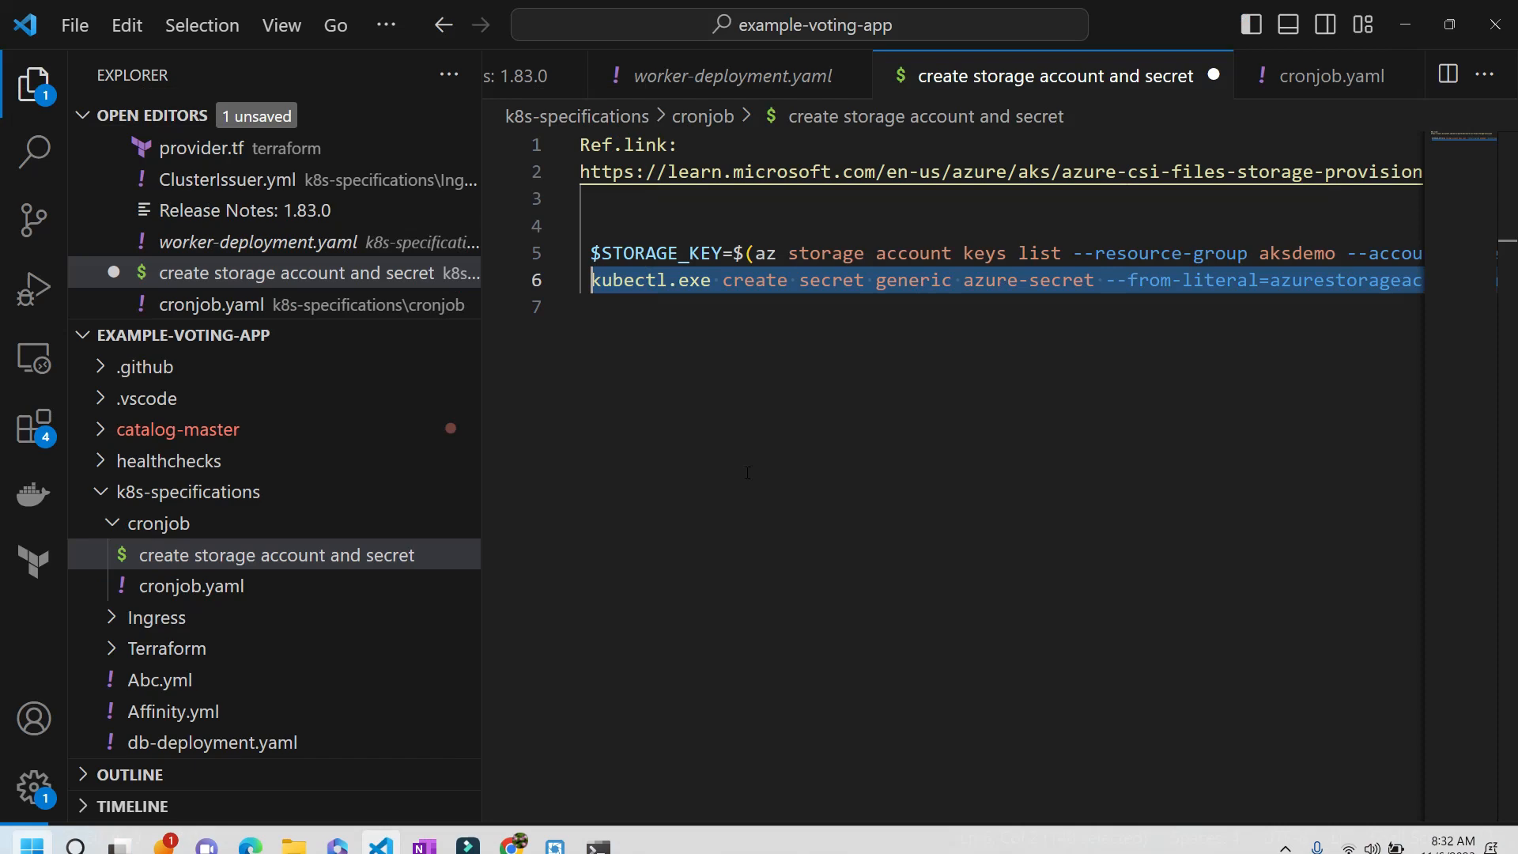
pyautogui.click(1328, 76)
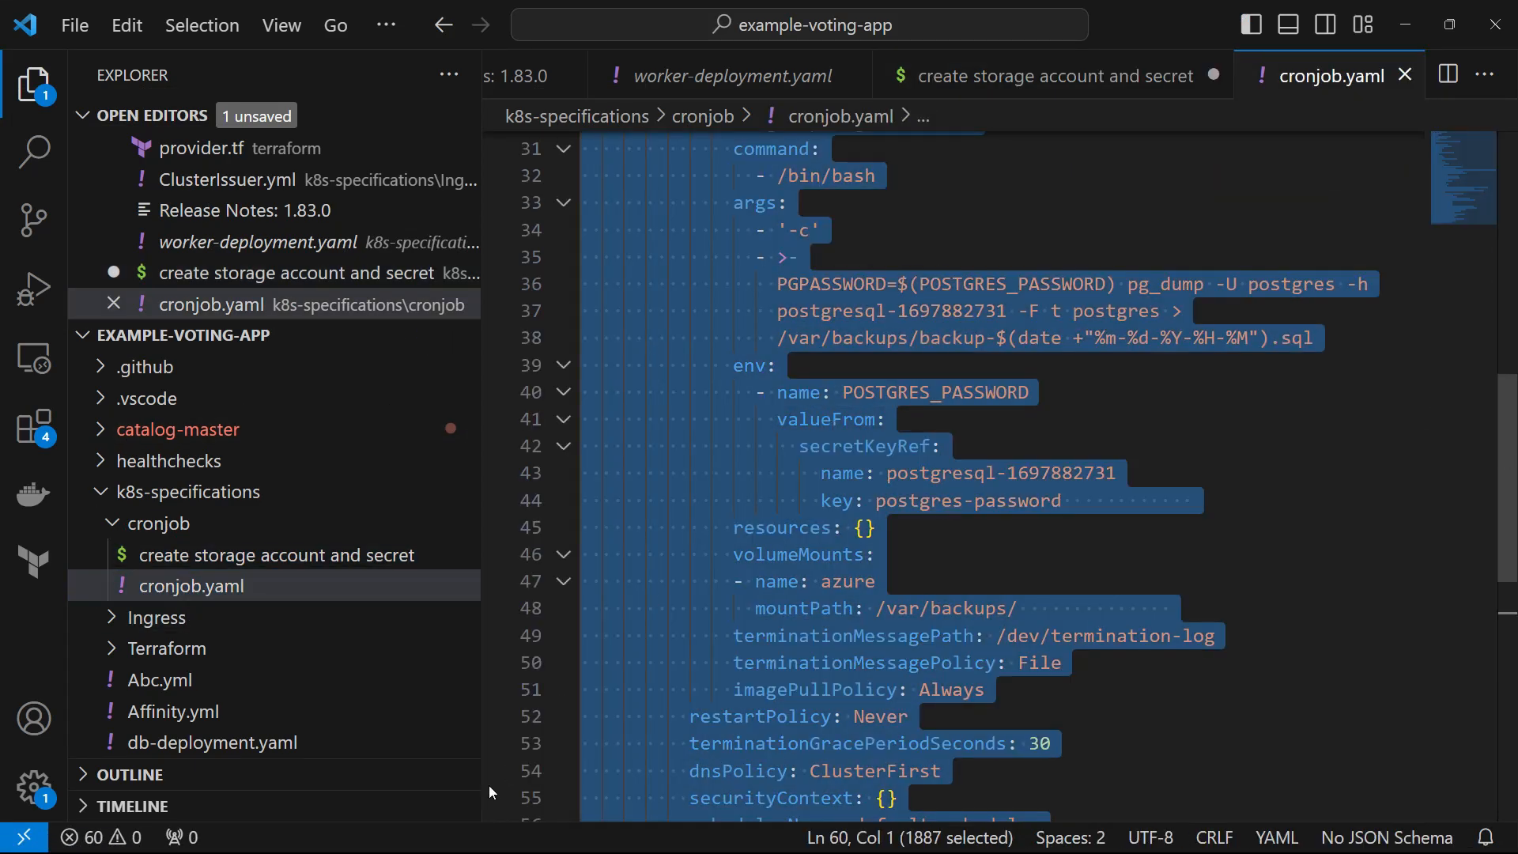
pyautogui.click(30, 831)
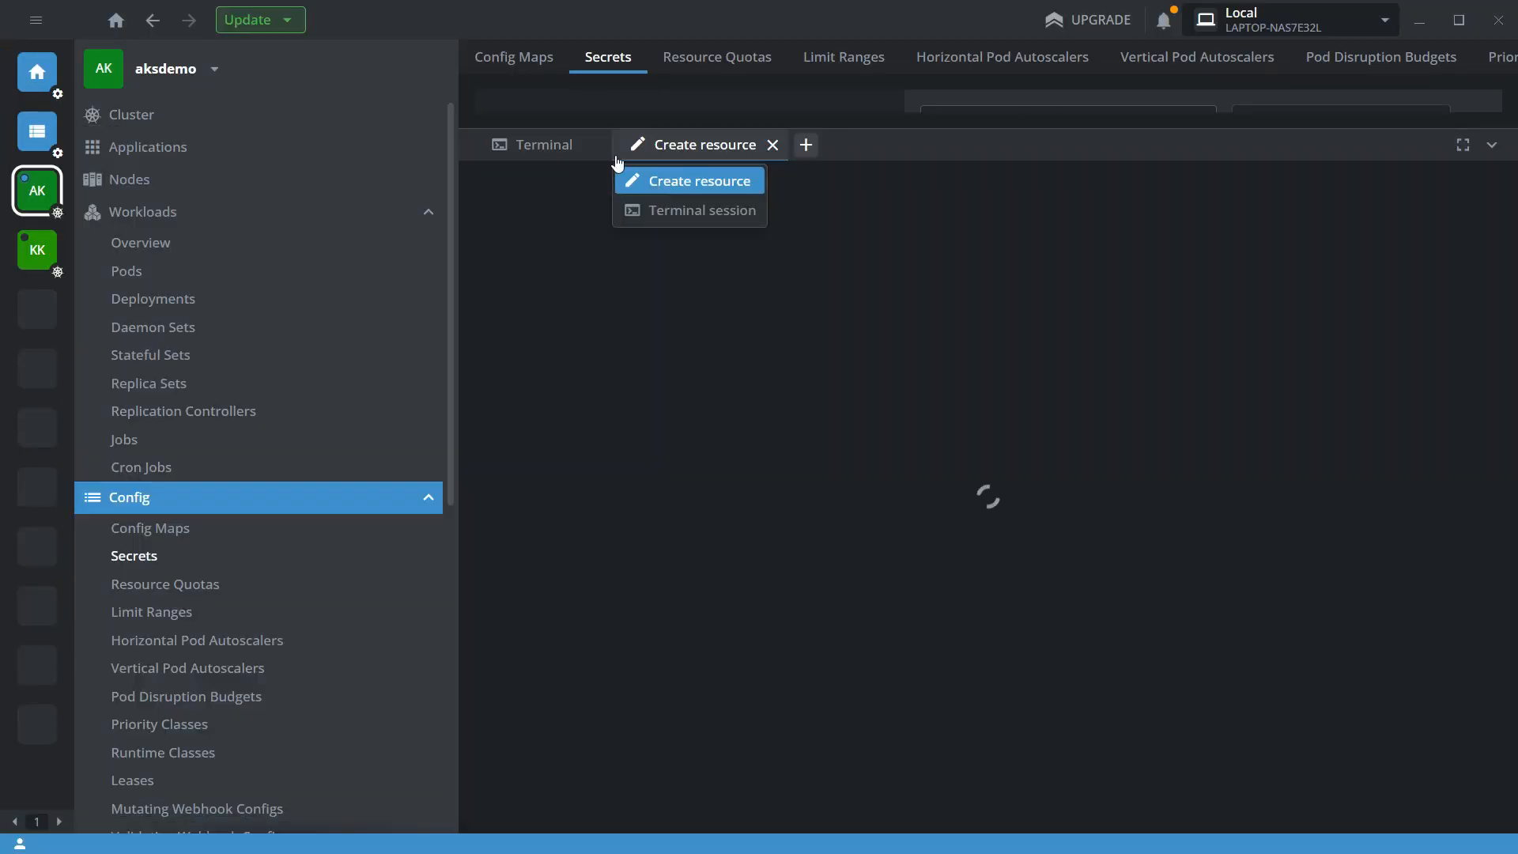
# In a new Lens resource, confirm azure-secret exists and complete shareName to pgbackup
pyautogui.click(700, 181)
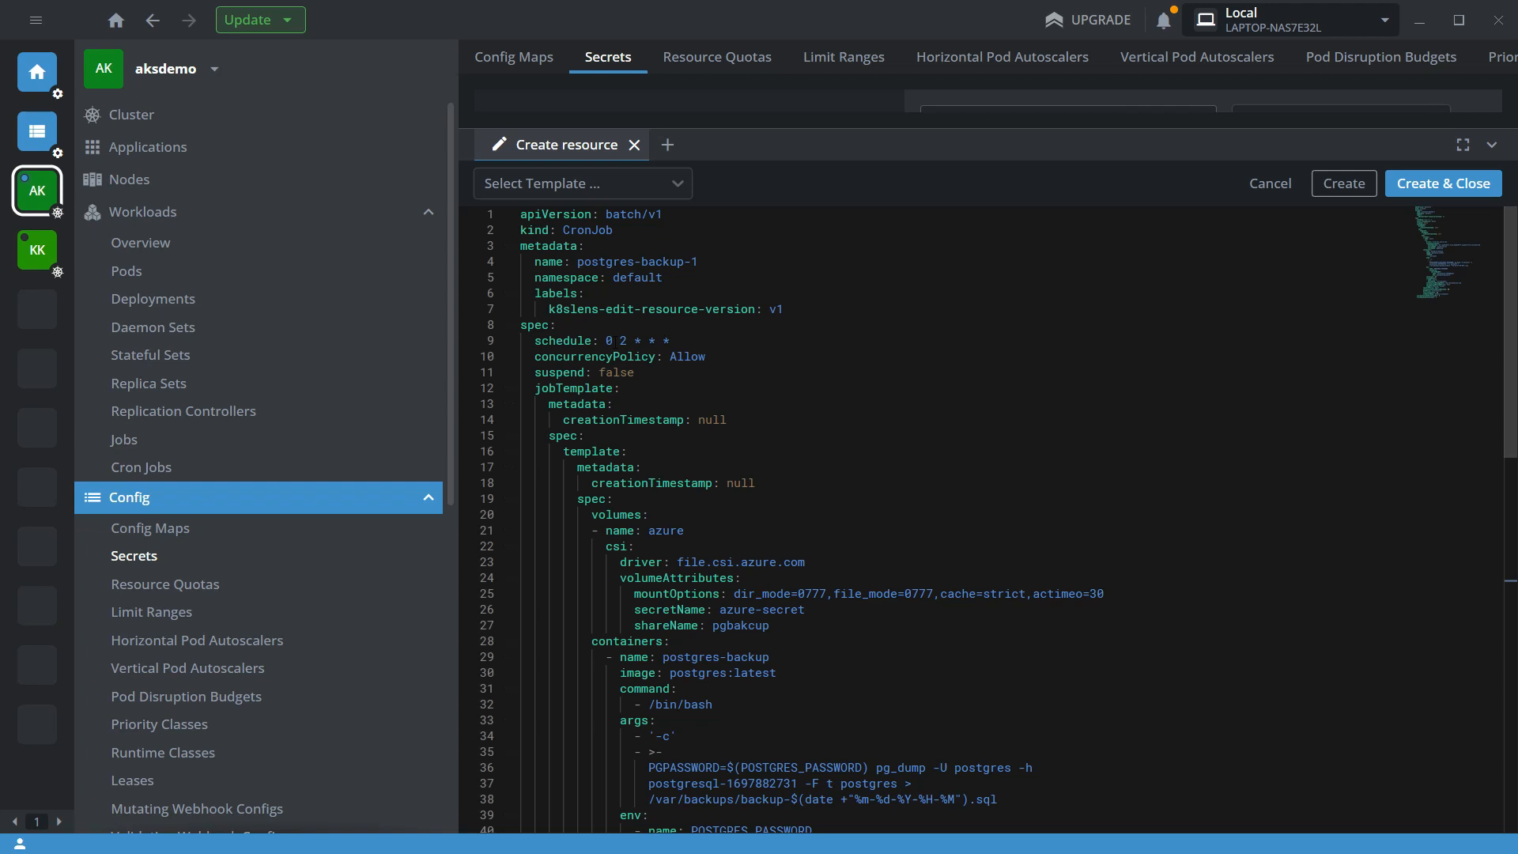
pyautogui.scroll(-3)
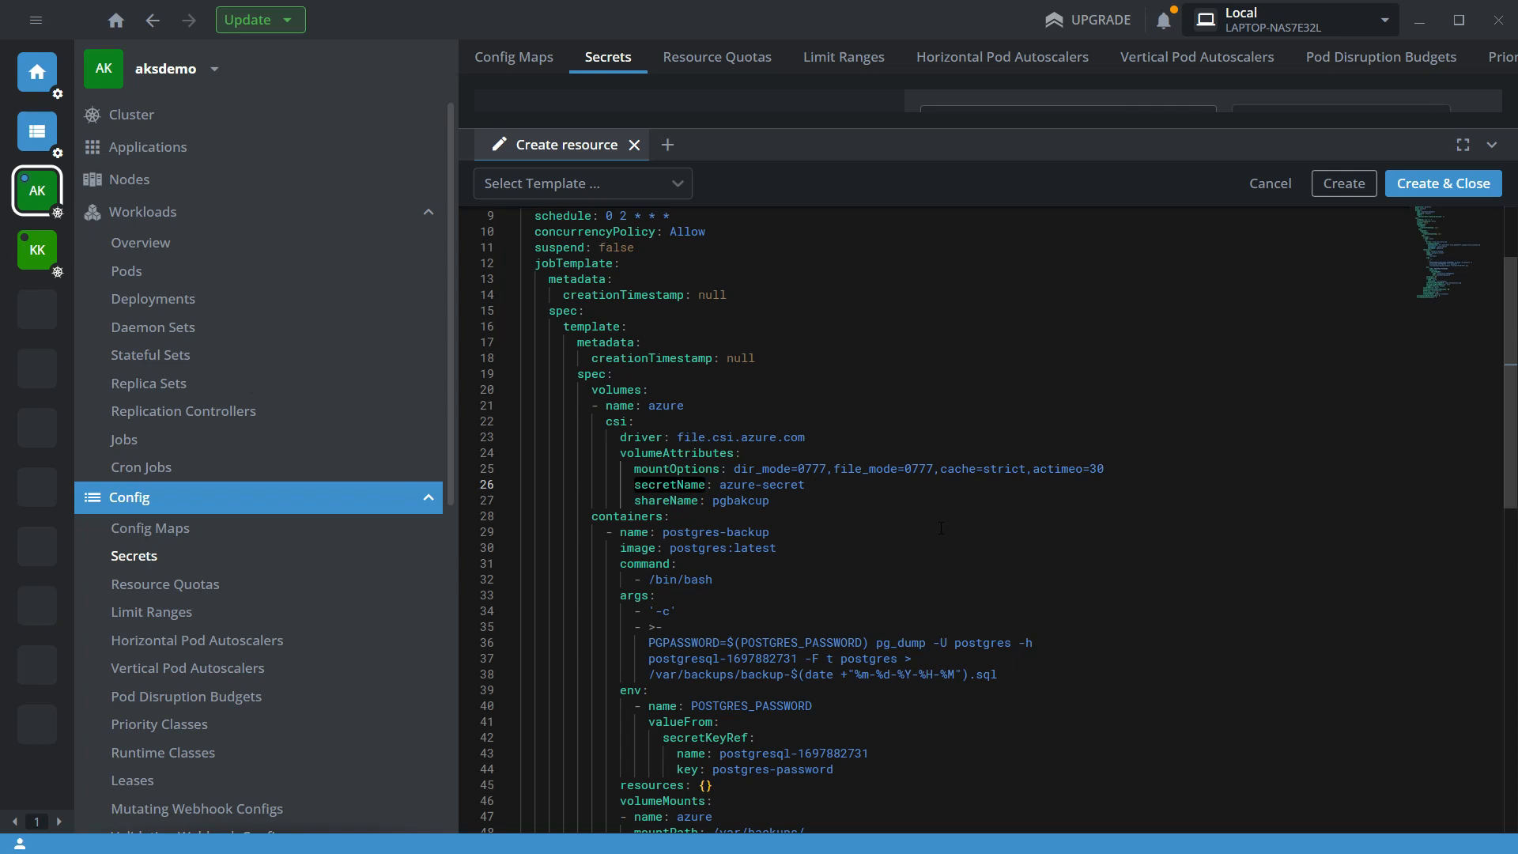
pyautogui.moveTo(152, 327)
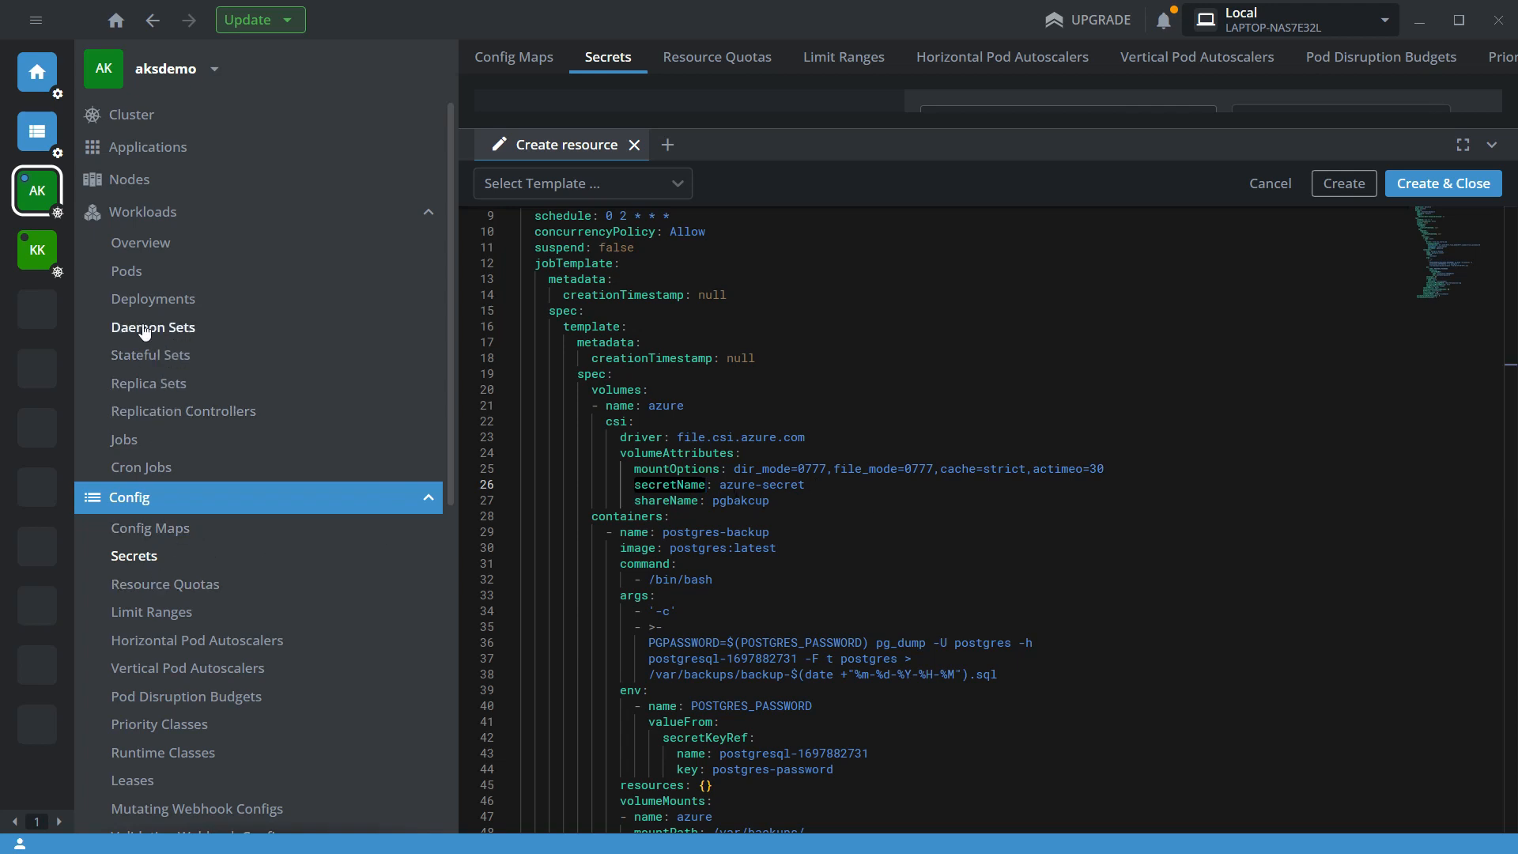
pyautogui.moveTo(177, 532)
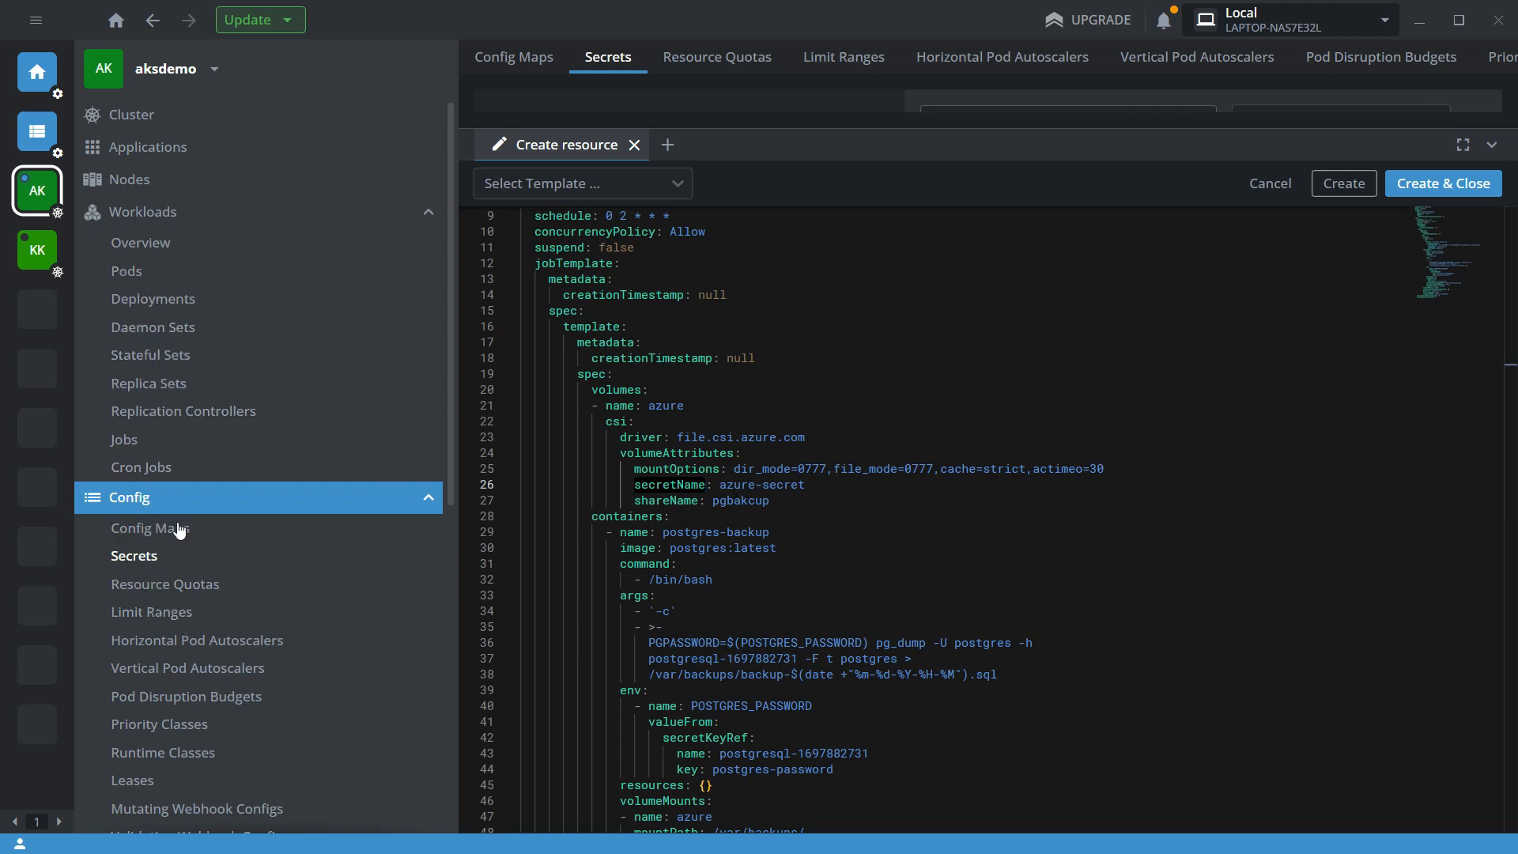
pyautogui.doubleClick(669, 484)
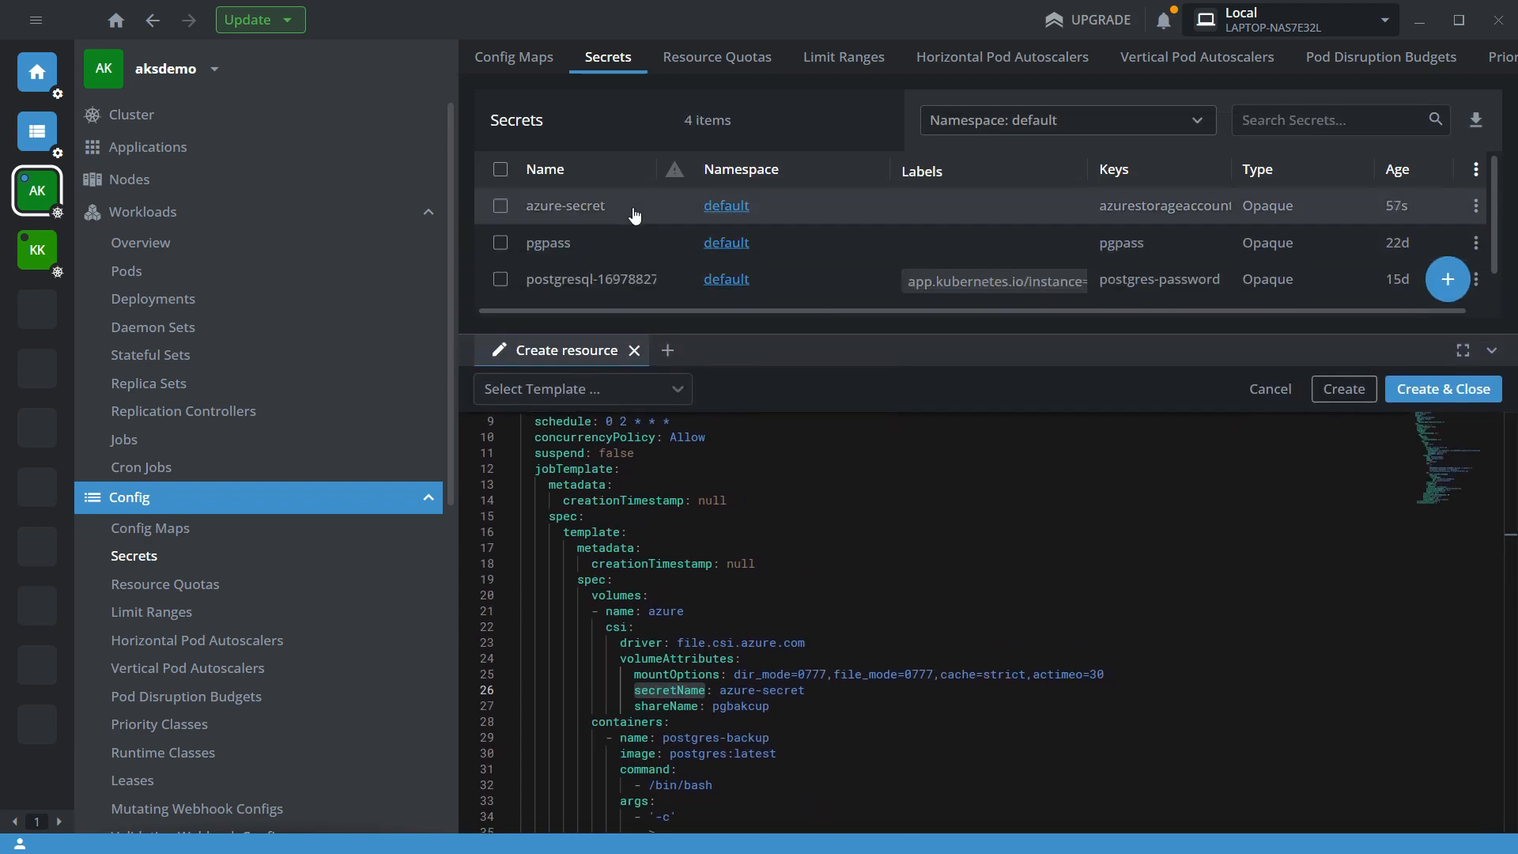
pyautogui.click(566, 206)
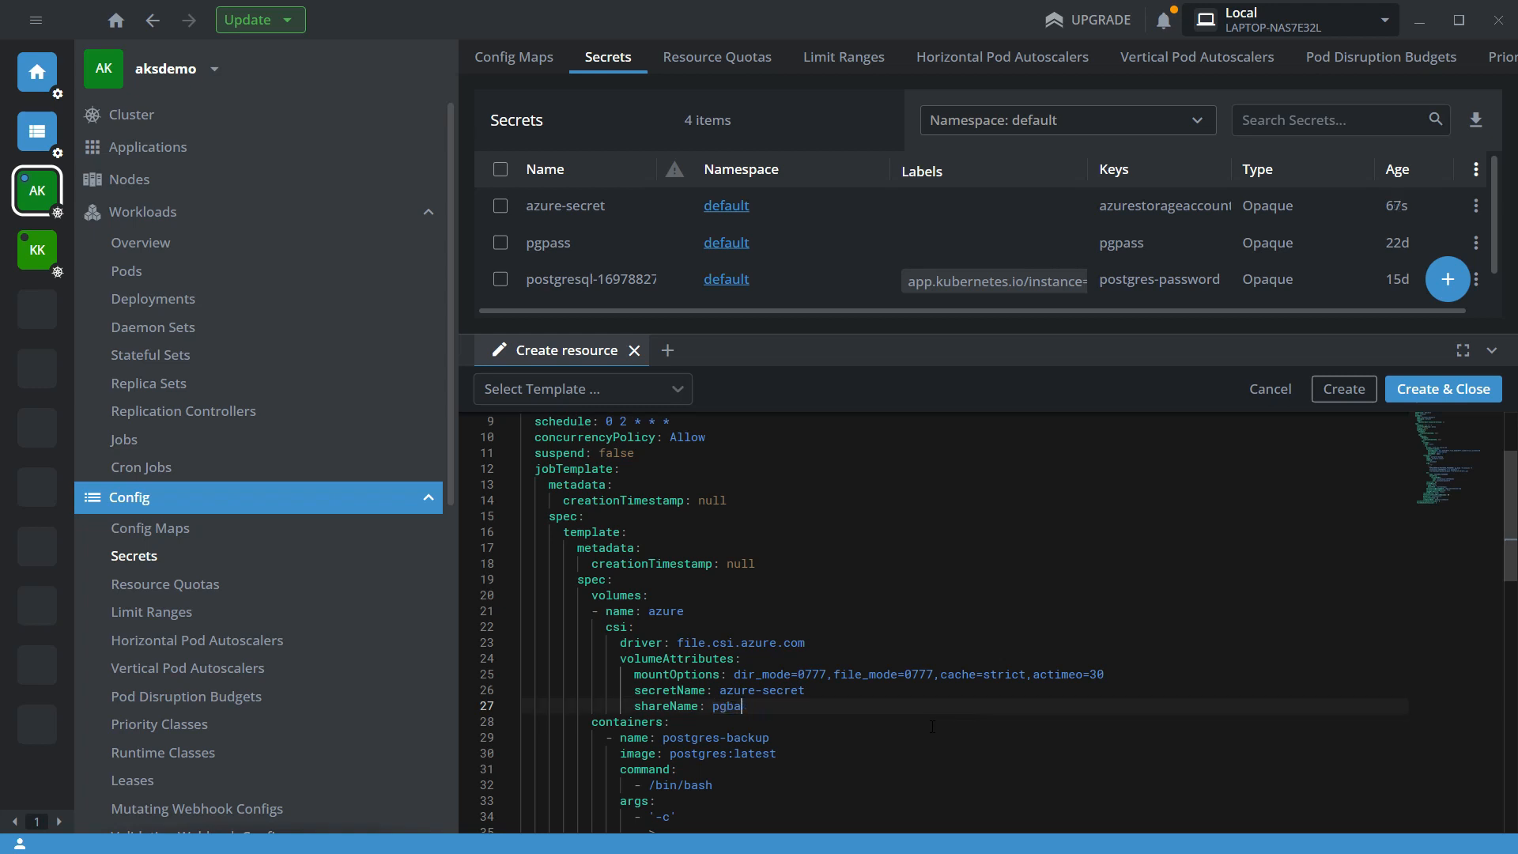
pyautogui.write('ckup')
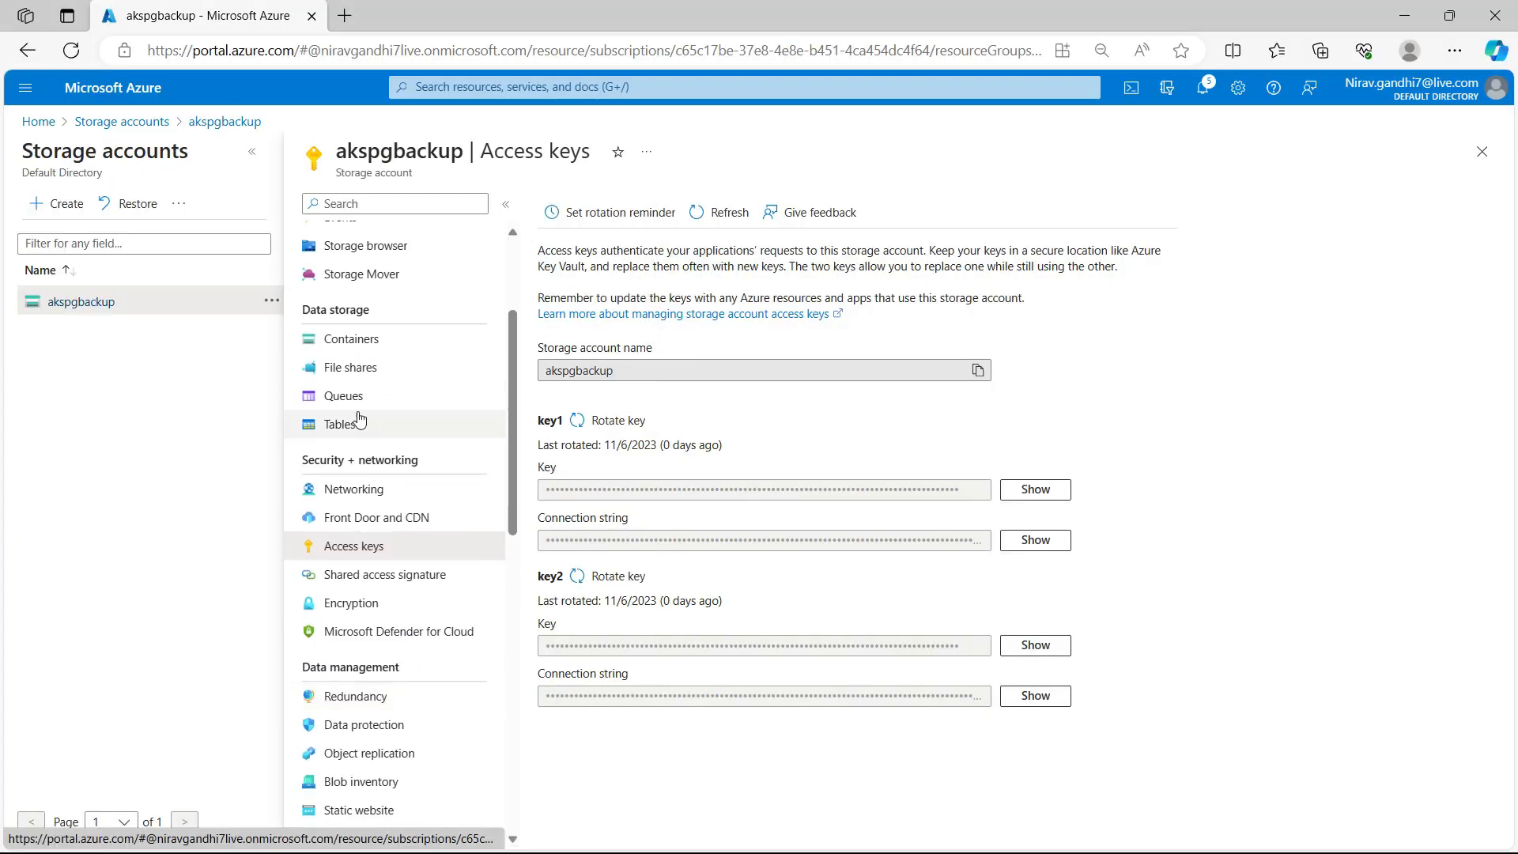
pyautogui.click(351, 367)
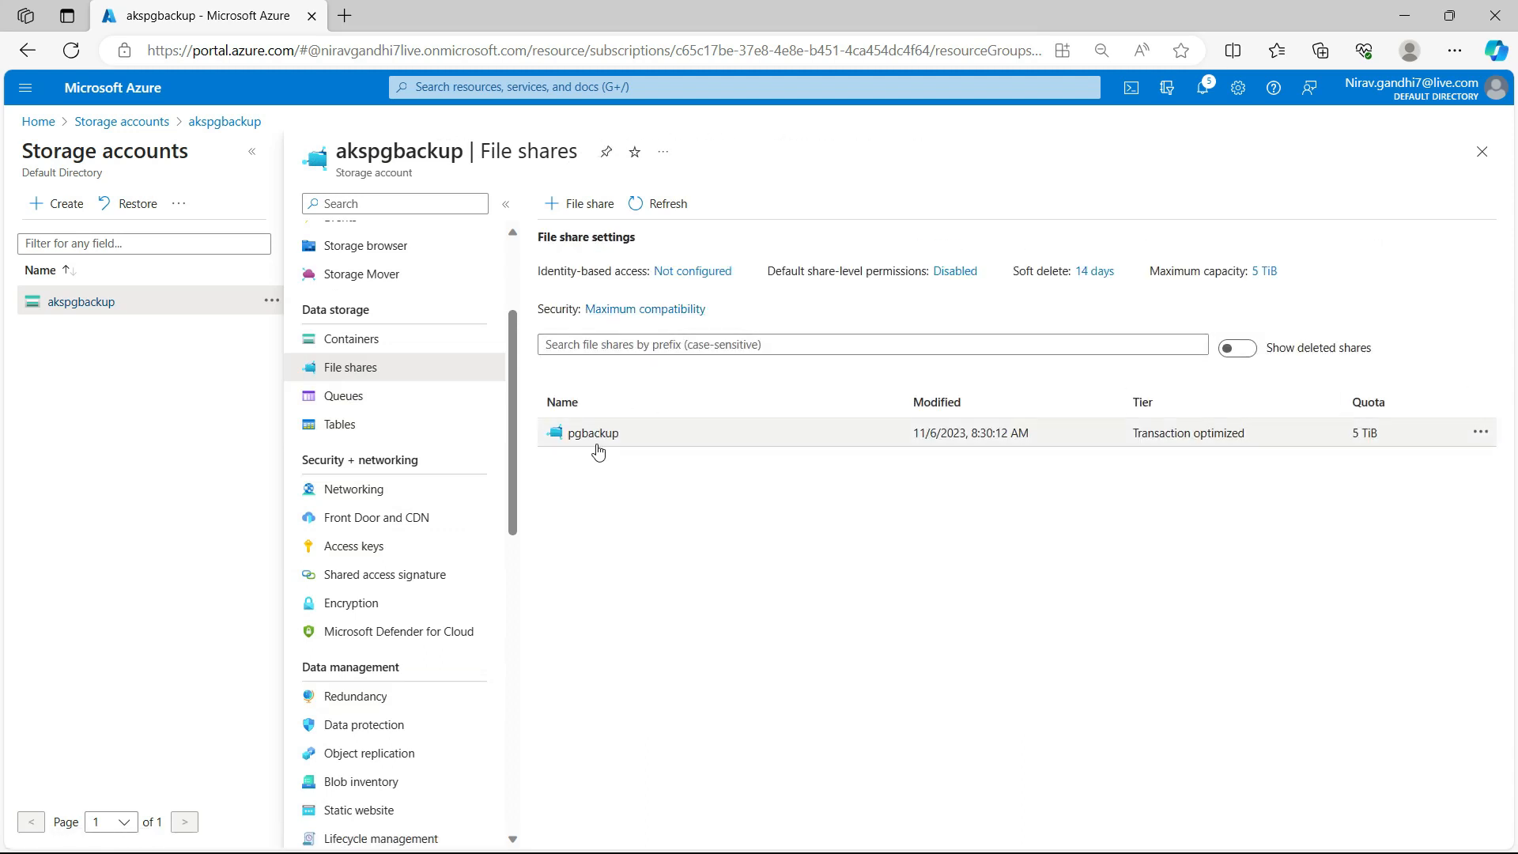
pyautogui.moveTo(889, 609)
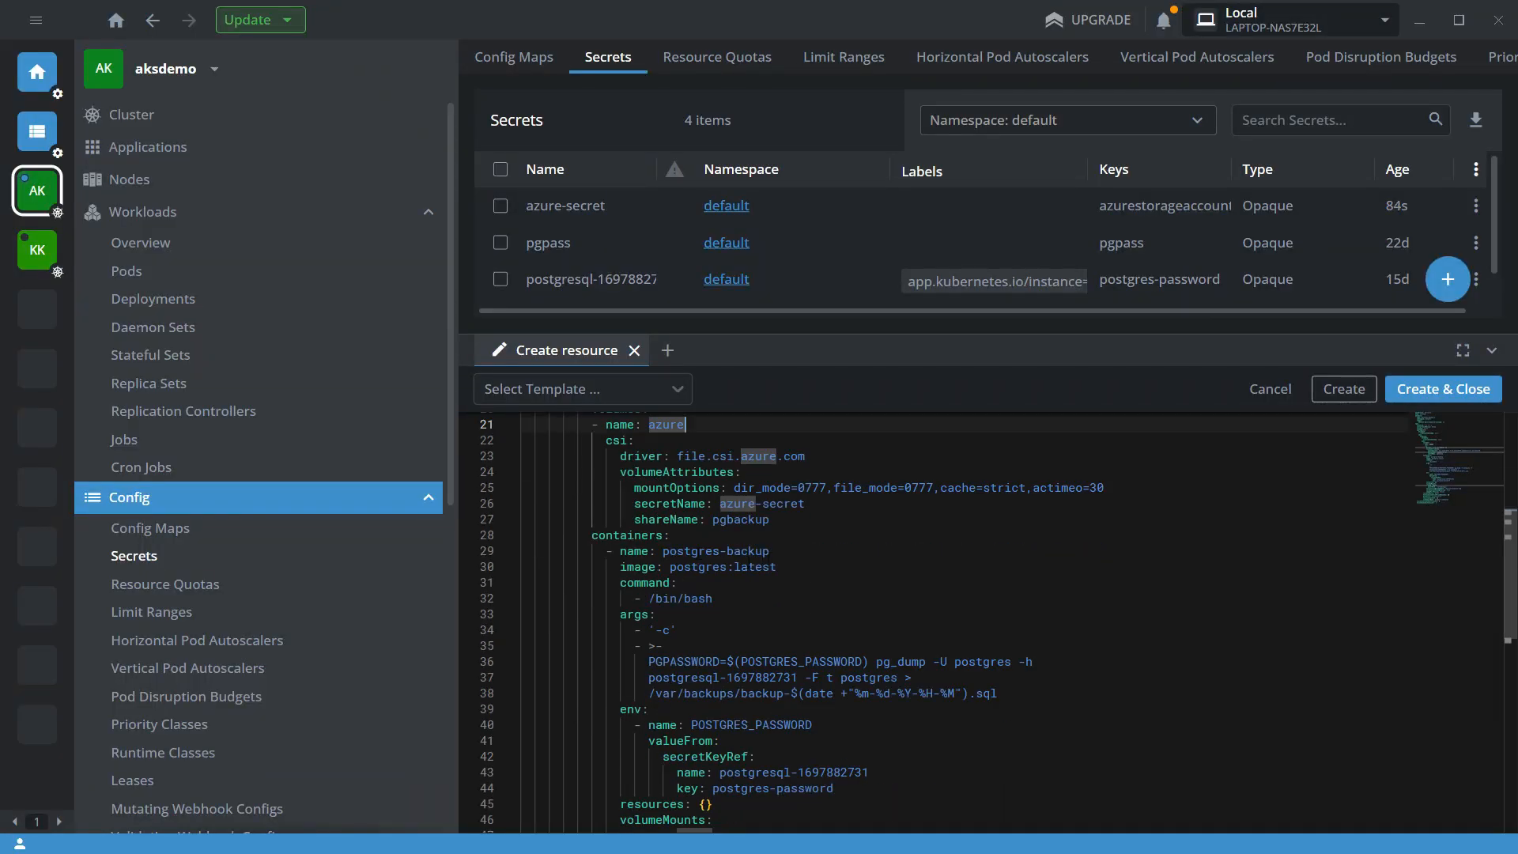
pyautogui.click(654, 567)
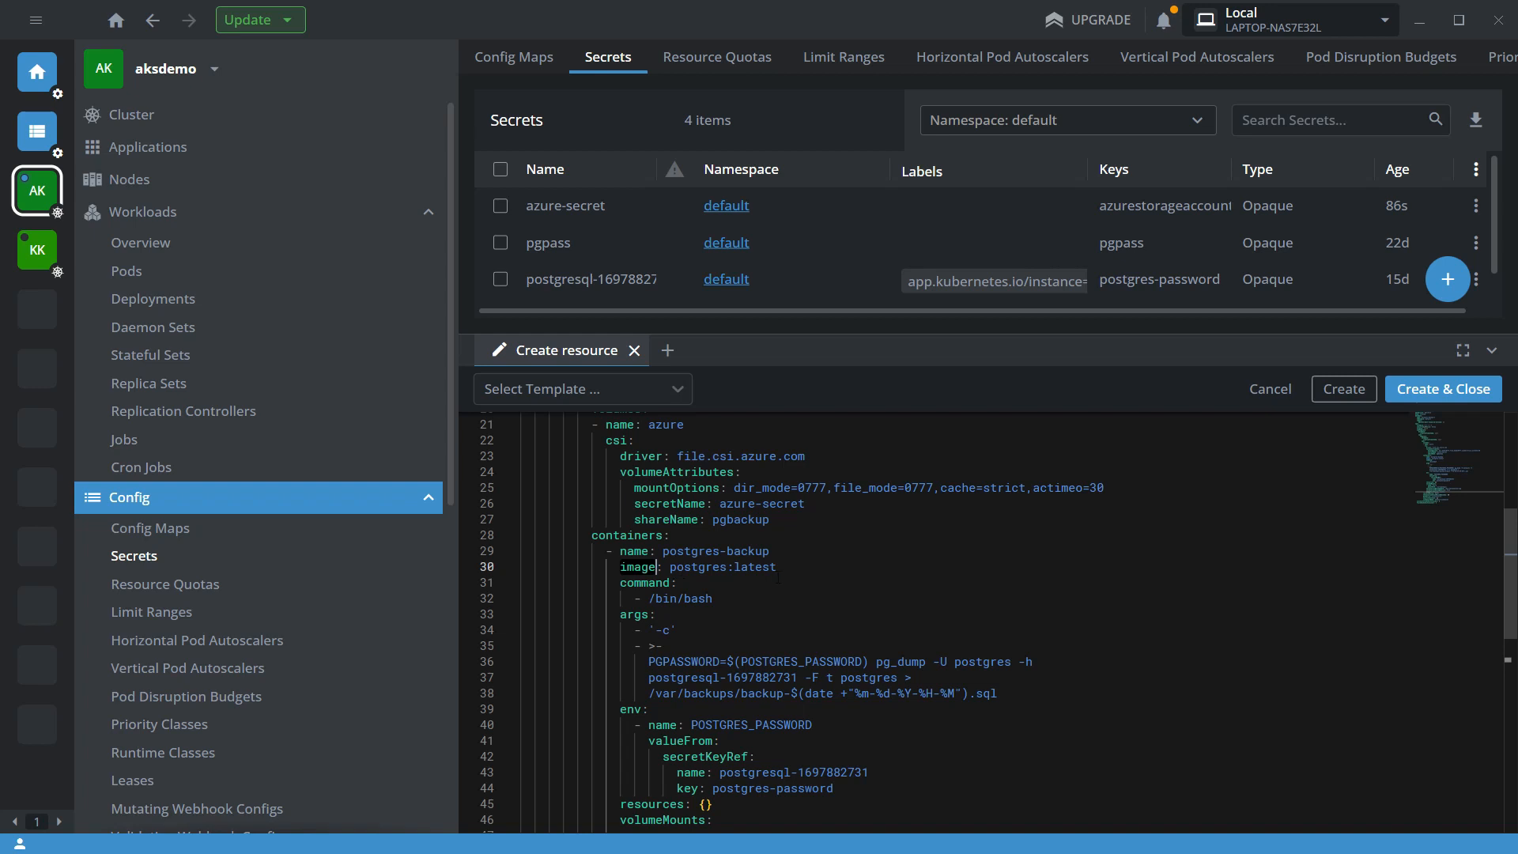
pyautogui.scroll(-3)
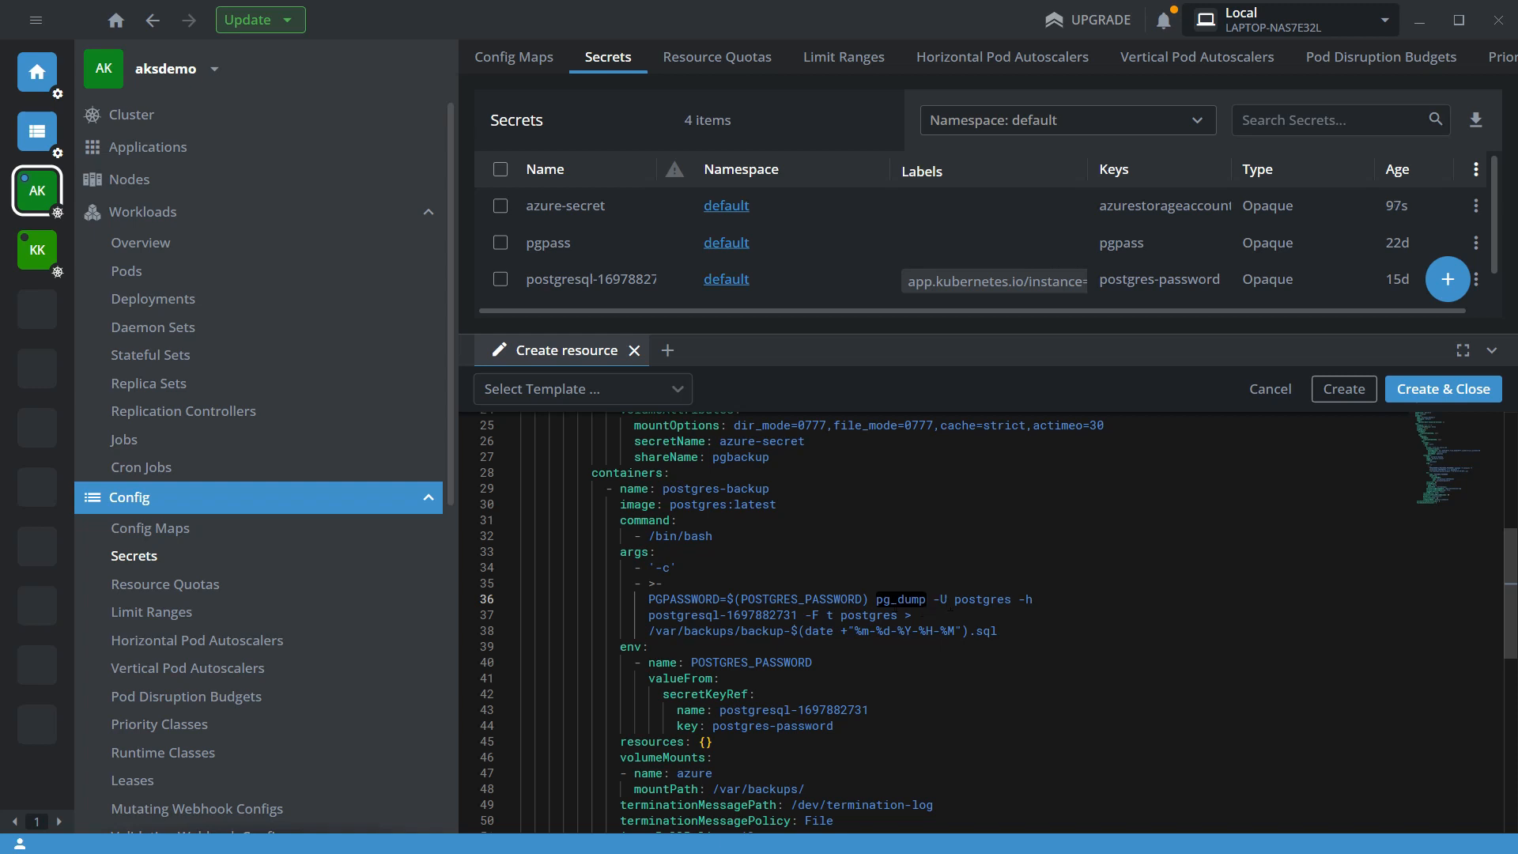
pyautogui.doubleClick(677, 615)
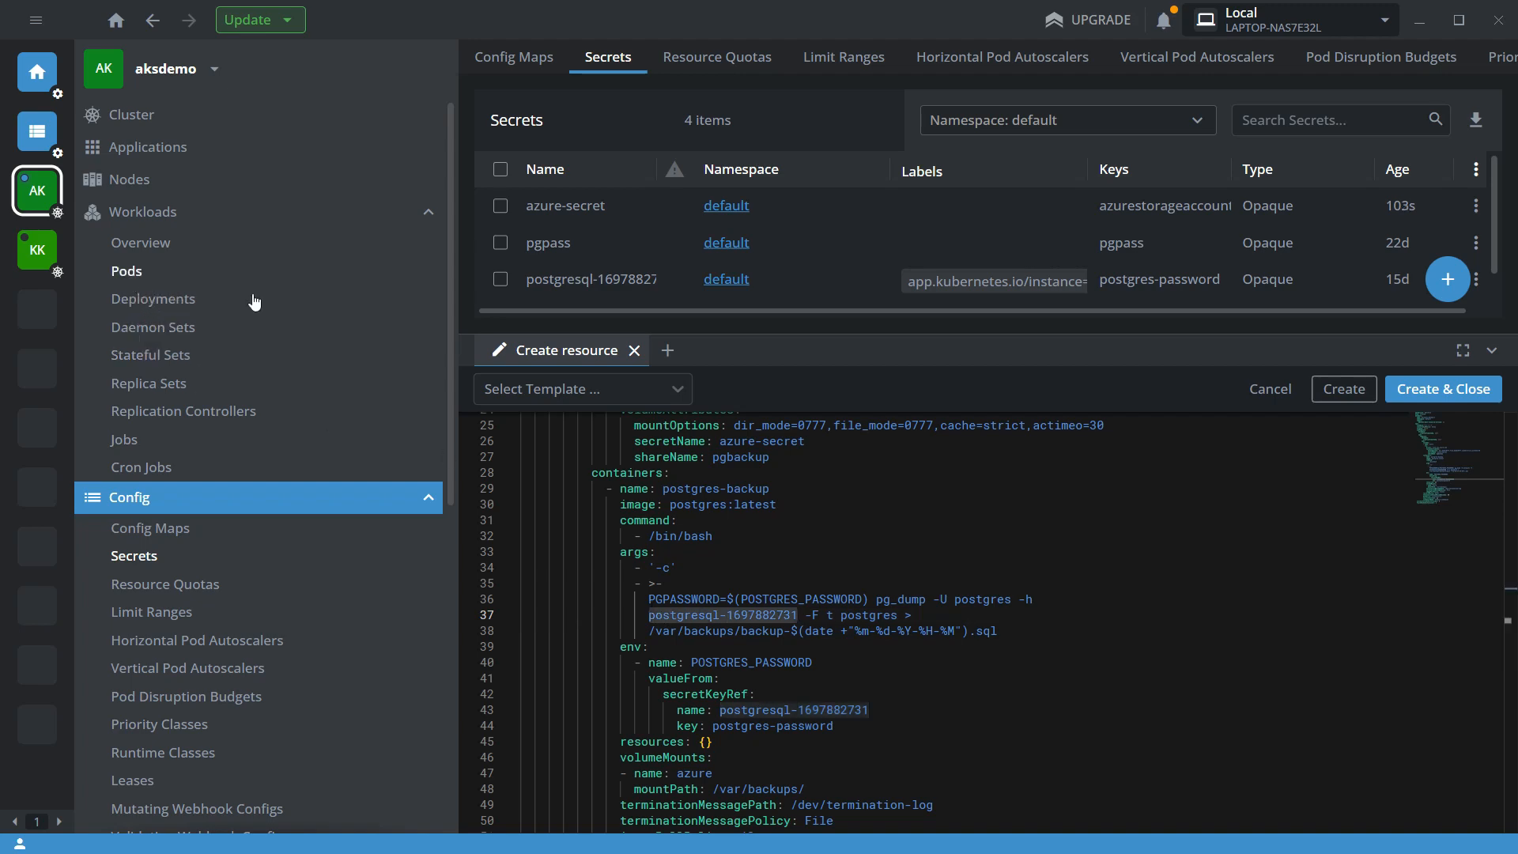
pyautogui.click(126, 271)
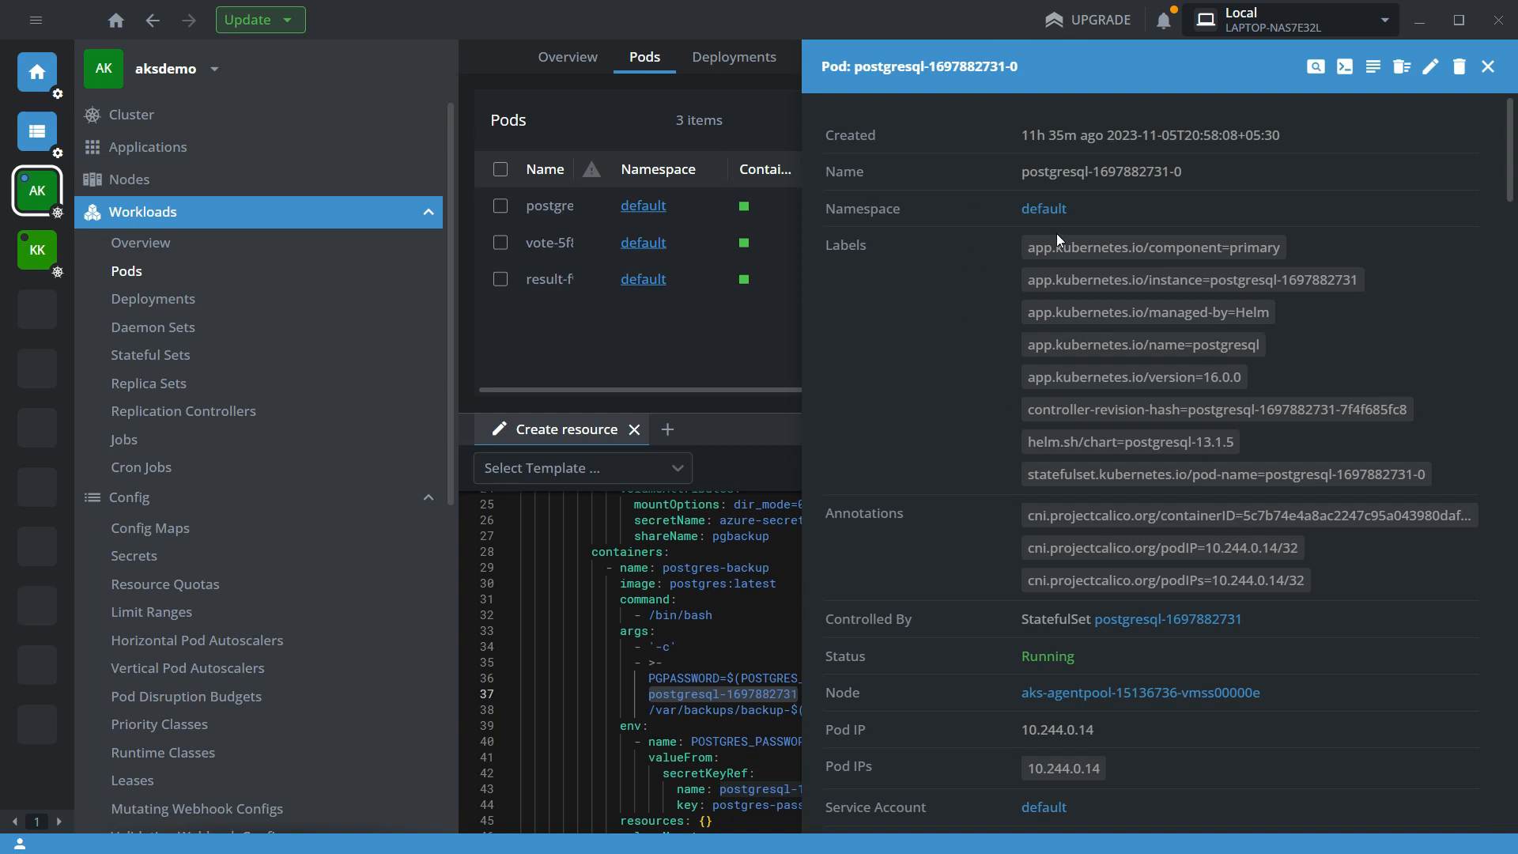
pyautogui.moveTo(723, 621)
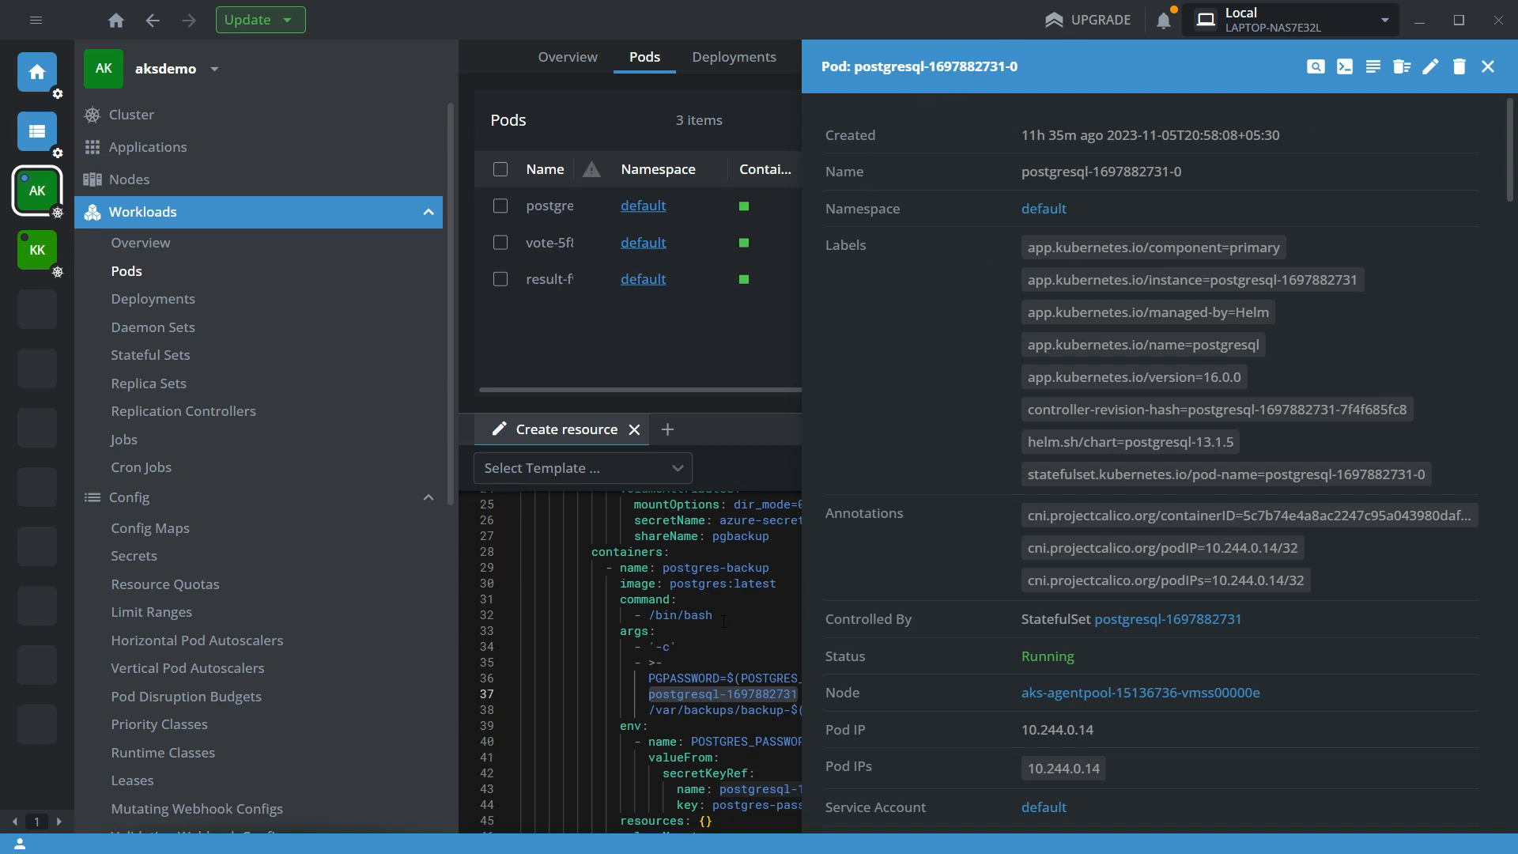
pyautogui.click(1487, 66)
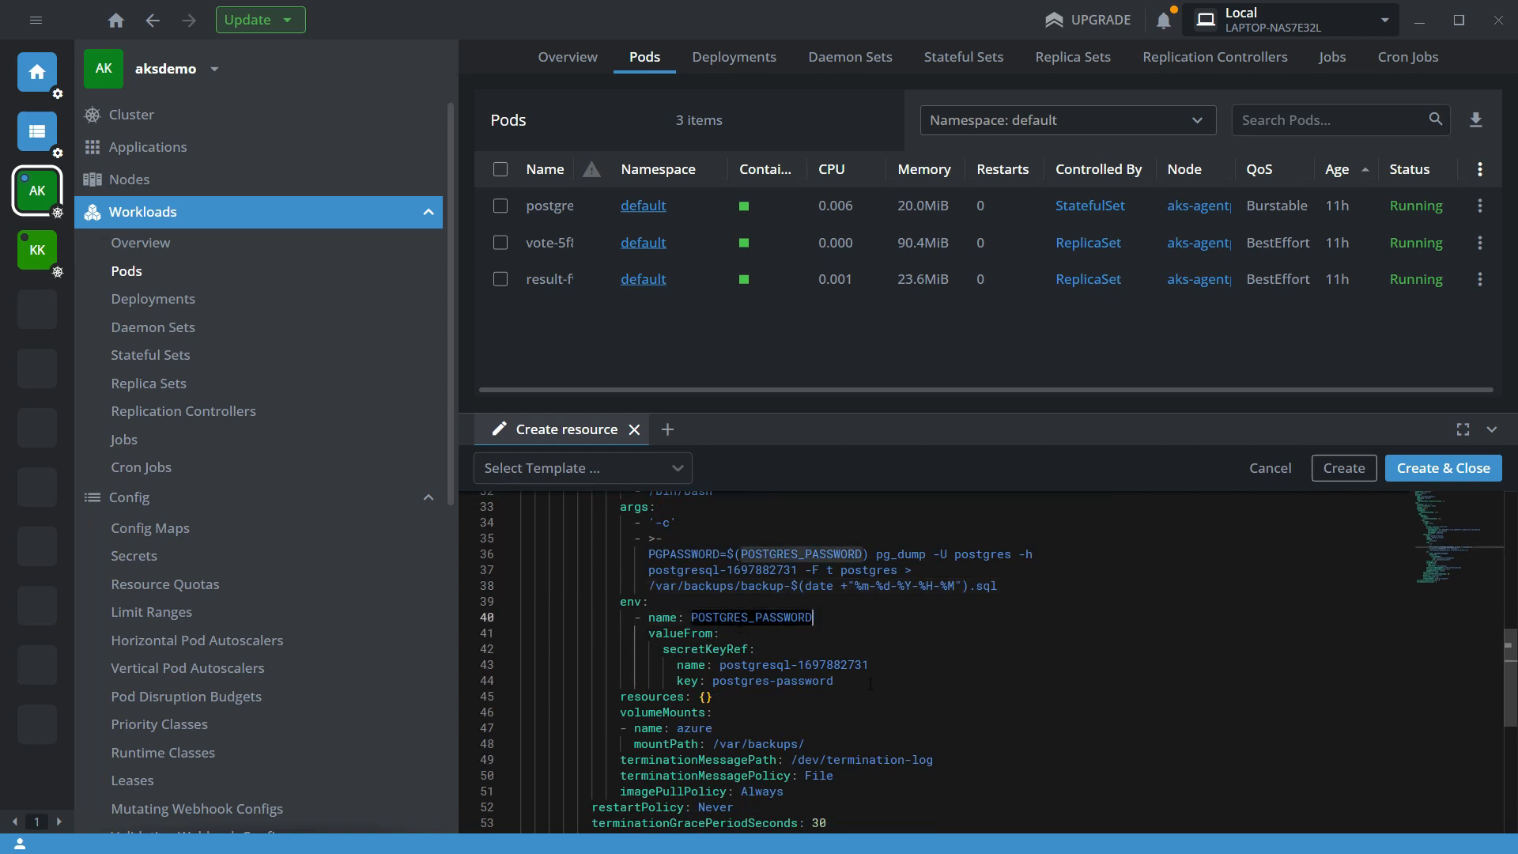
# Create the postgres-backup-1 cron job with schedule 0 2 * * * and dismiss the notification
pyautogui.scroll(-3)
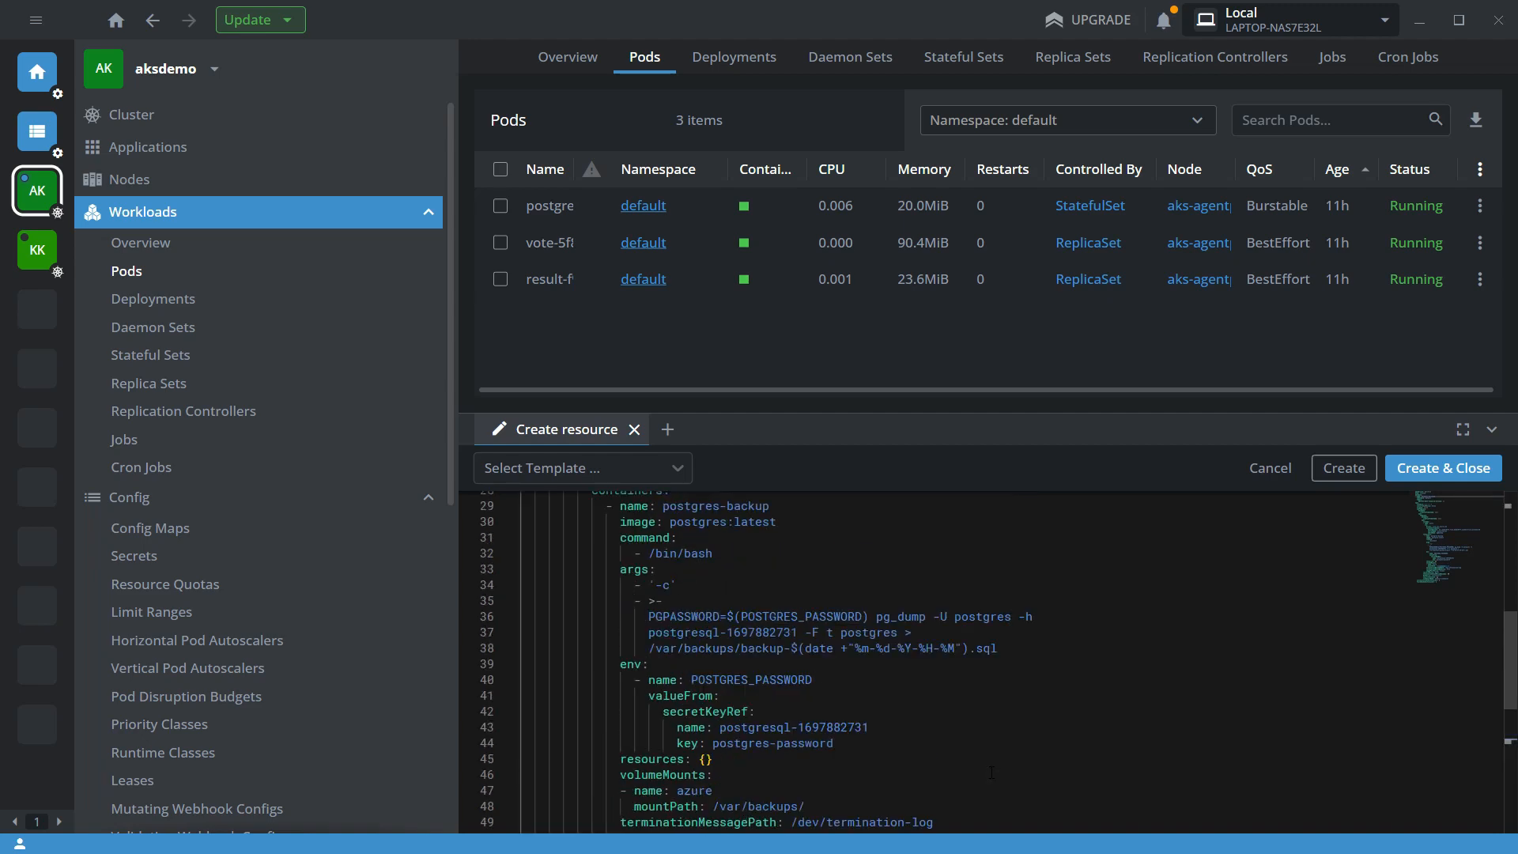
pyautogui.click(1343, 468)
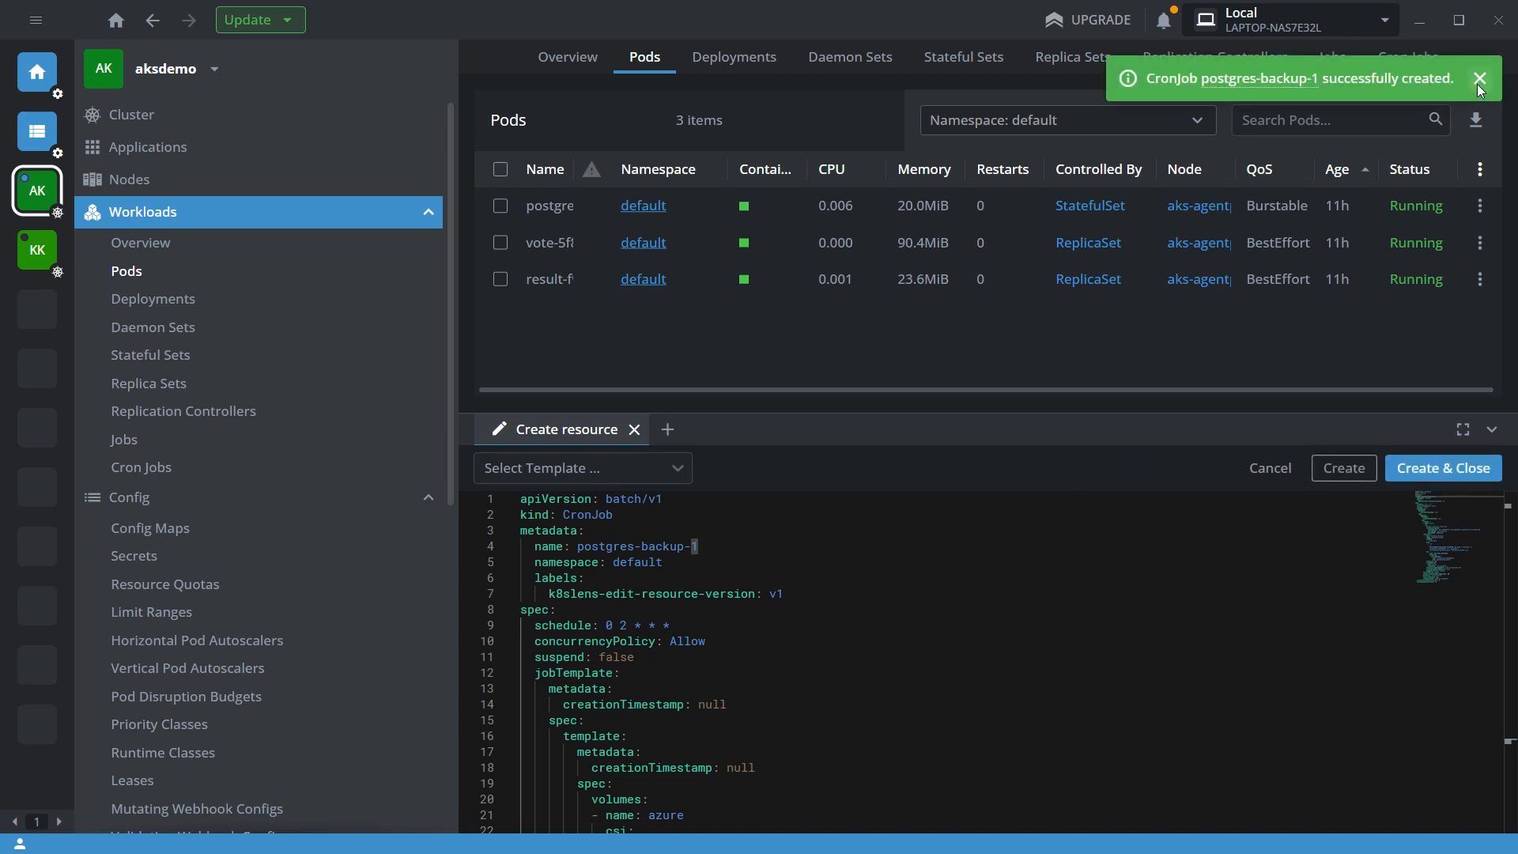
pyautogui.click(1408, 56)
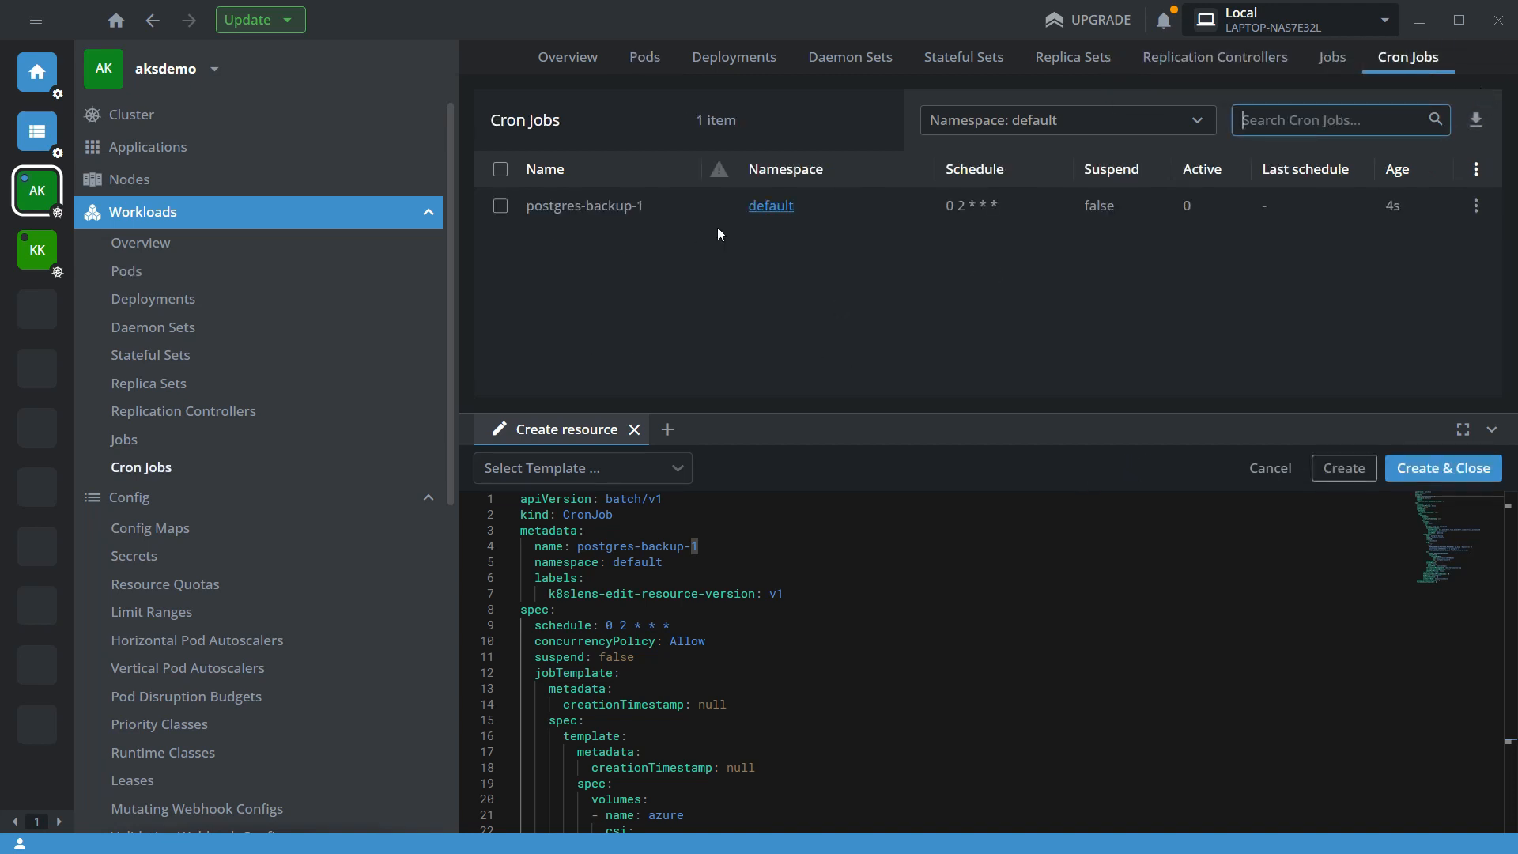
# Browse the pgbackup file share and reload the page, which still reports access denied
pyautogui.click(31, 831)
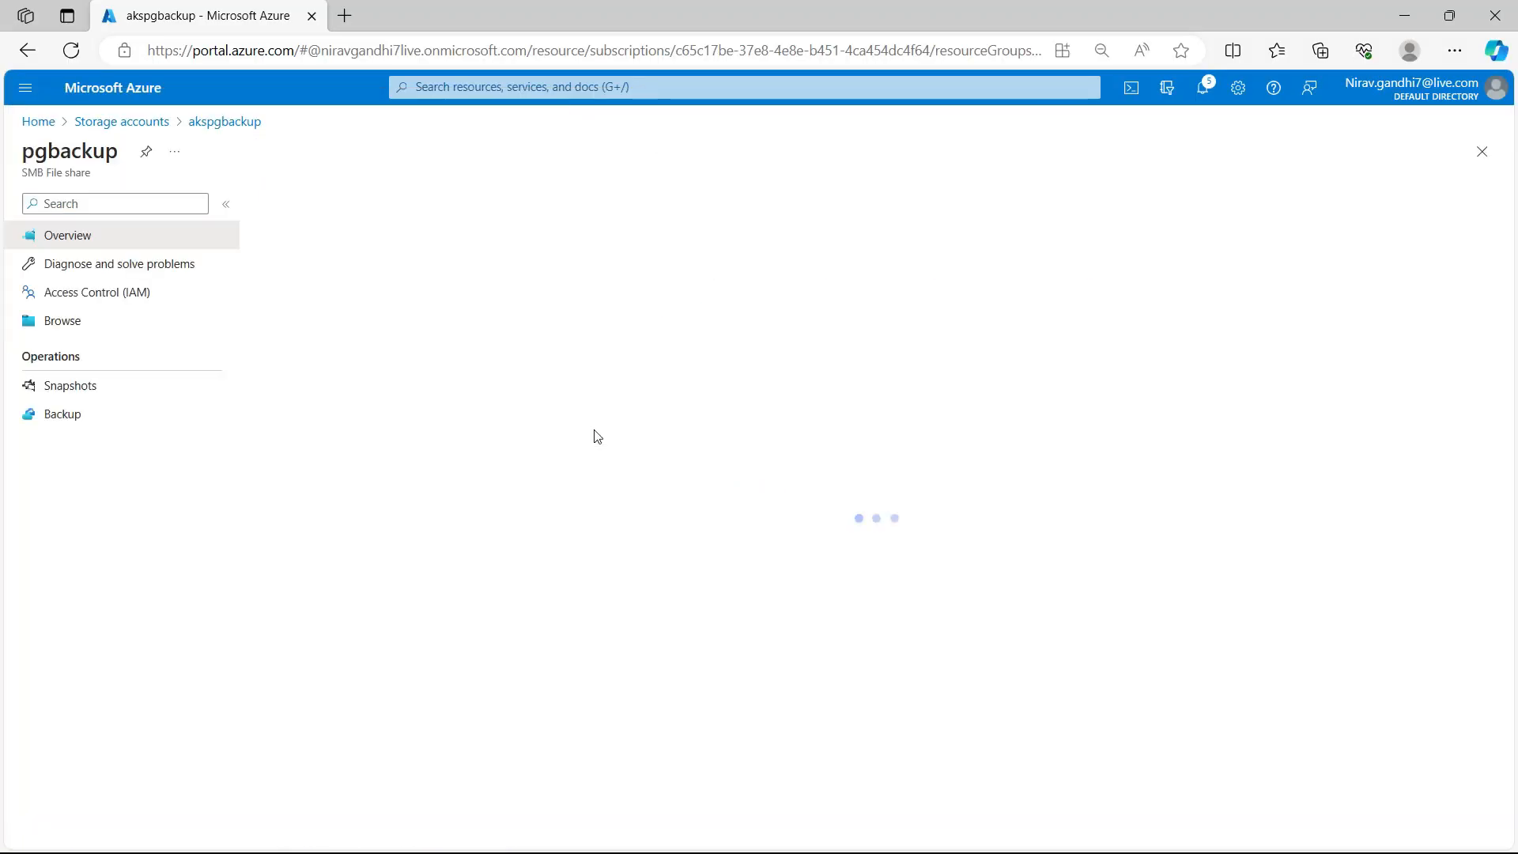
pyautogui.click(62, 321)
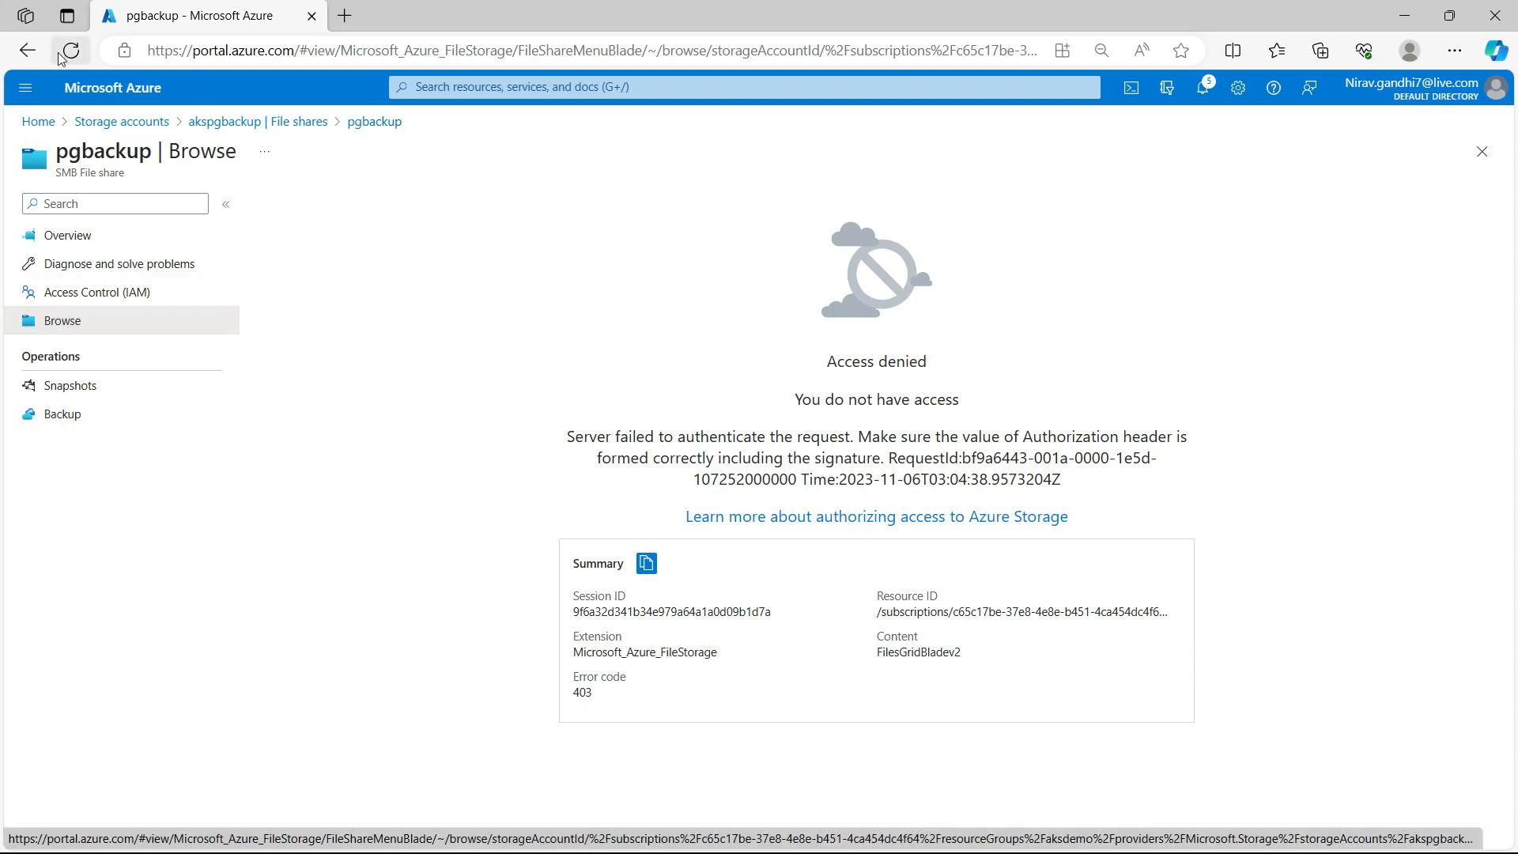
pyautogui.click(69, 50)
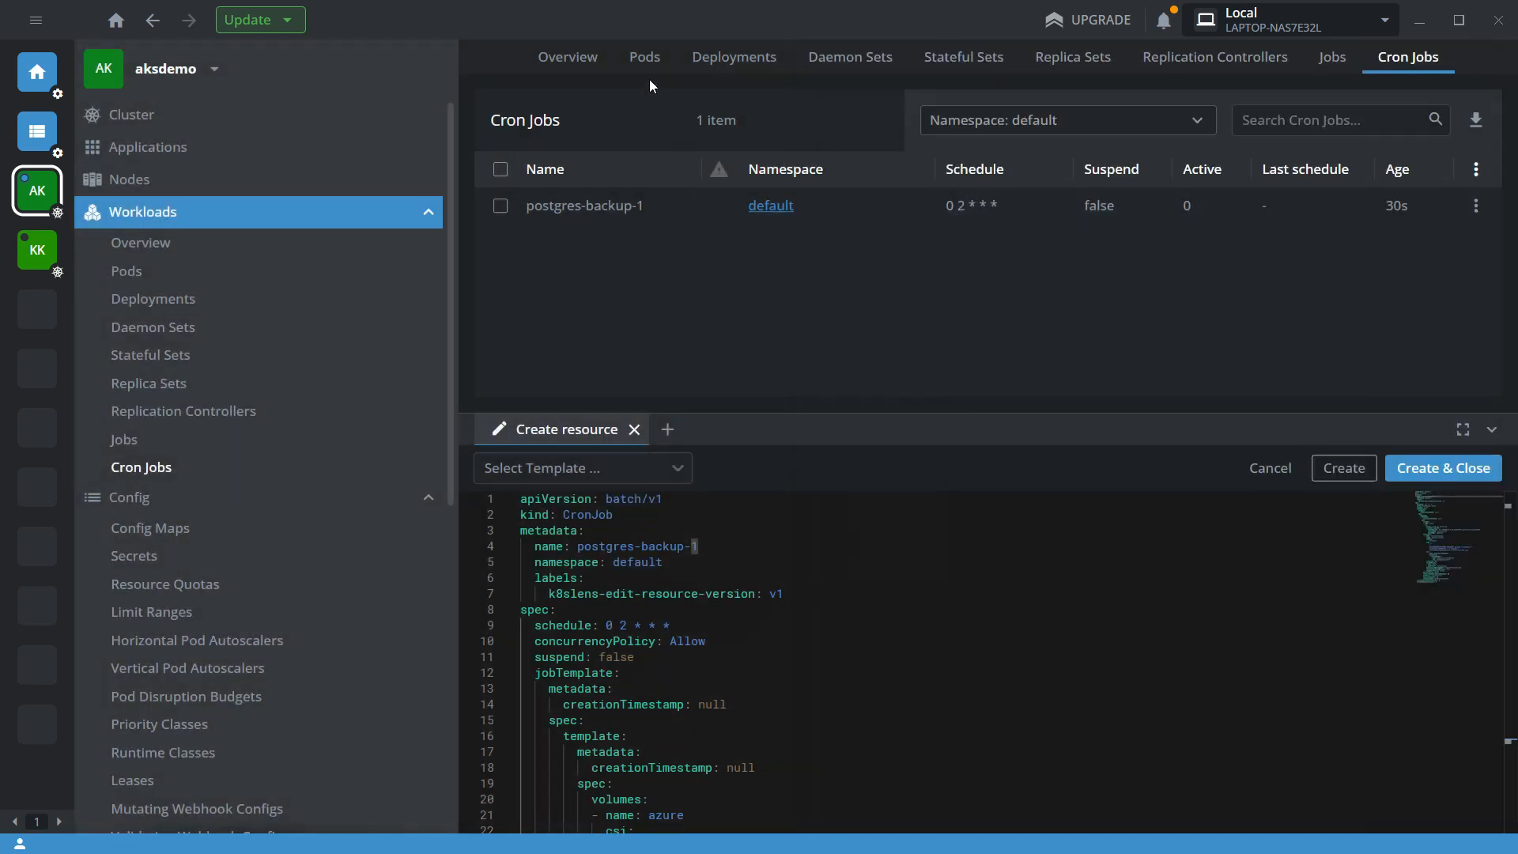
pyautogui.click(644, 56)
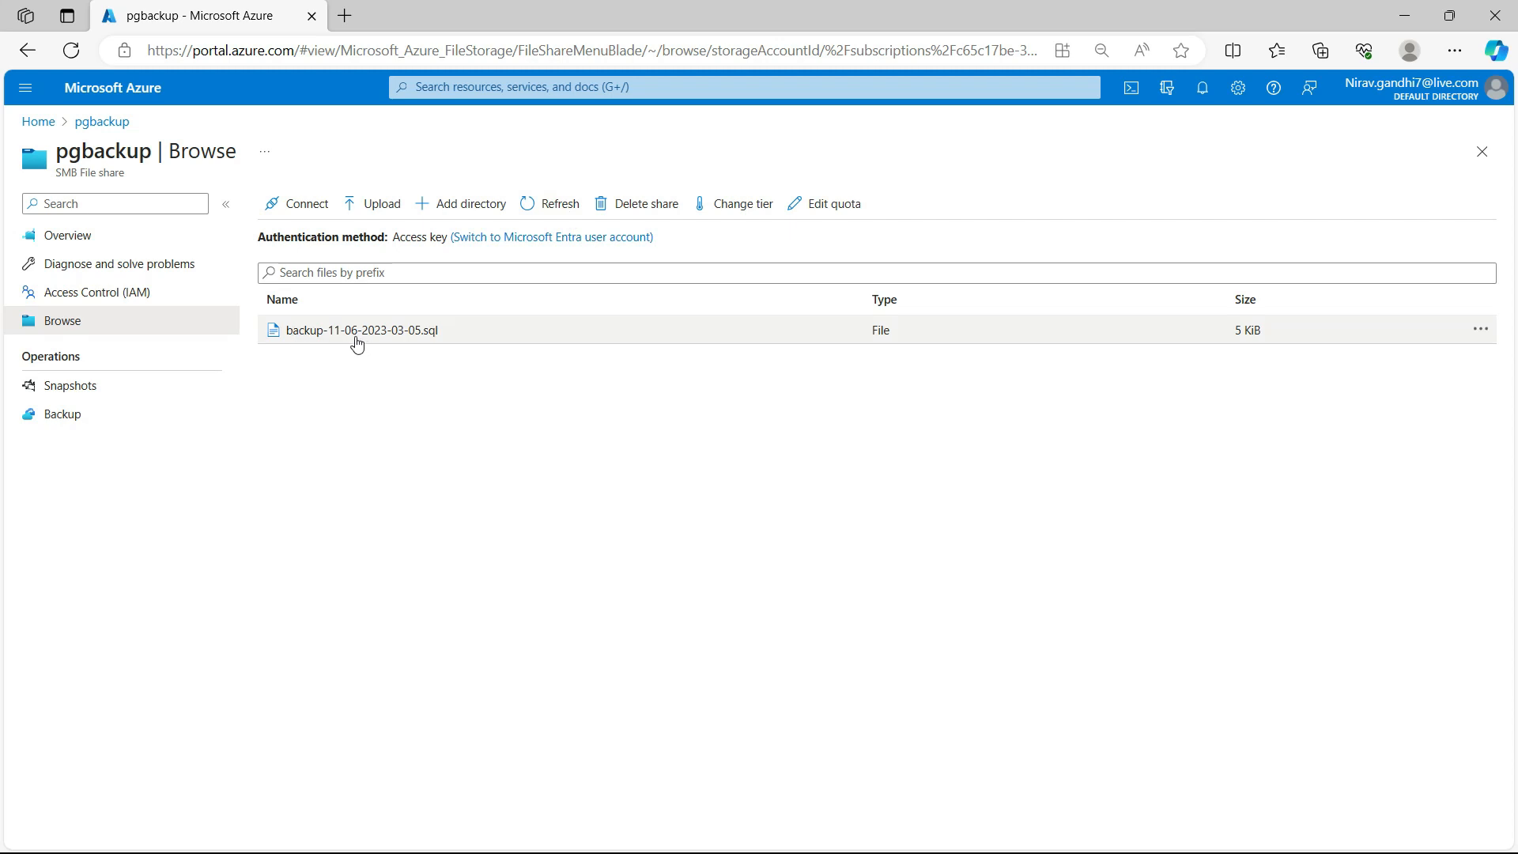
pyautogui.moveTo(396, 340)
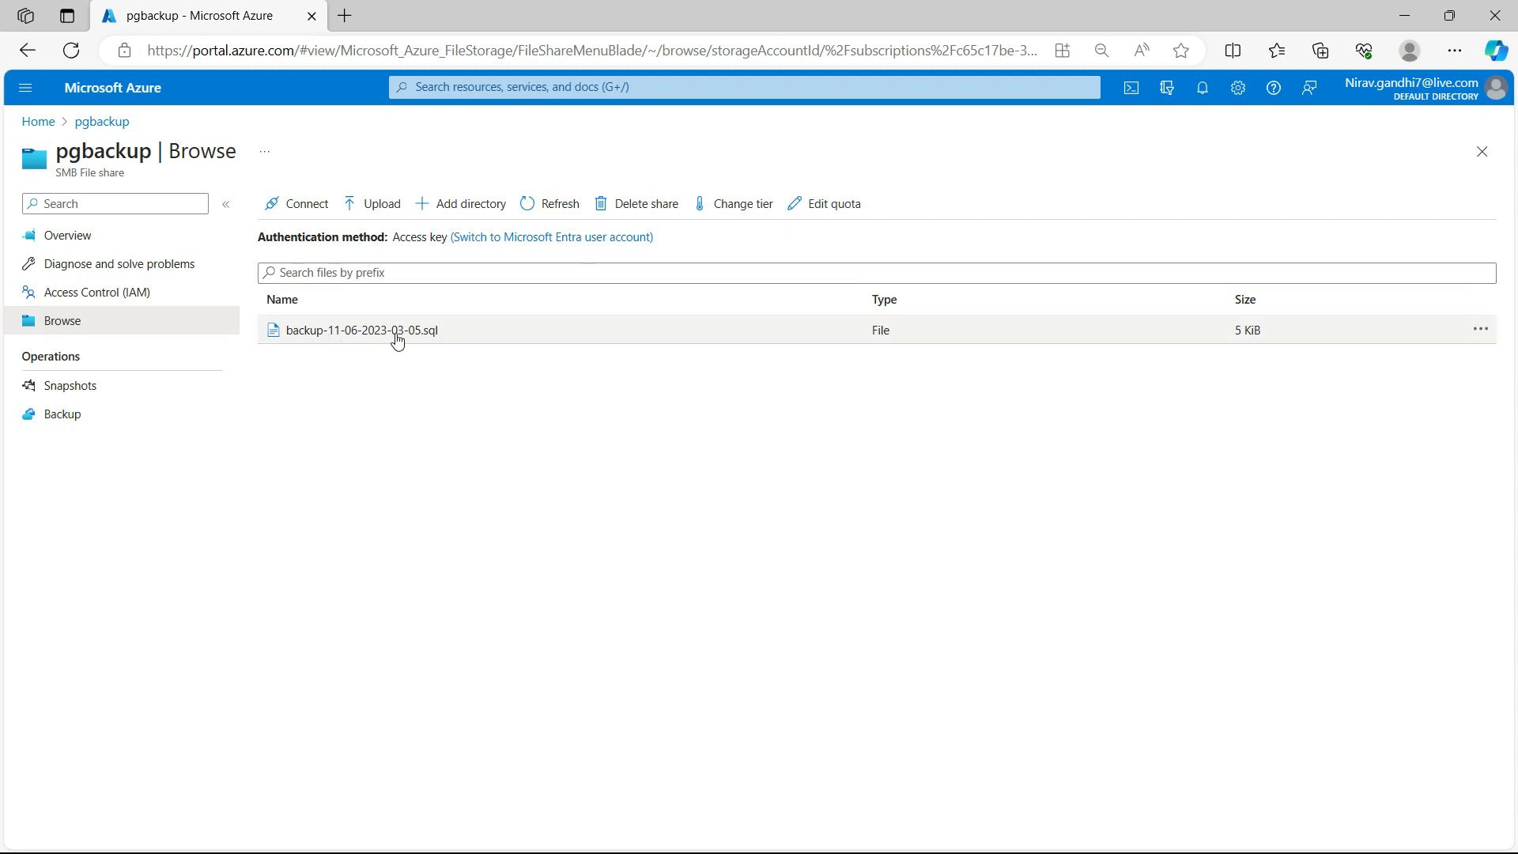
pyautogui.moveTo(100, 121)
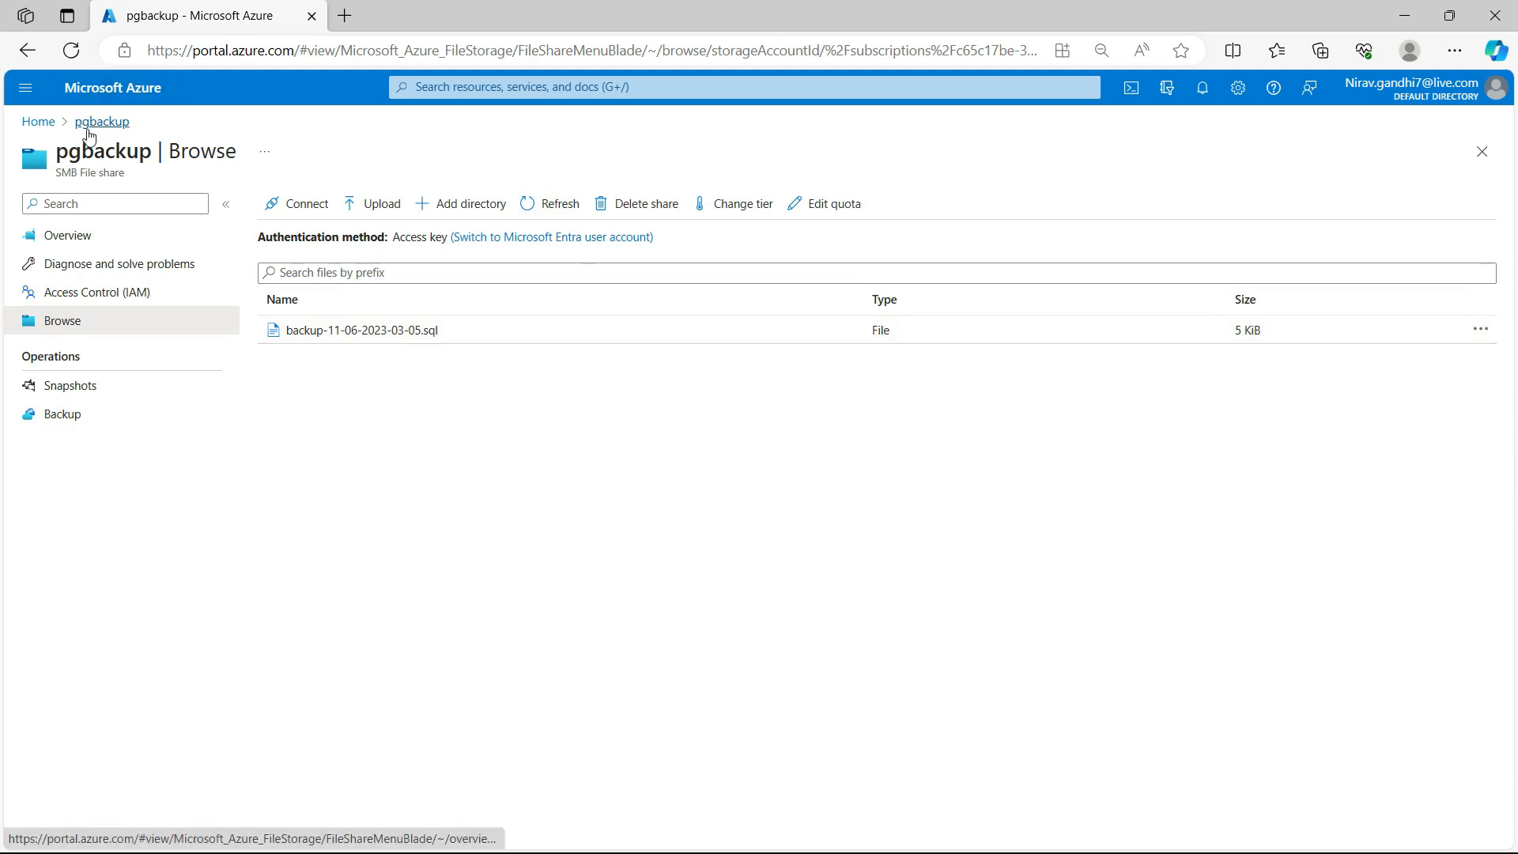
pyautogui.moveTo(733, 489)
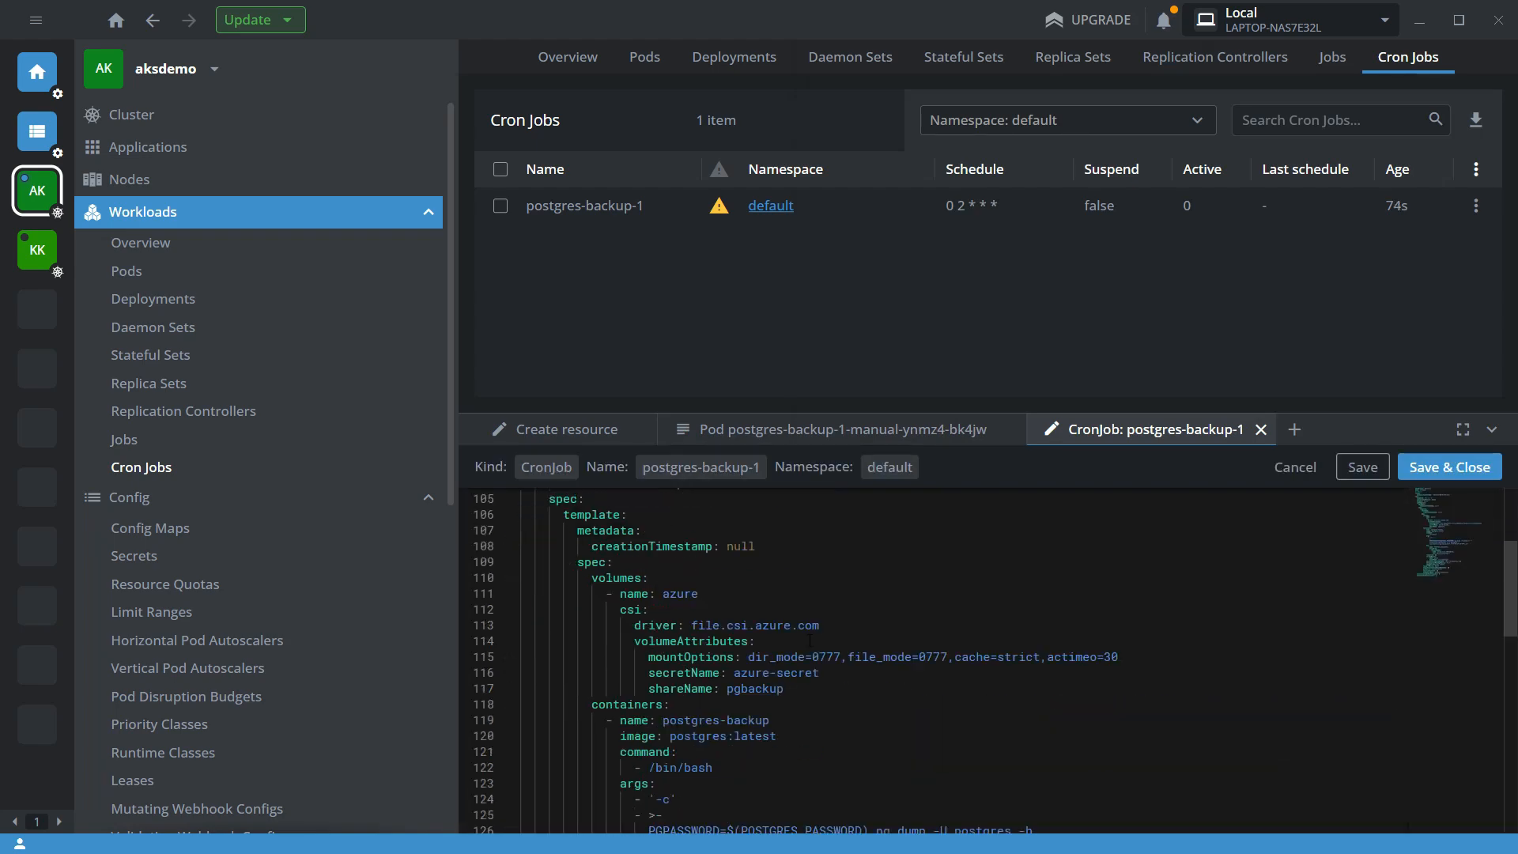
pyautogui.scroll(-3)
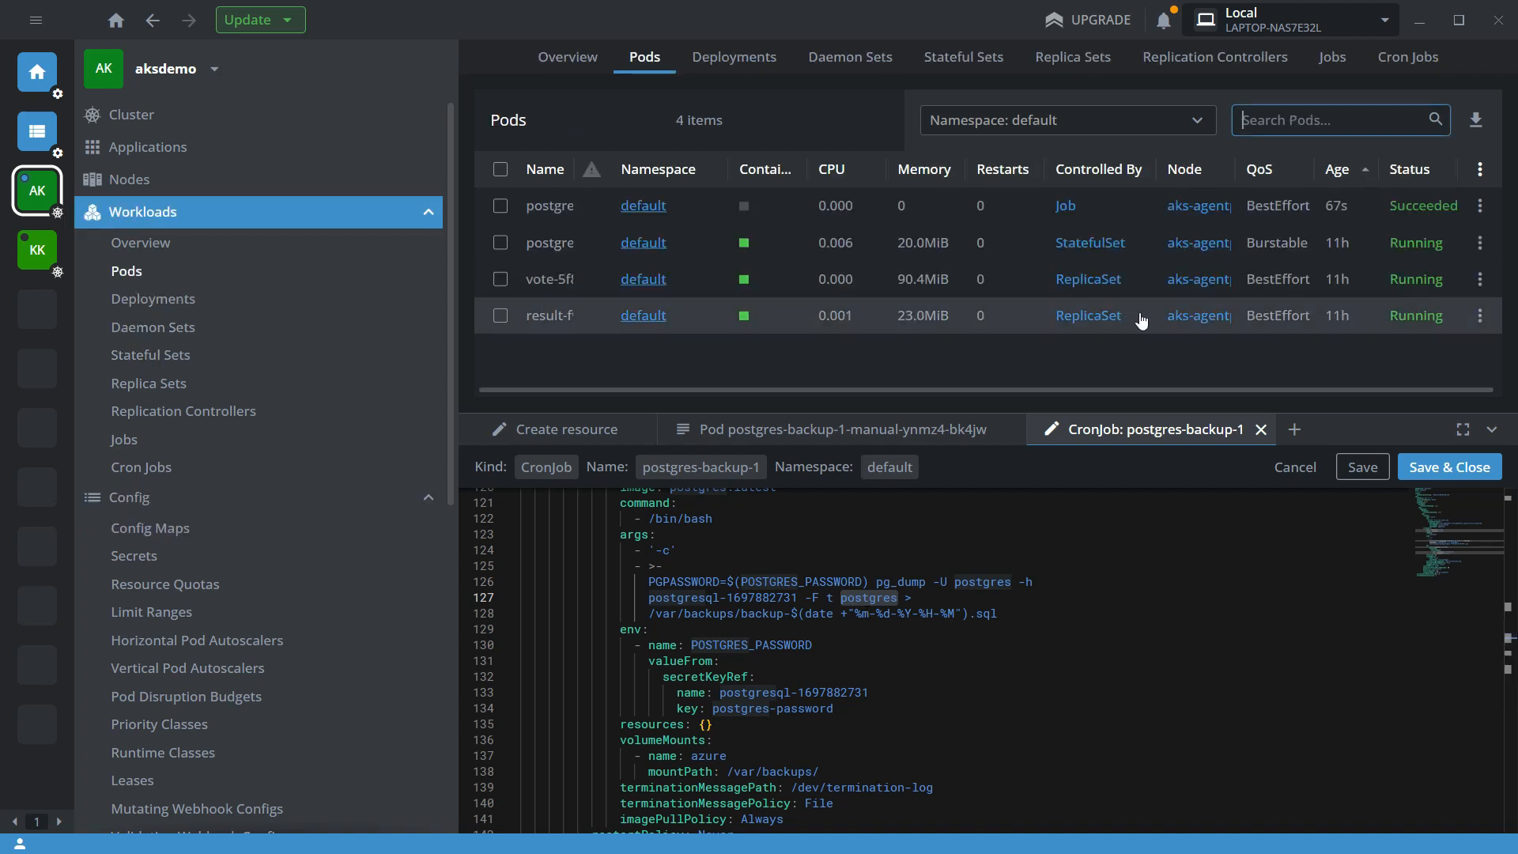
pyautogui.click(1407, 56)
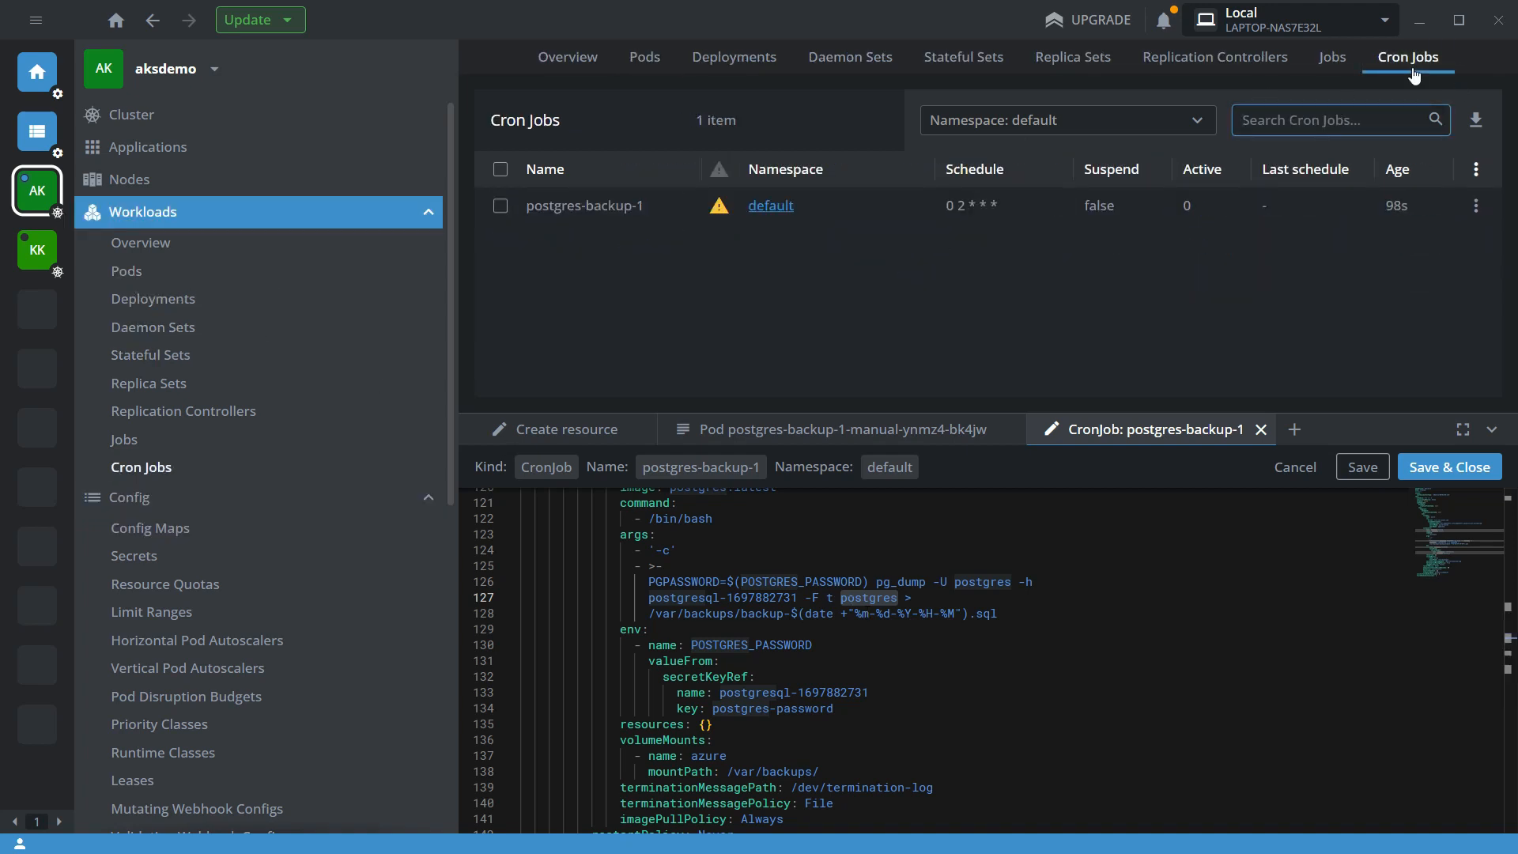